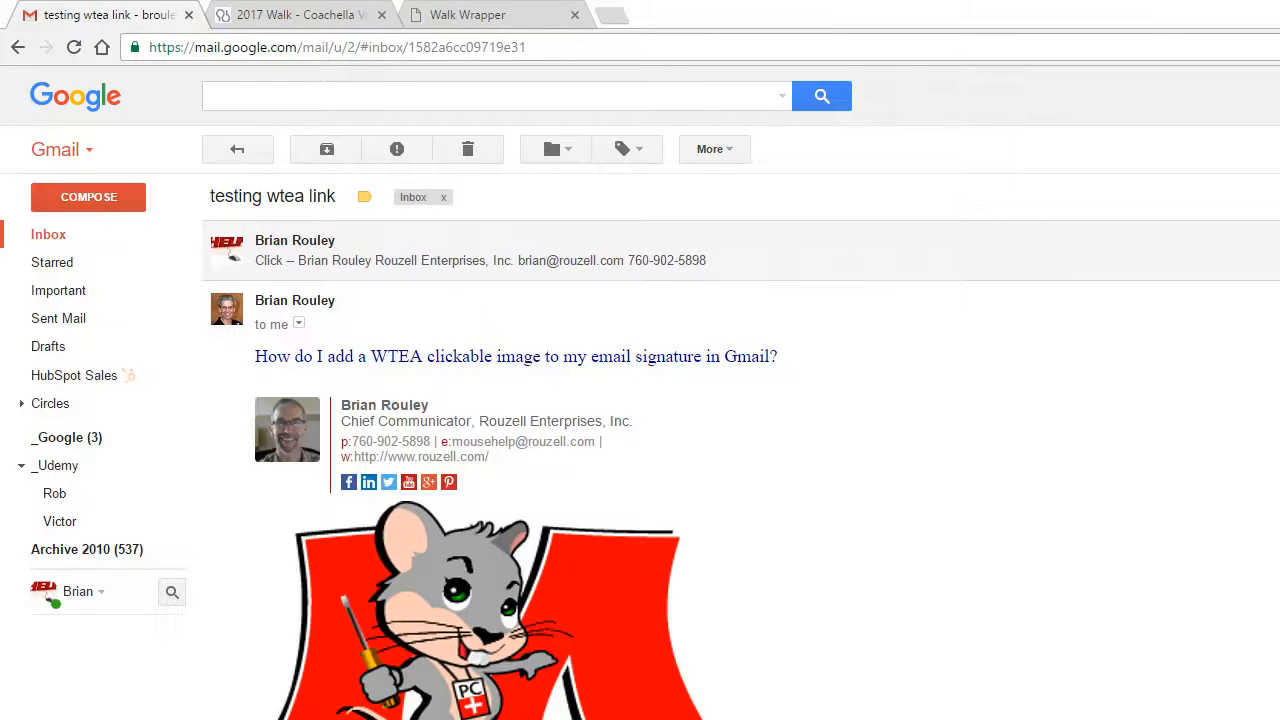
{"action": "mouse_move", "coordinate": [910, 470]}
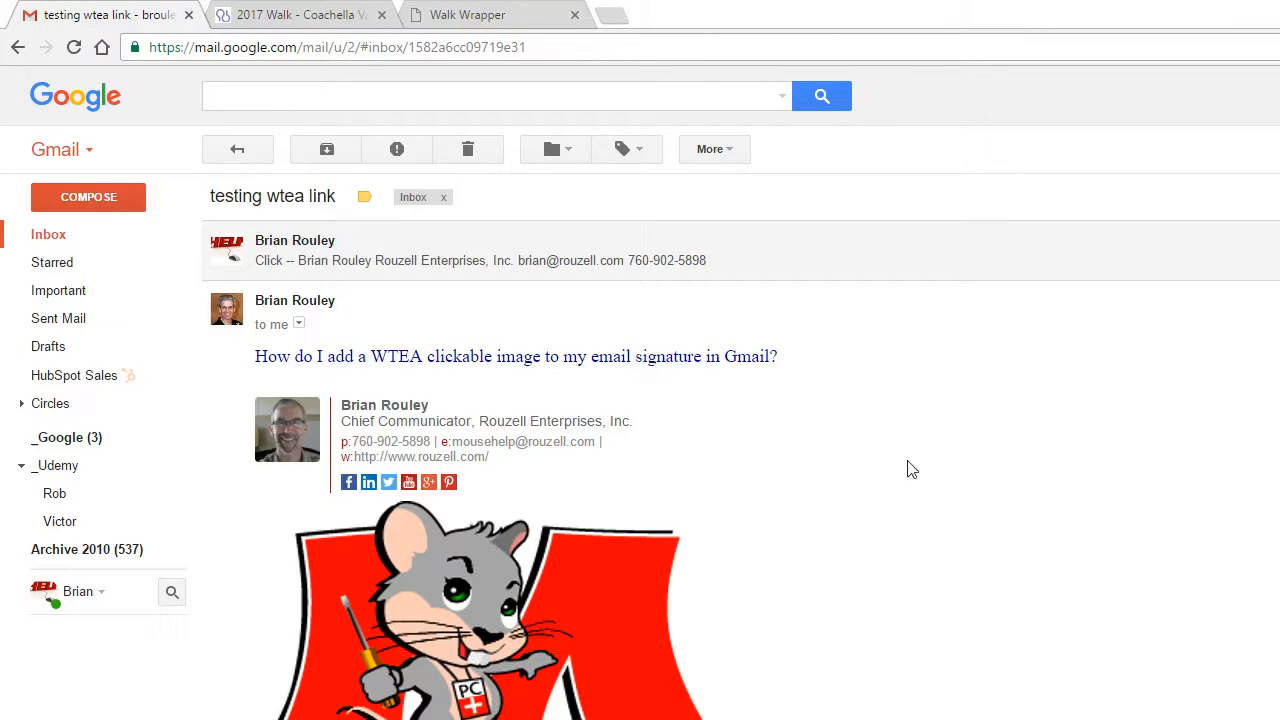
{"action": "mouse_move", "coordinate": [863, 493]}
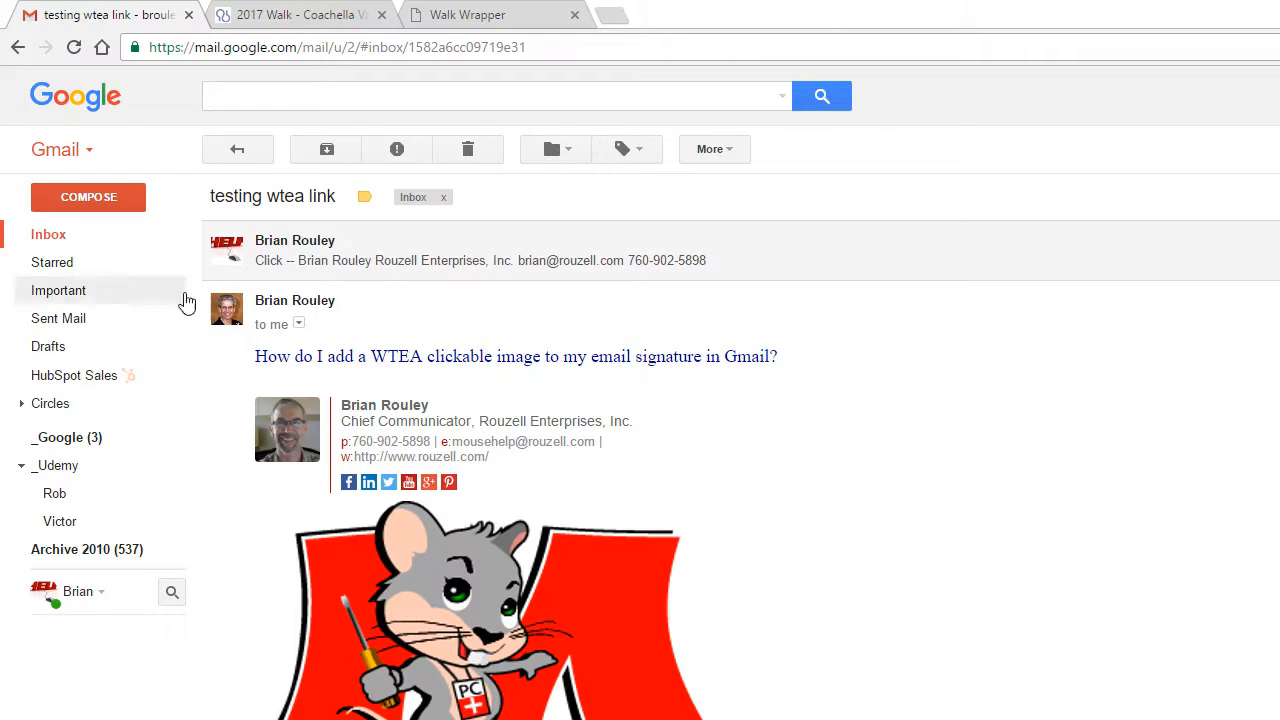
Click the signature's logo to open the 2017 Walk - Coachella Valley, CA event page.
{"action": "left_click_drag", "start_coordinate": [255, 356], "coordinate": [615, 356]}
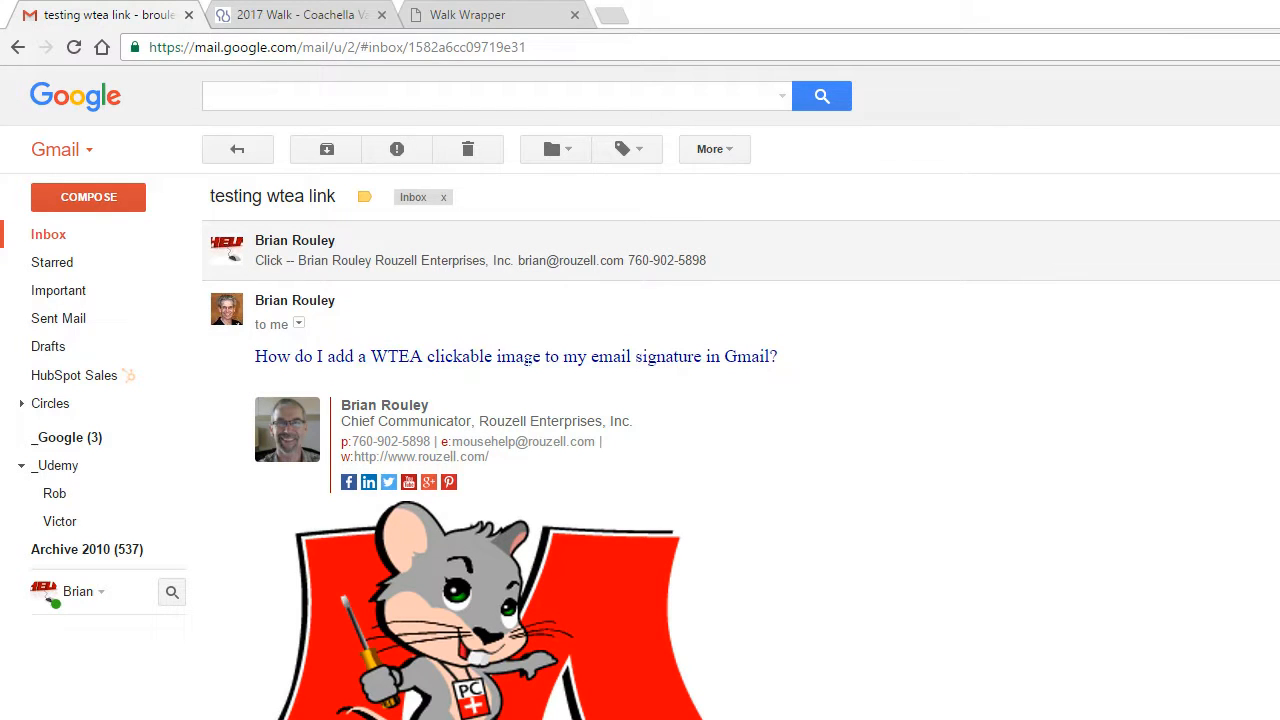
{"action": "mouse_move", "coordinate": [808, 358]}
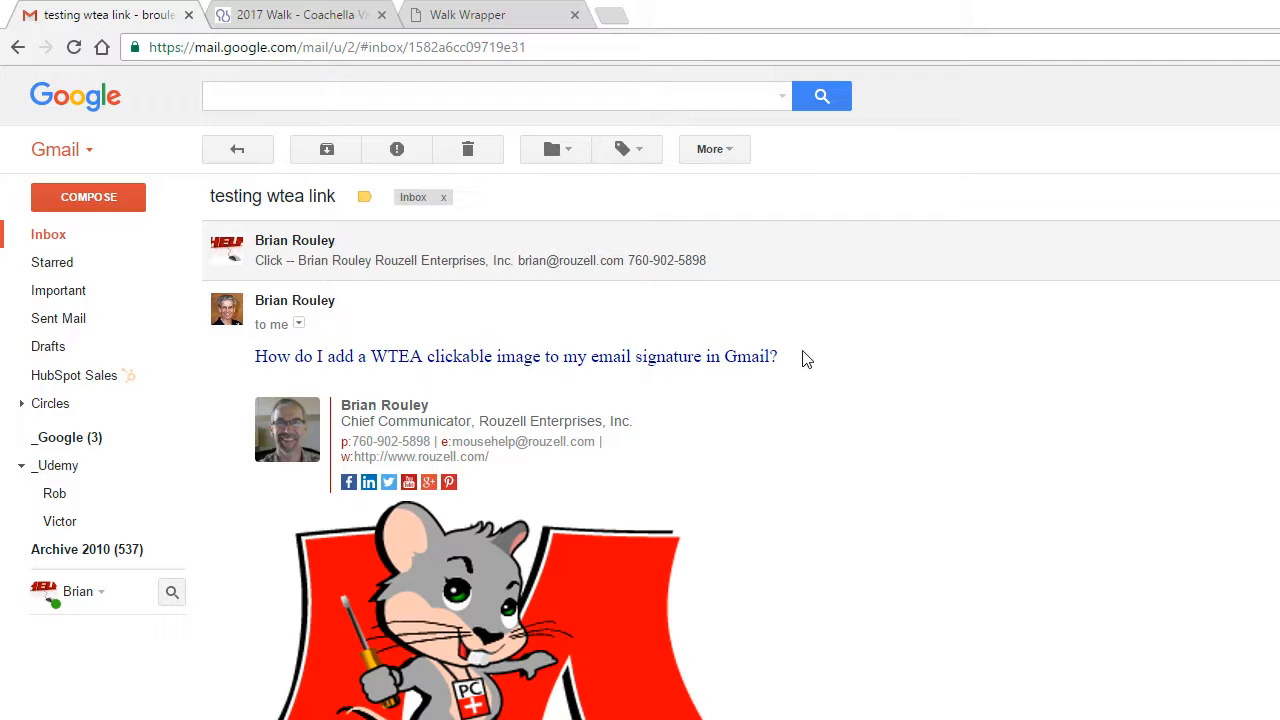
{"action": "mouse_move", "coordinate": [783, 365]}
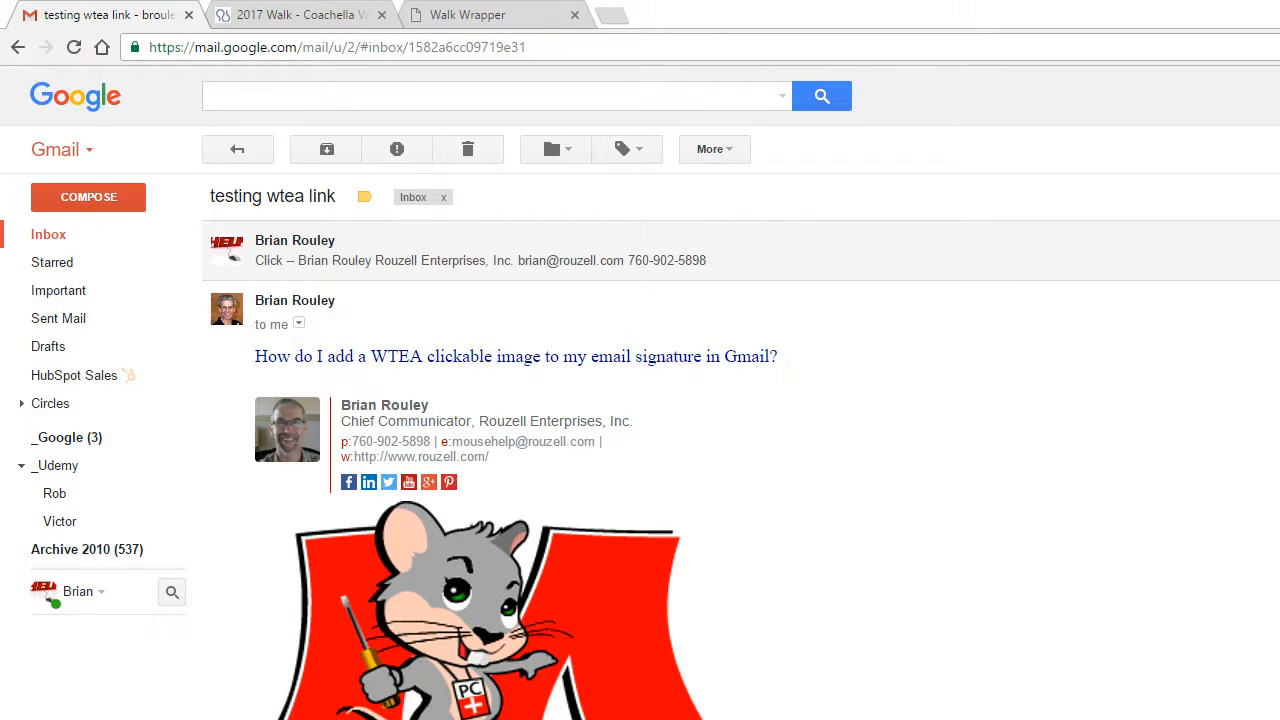
{"action": "mouse_move", "coordinate": [867, 397]}
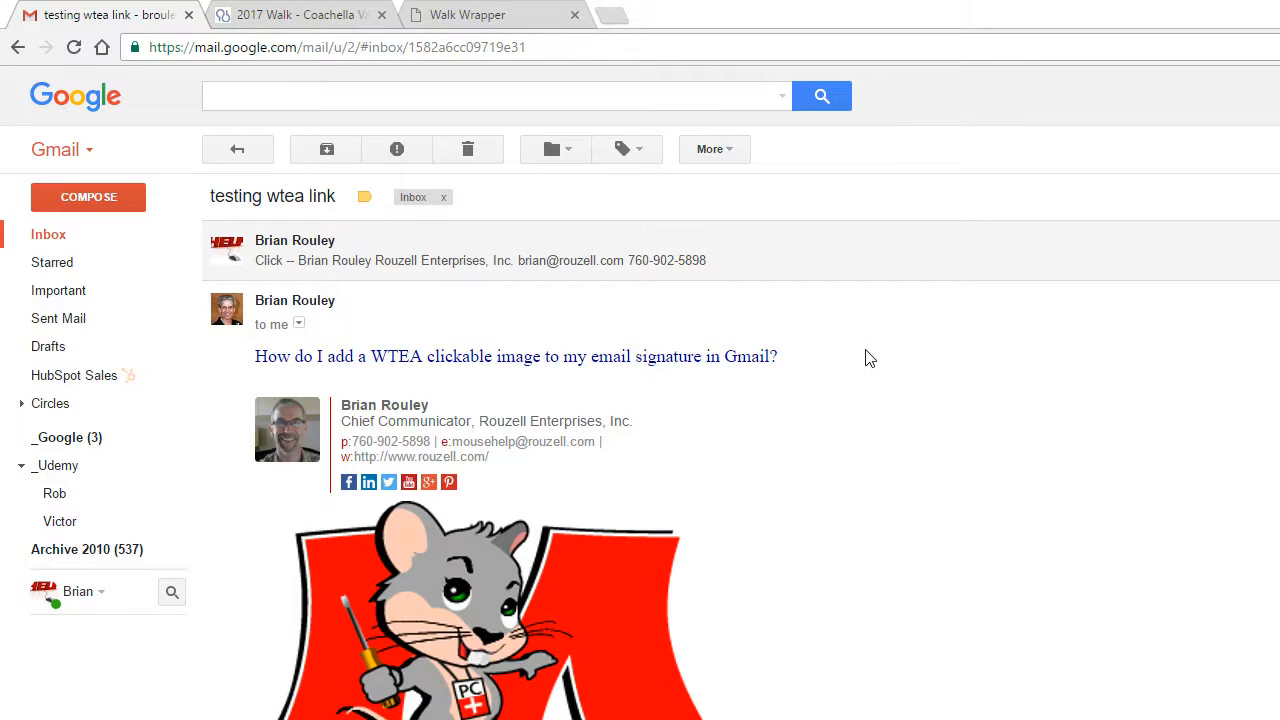
{"action": "mouse_move", "coordinate": [866, 362]}
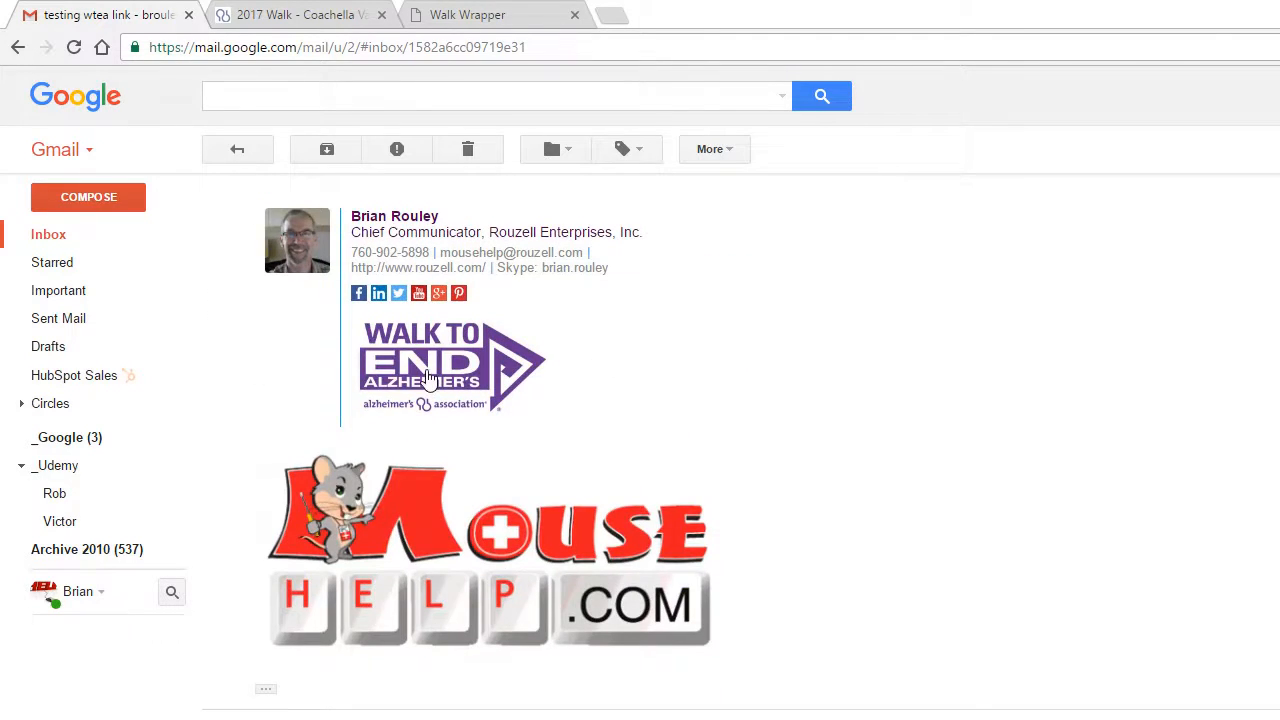
{"action": "left_click", "coordinate": [451, 367]}
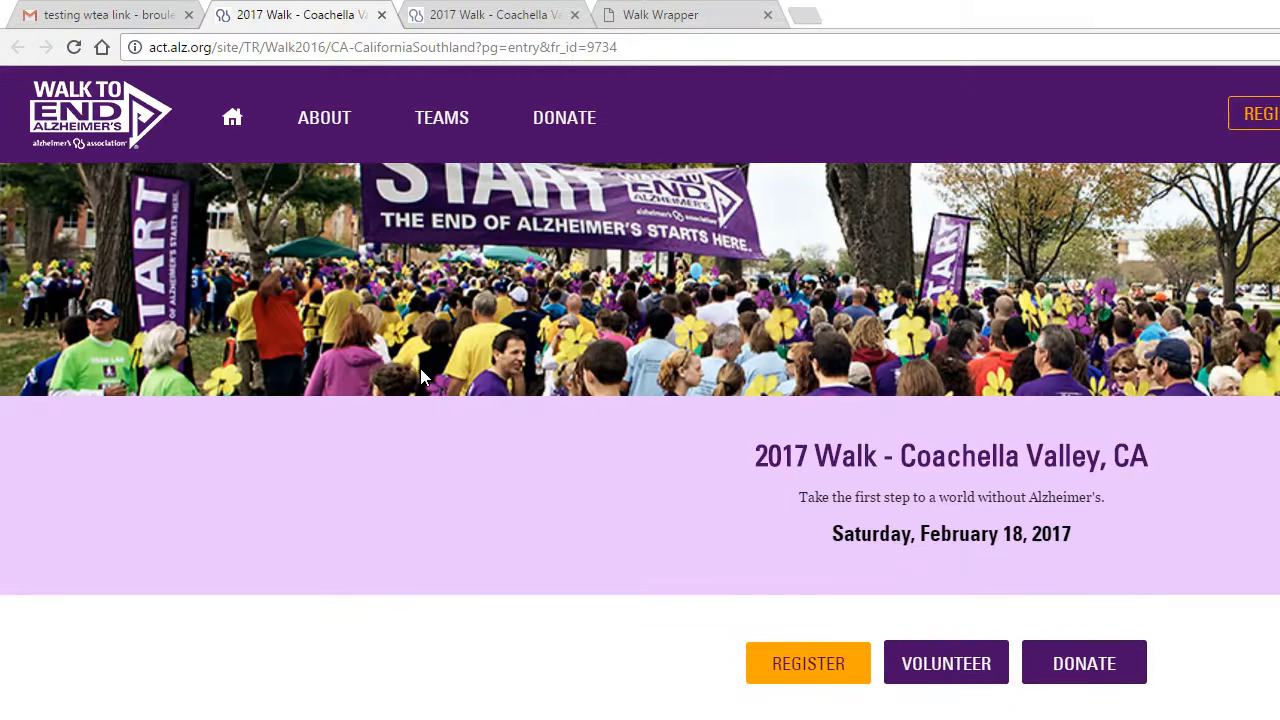
{"action": "mouse_move", "coordinate": [718, 433]}
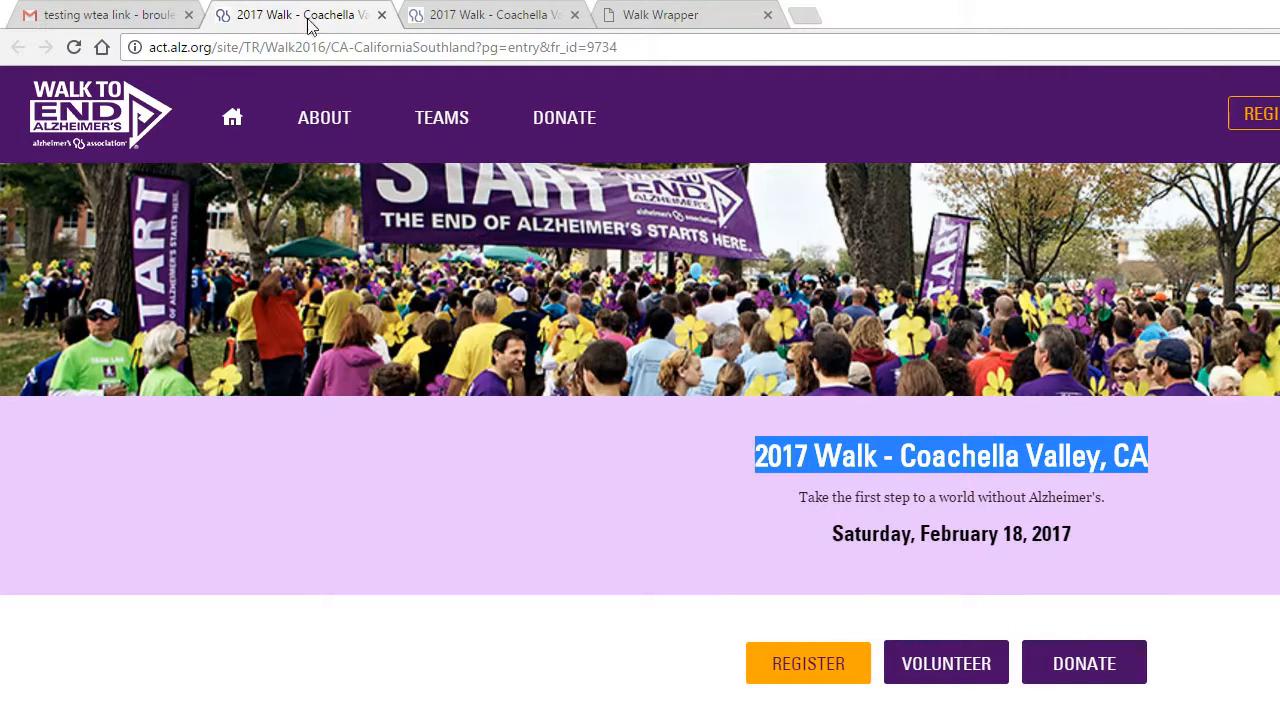
{"action": "left_click", "coordinate": [105, 14]}
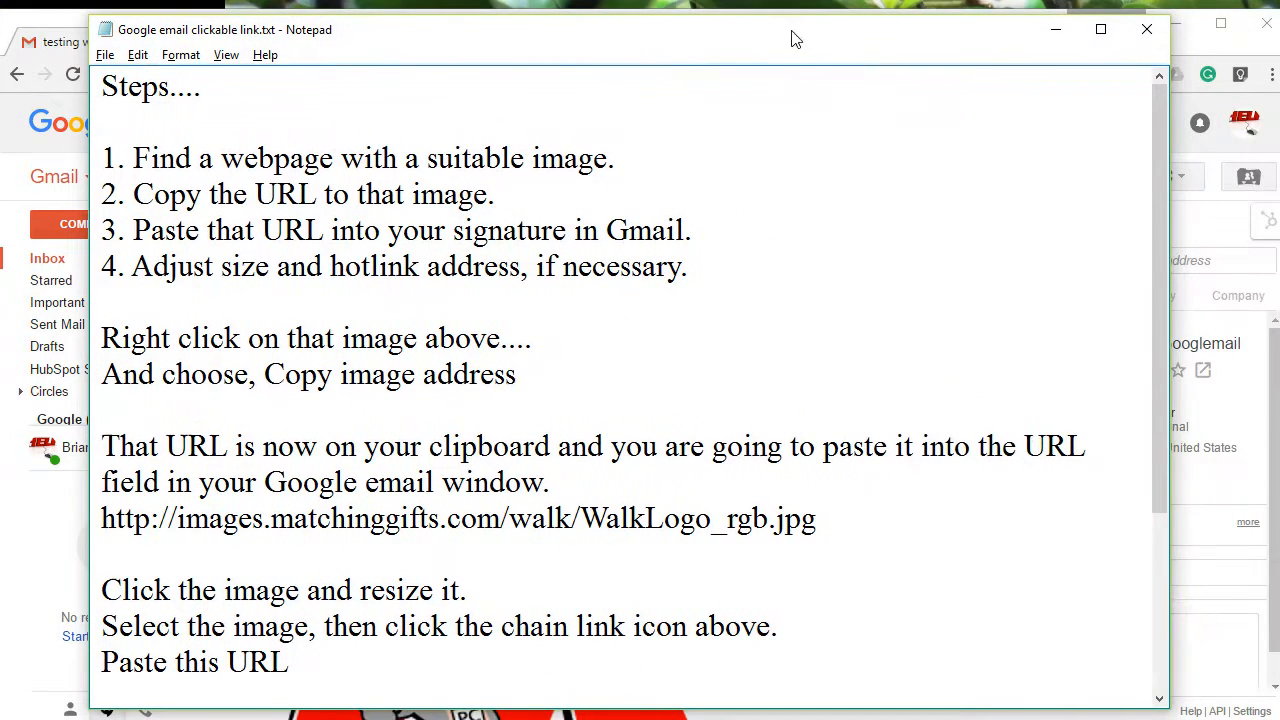
Restore the Notepad steps window and place it over Gmail's lower right.
{"action": "left_click_drag", "start_coordinate": [133, 158], "coordinate": [617, 158]}
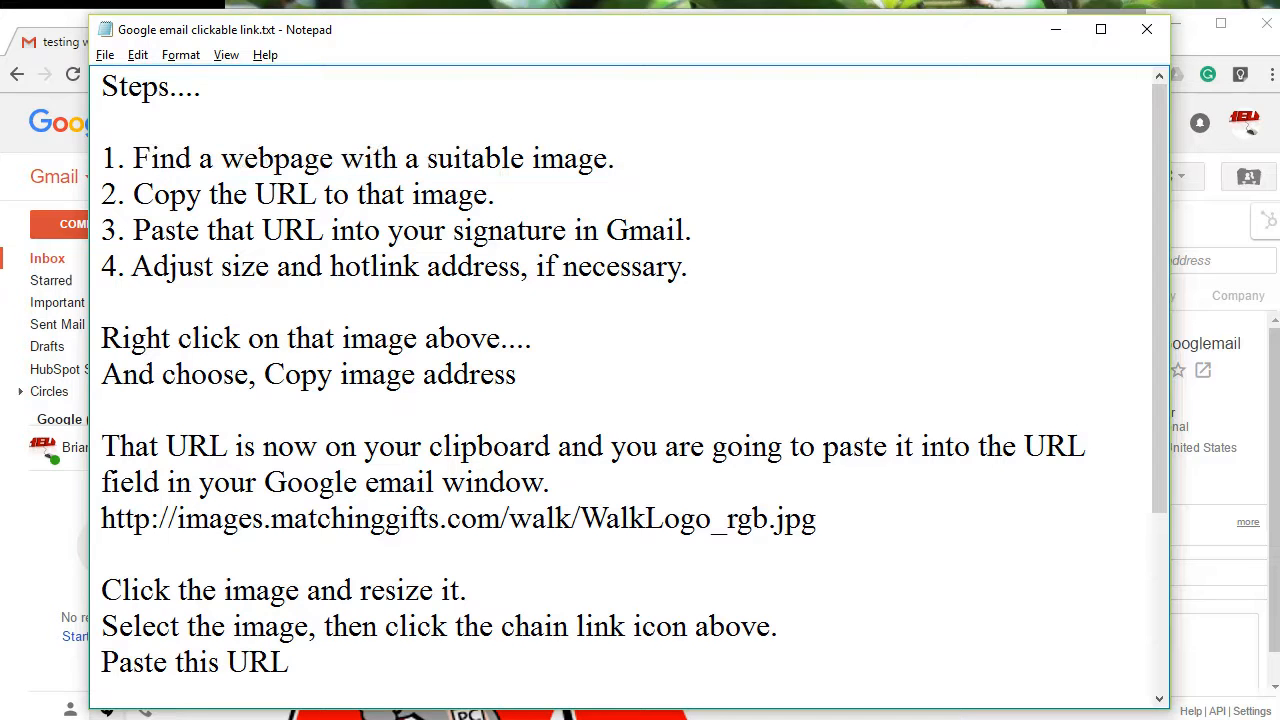
{"action": "left_click_drag", "start_coordinate": [152, 194], "coordinate": [494, 194]}
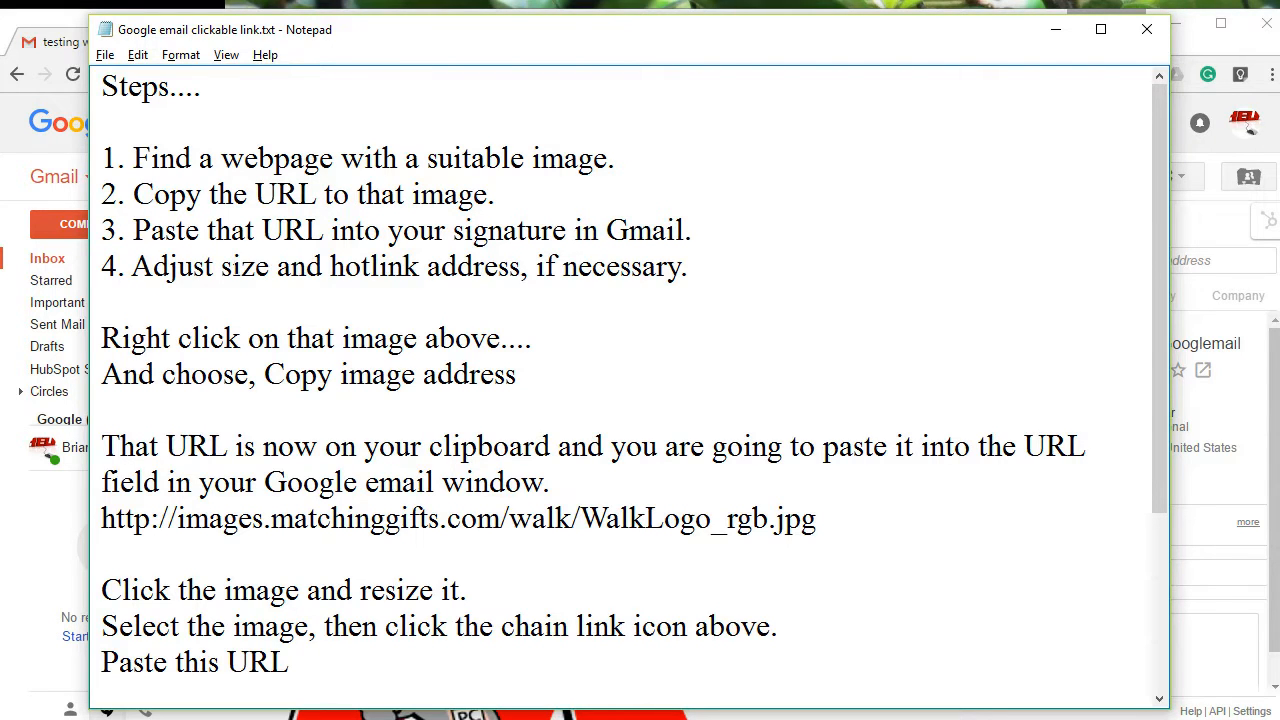
{"action": "left_click", "coordinate": [690, 230]}
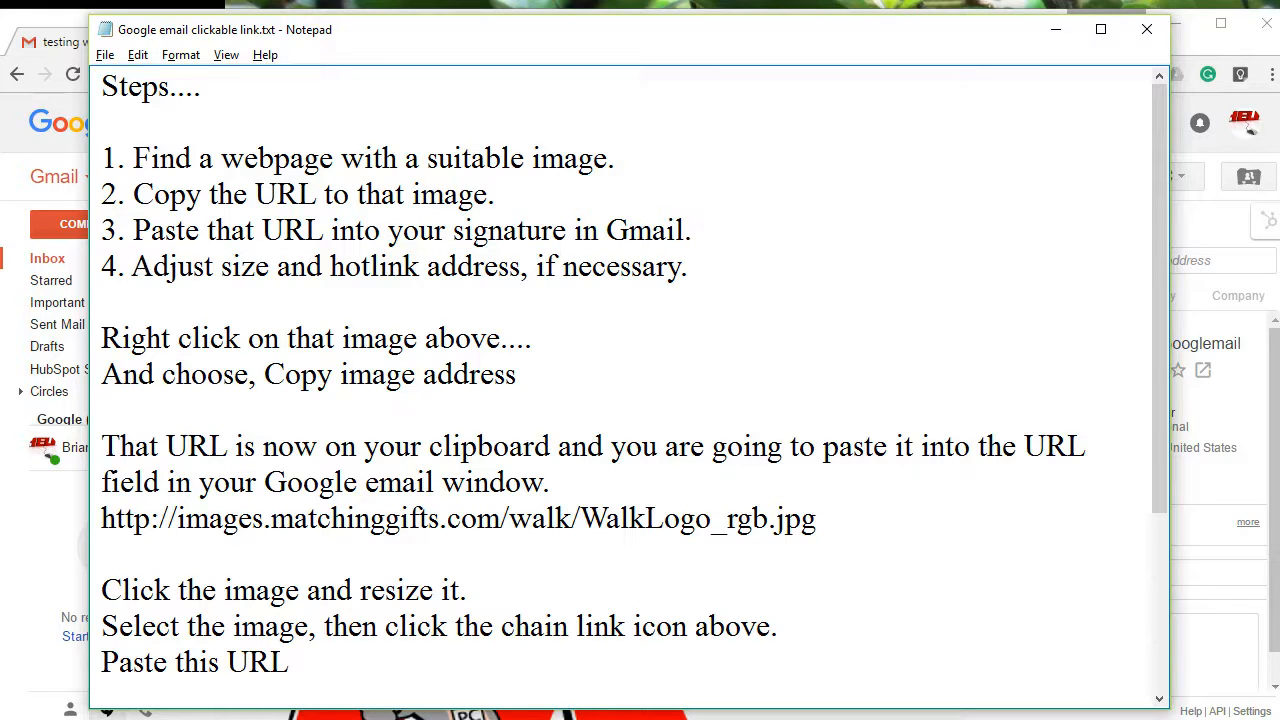
{"action": "double_click", "coordinate": [376, 266]}
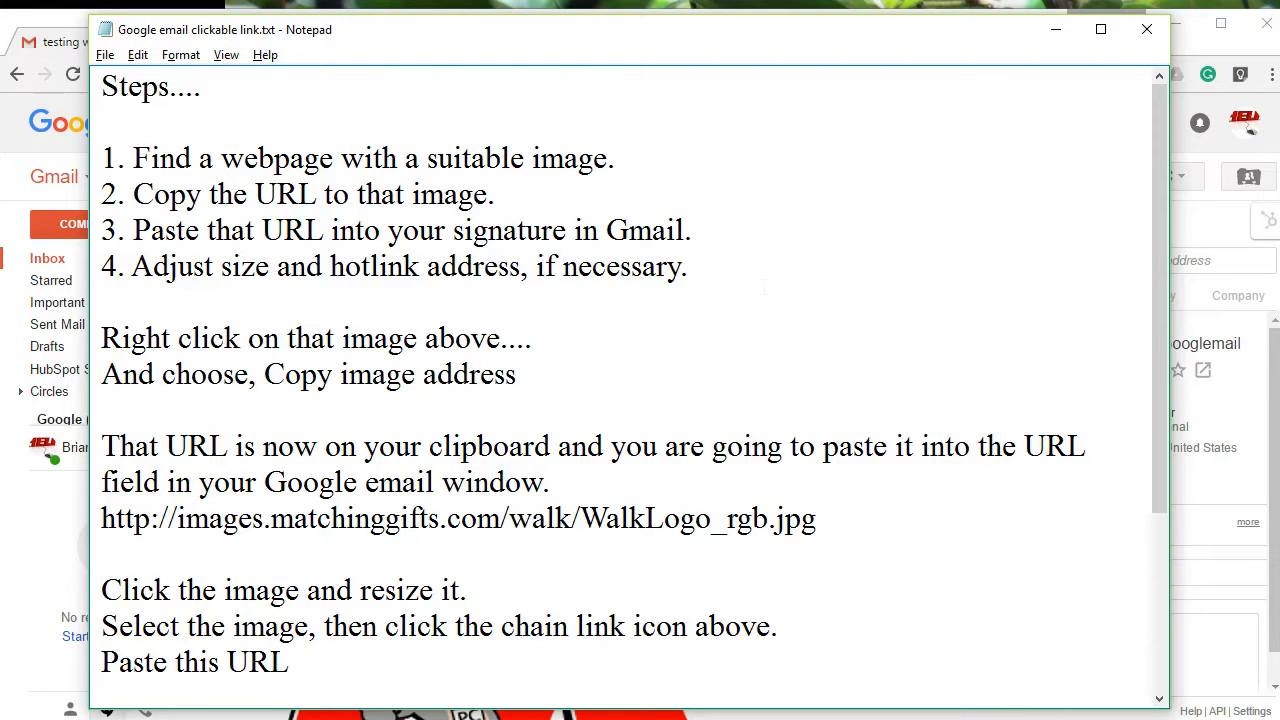
{"action": "left_click", "coordinate": [687, 267]}
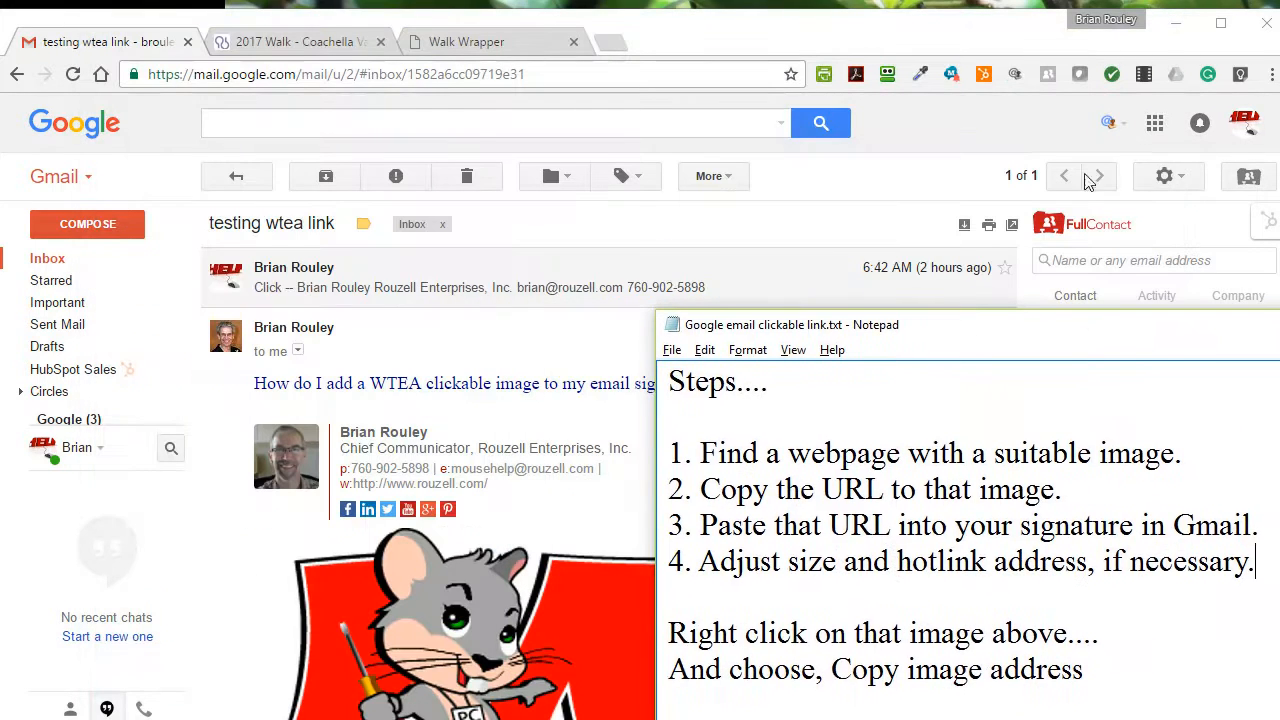
{"action": "left_click", "coordinate": [490, 42]}
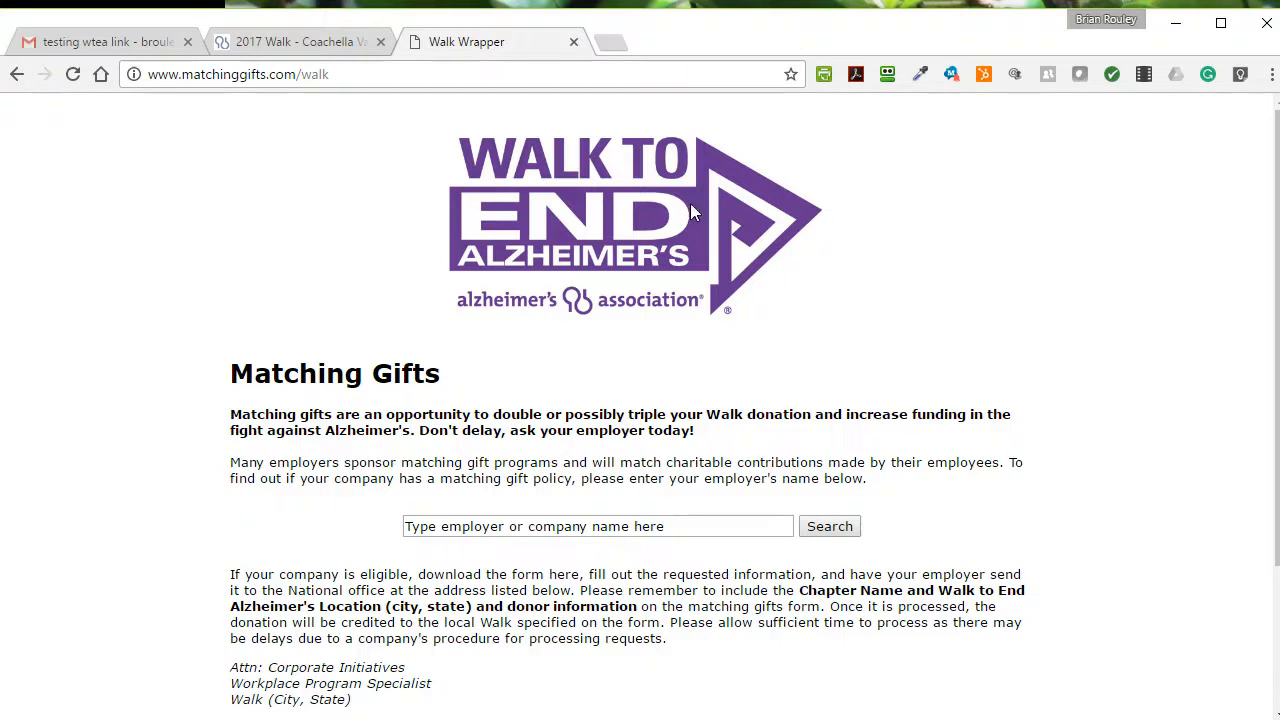
{"action": "mouse_move", "coordinate": [593, 225]}
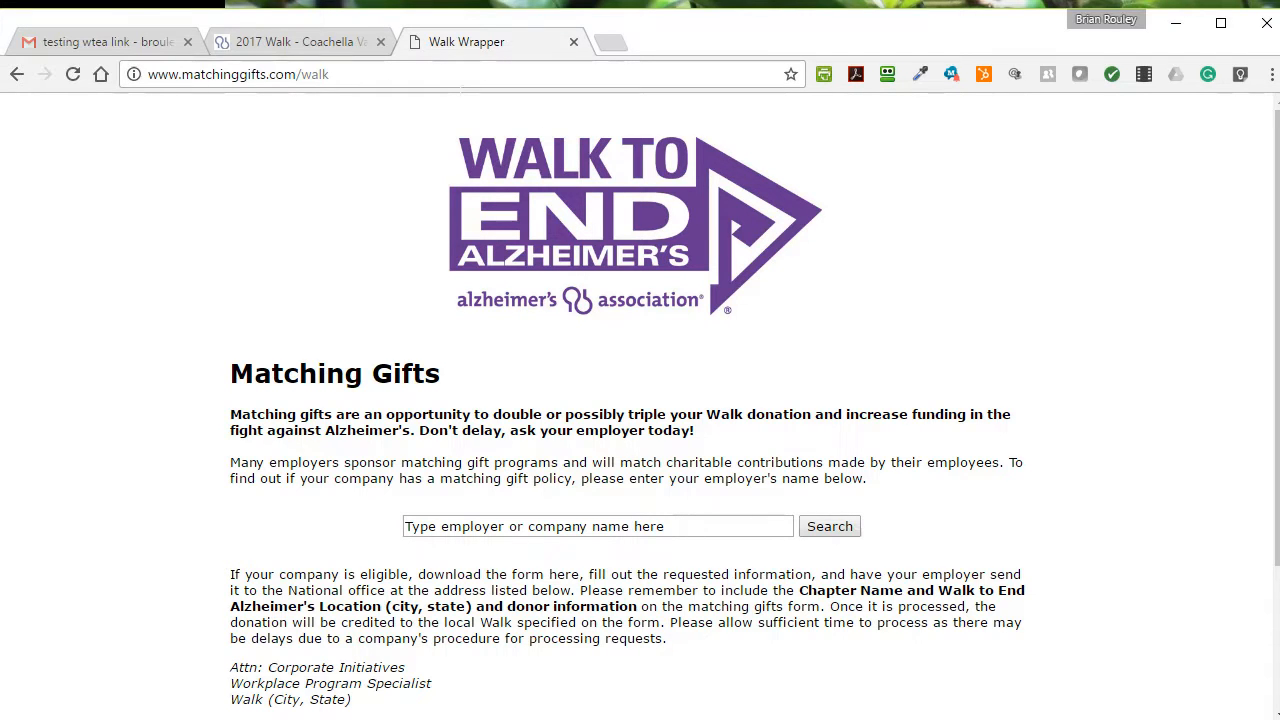
{"action": "double_click", "coordinate": [280, 74]}
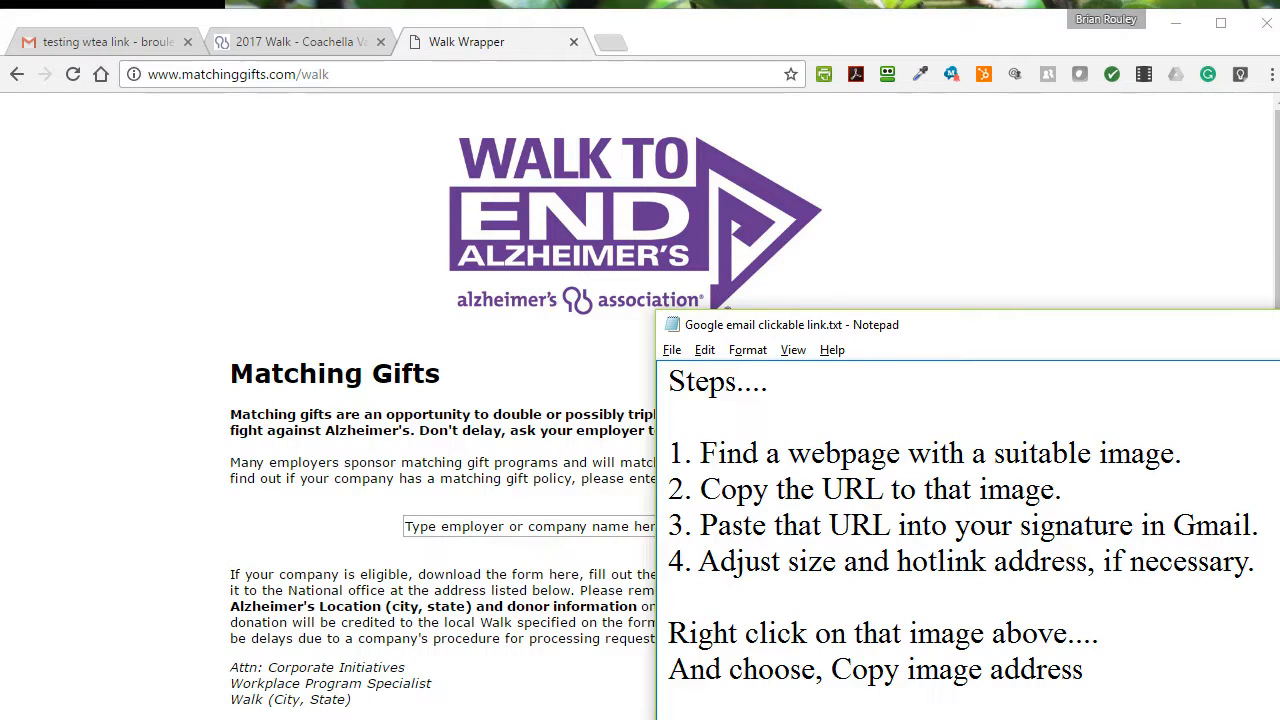
{"action": "type", "text": "http://www.matchinggifts.com/walk"}
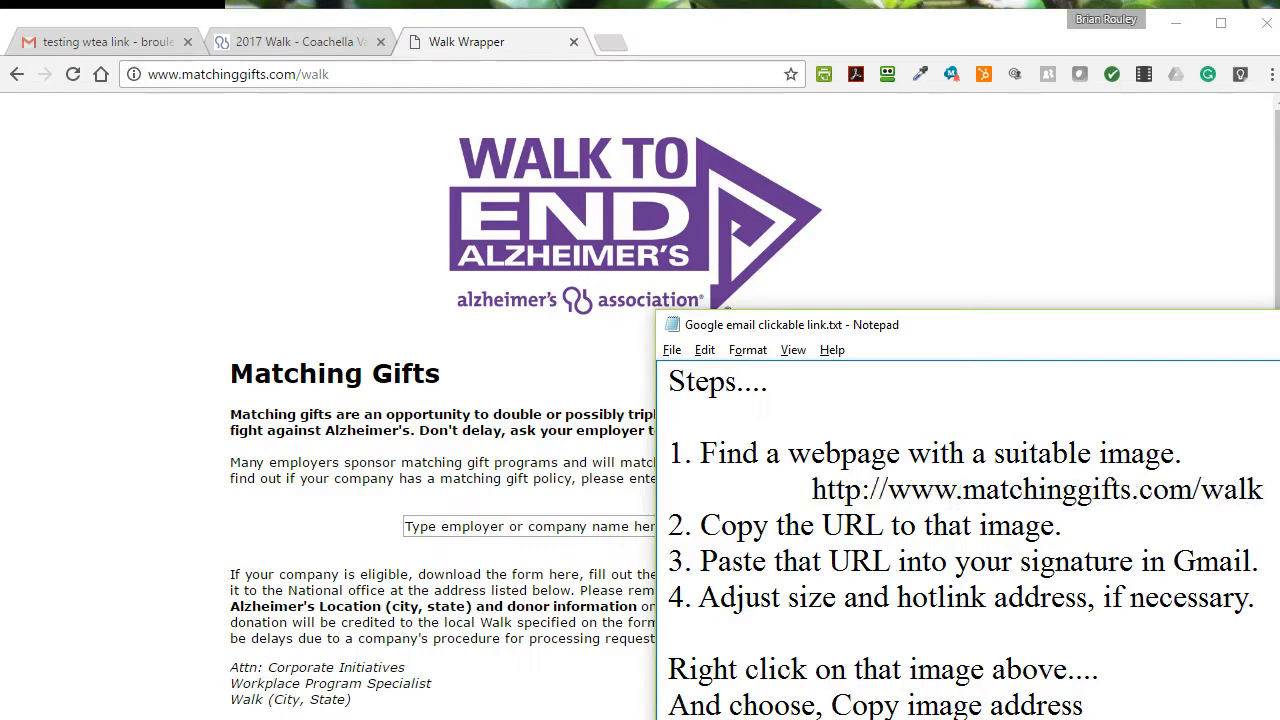
{"action": "mouse_move", "coordinate": [633, 186]}
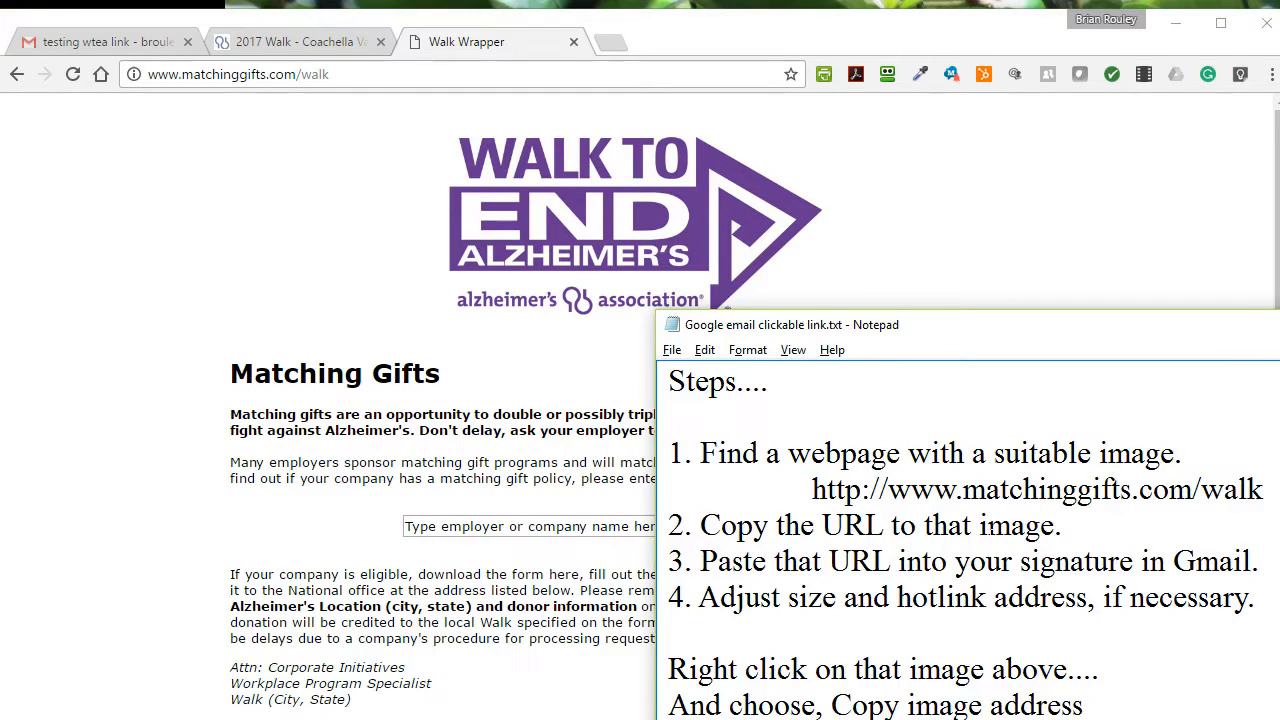
{"action": "mouse_move", "coordinate": [958, 289]}
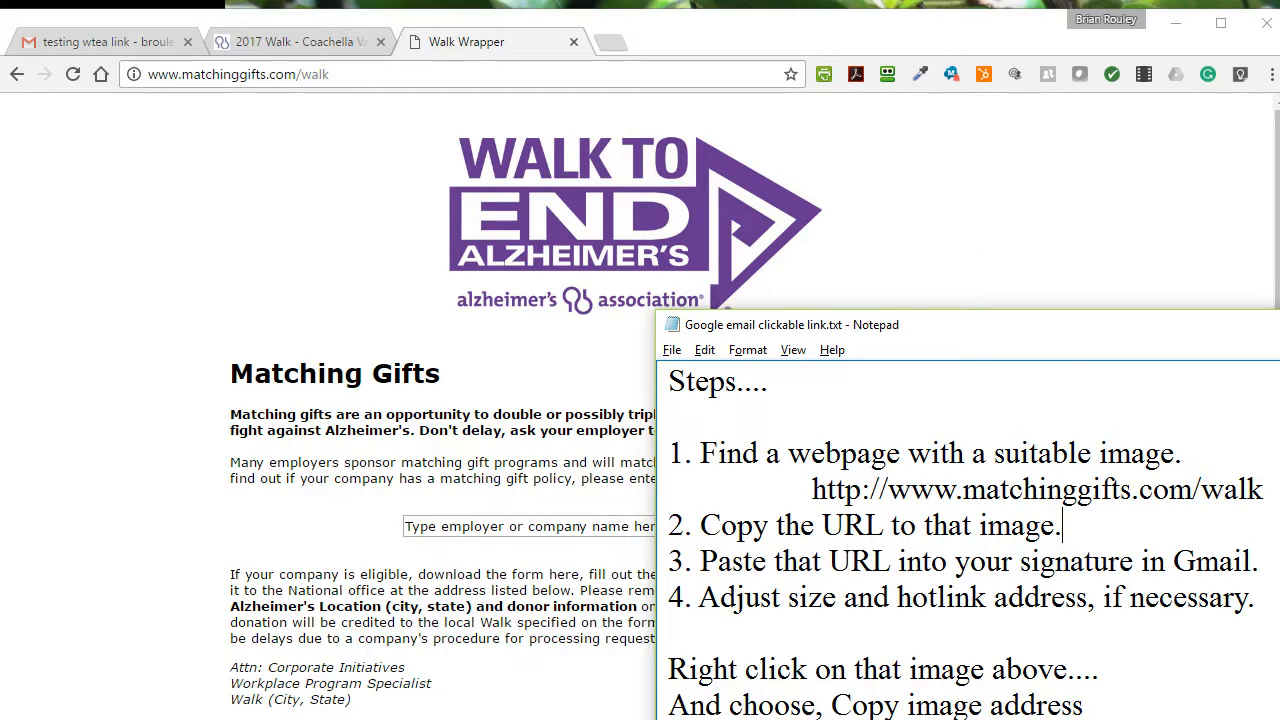
Note 'Right click and choose copy image address' under step 2.
{"action": "type", "text": "Right click"}
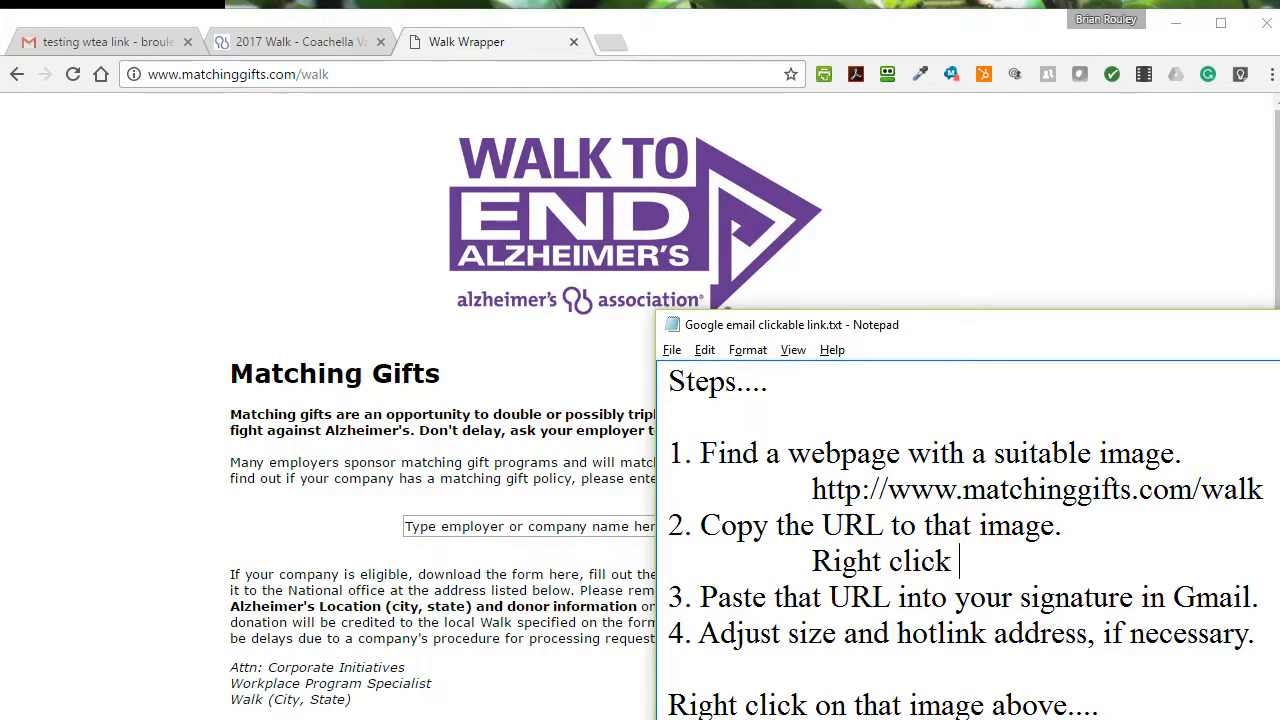
{"action": "type", "text": "and choos"}
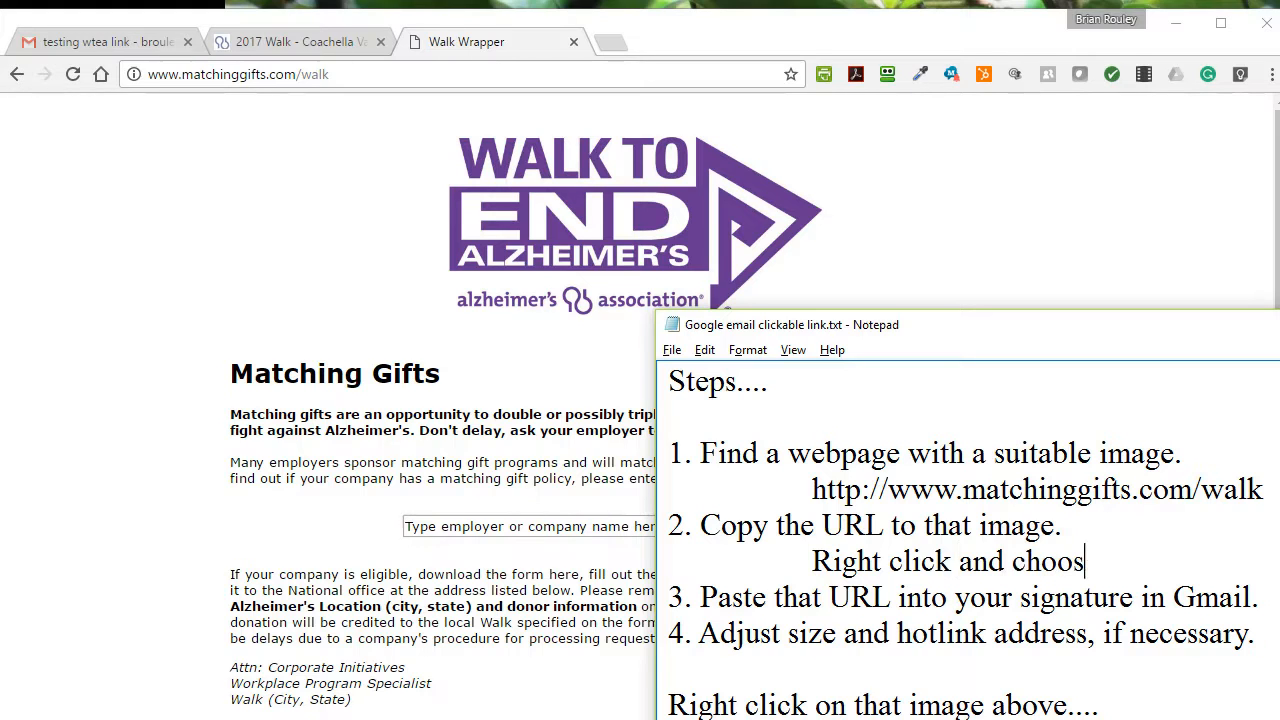
{"action": "type", "text": "e copy image address"}
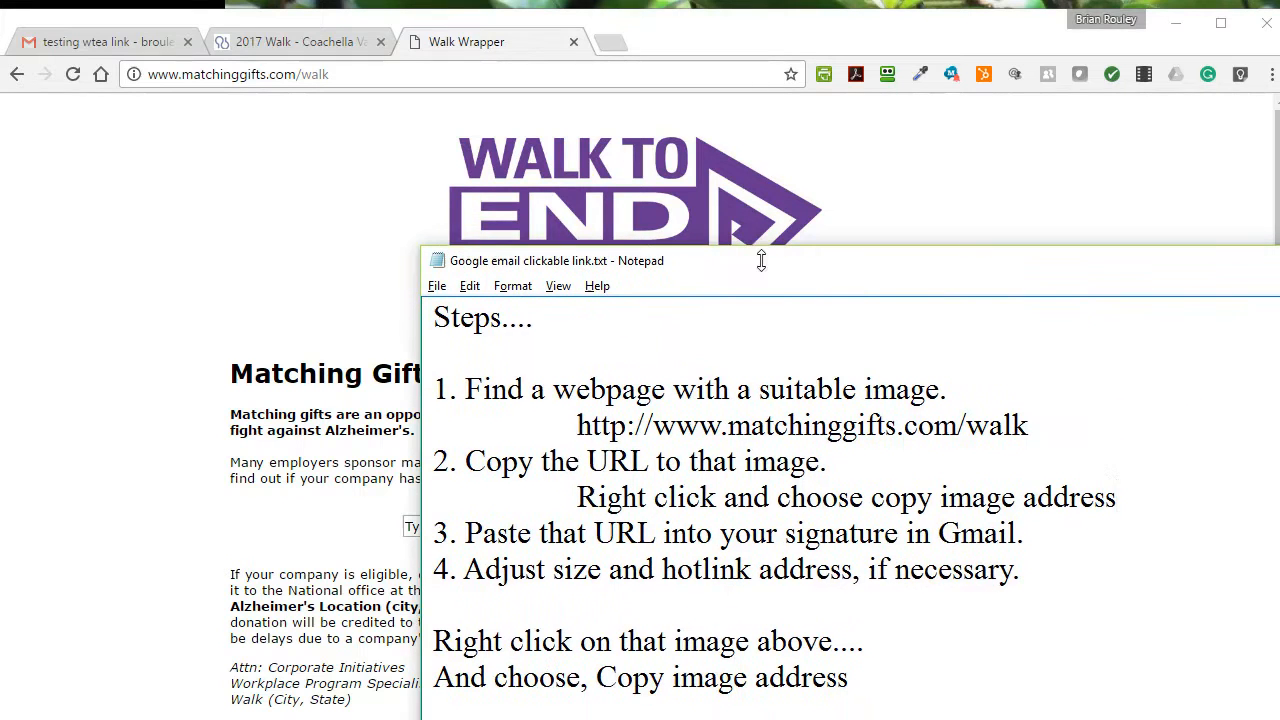
Copy the Walk Wrapper logo's image address and return to the Gmail tab.
{"action": "right_click", "coordinate": [615, 195]}
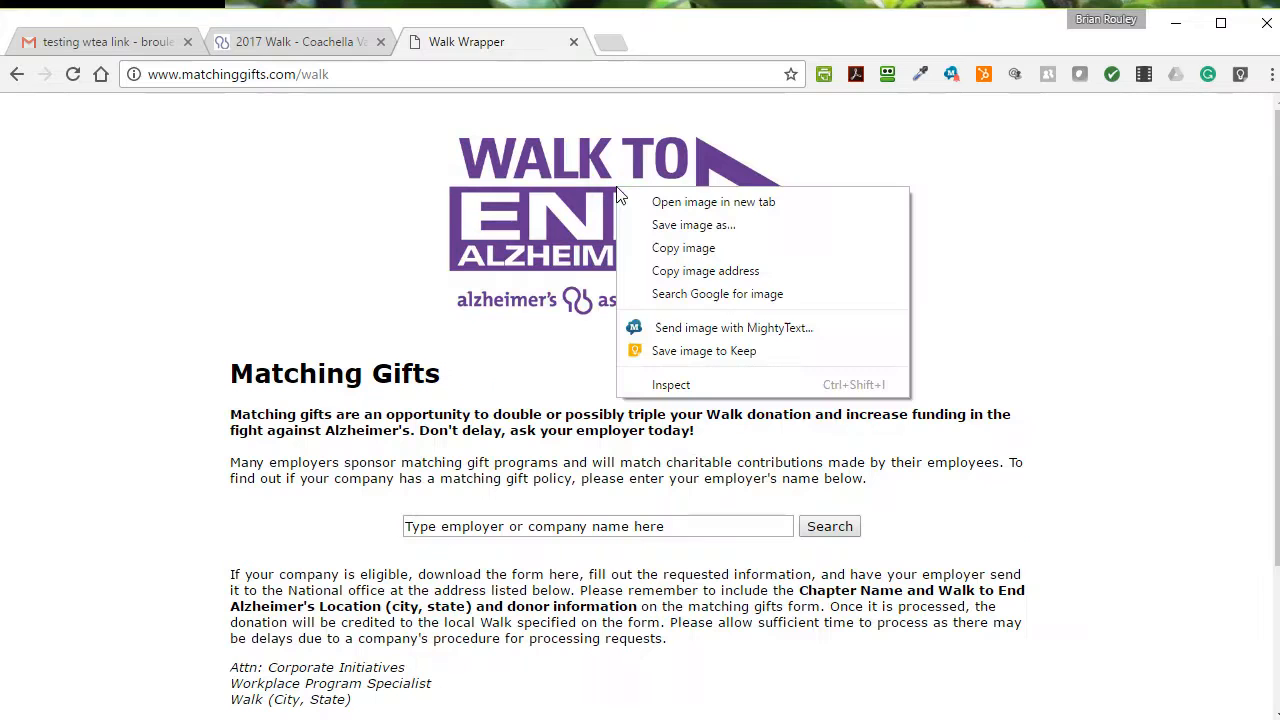
{"action": "left_click", "coordinate": [715, 272]}
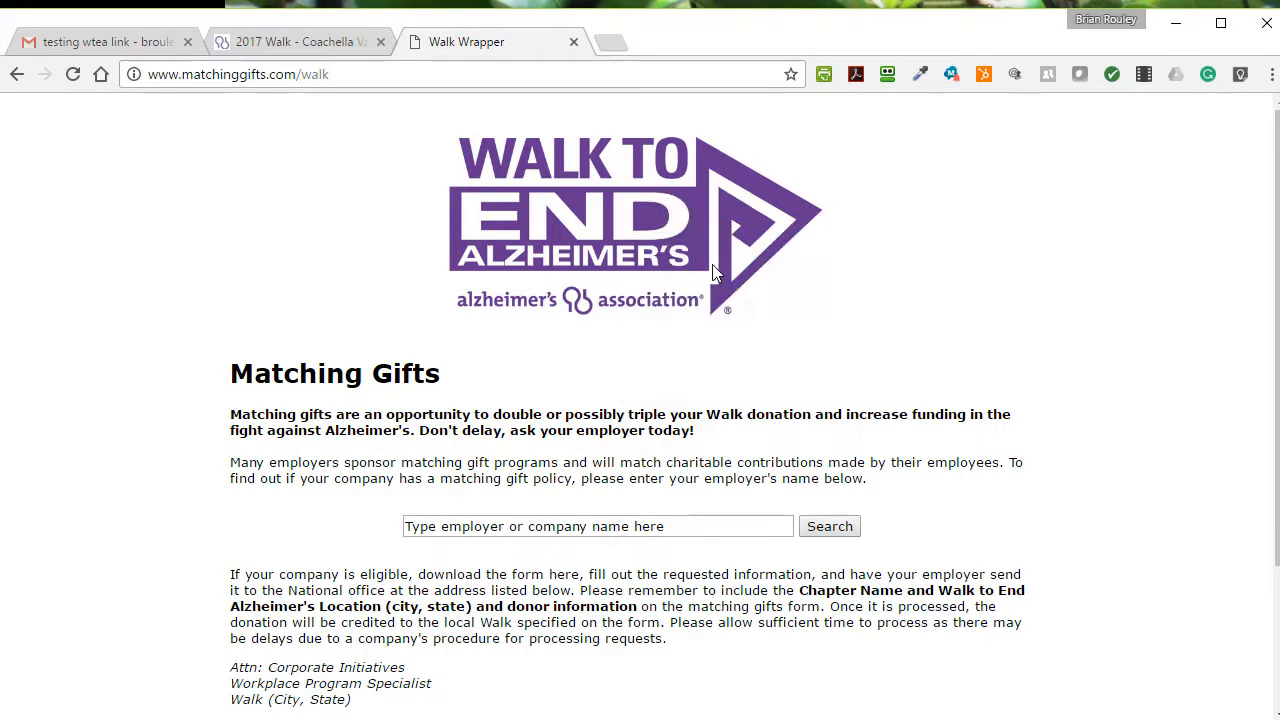
{"action": "left_click", "coordinate": [100, 41]}
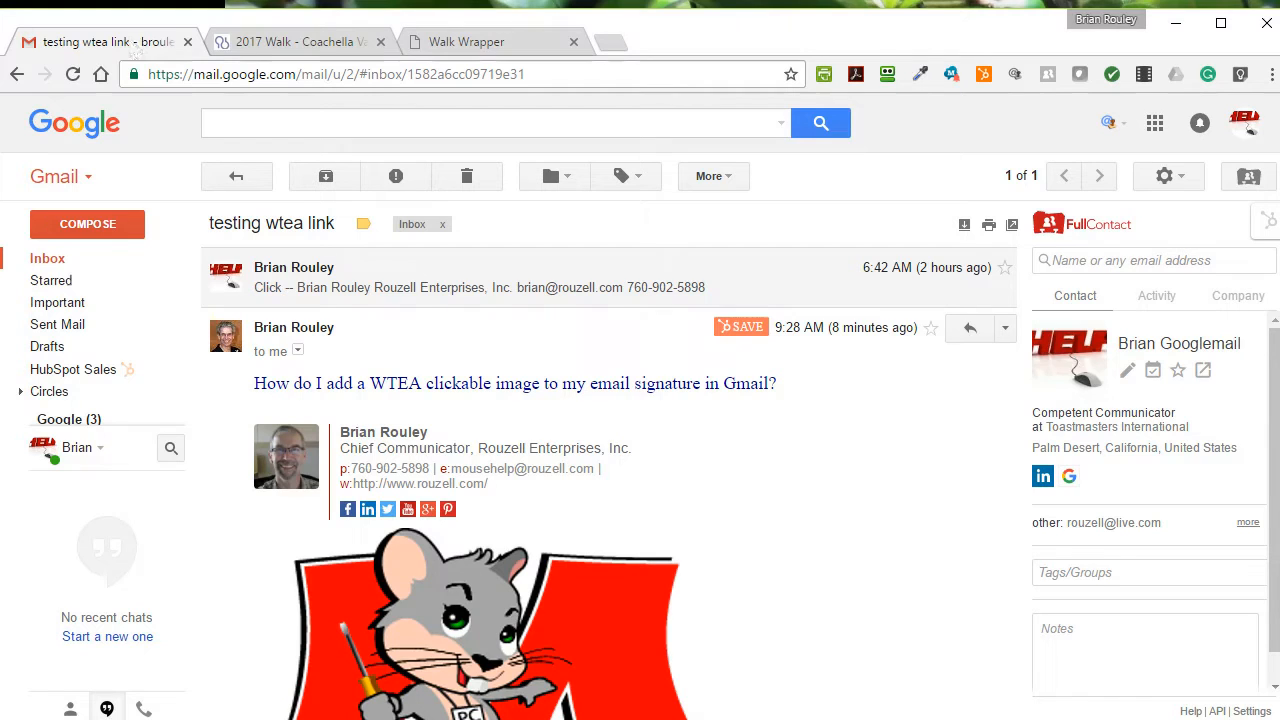
{"action": "mouse_move", "coordinate": [1005, 460]}
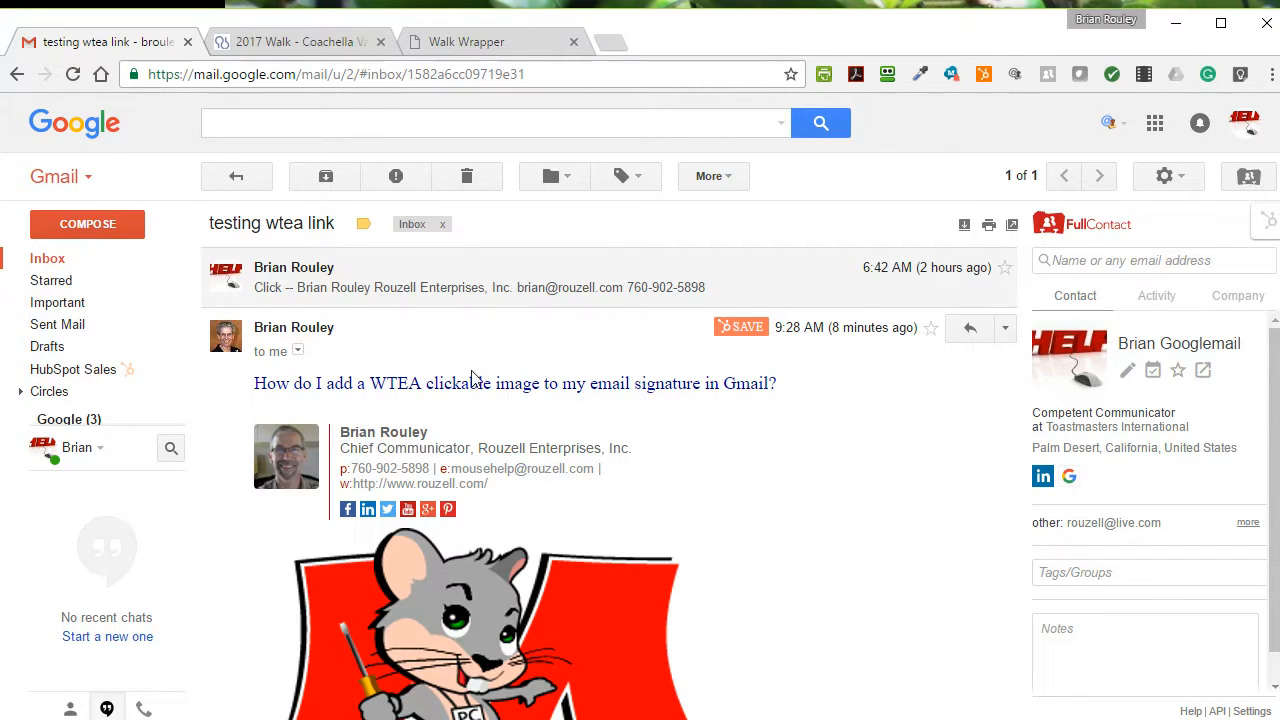
In Gmail Settings, delete the old logo from the signature.
{"action": "left_click", "coordinate": [1164, 176]}
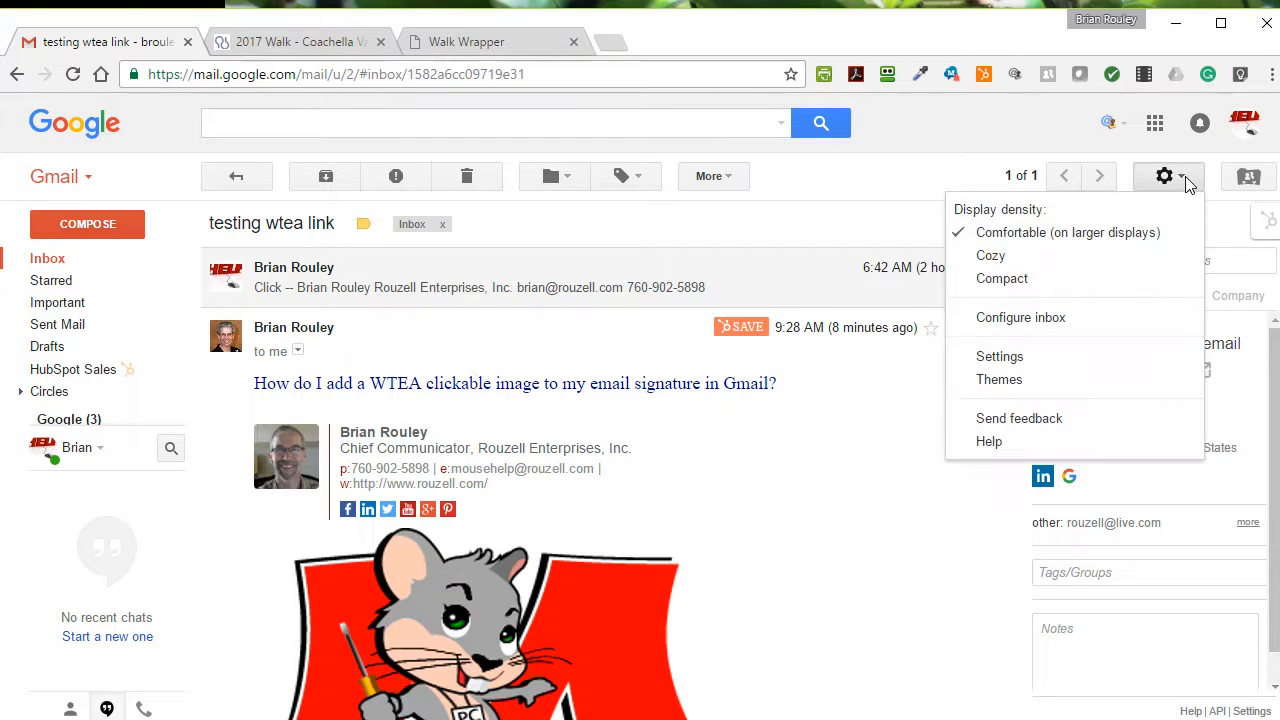
{"action": "mouse_move", "coordinate": [999, 356]}
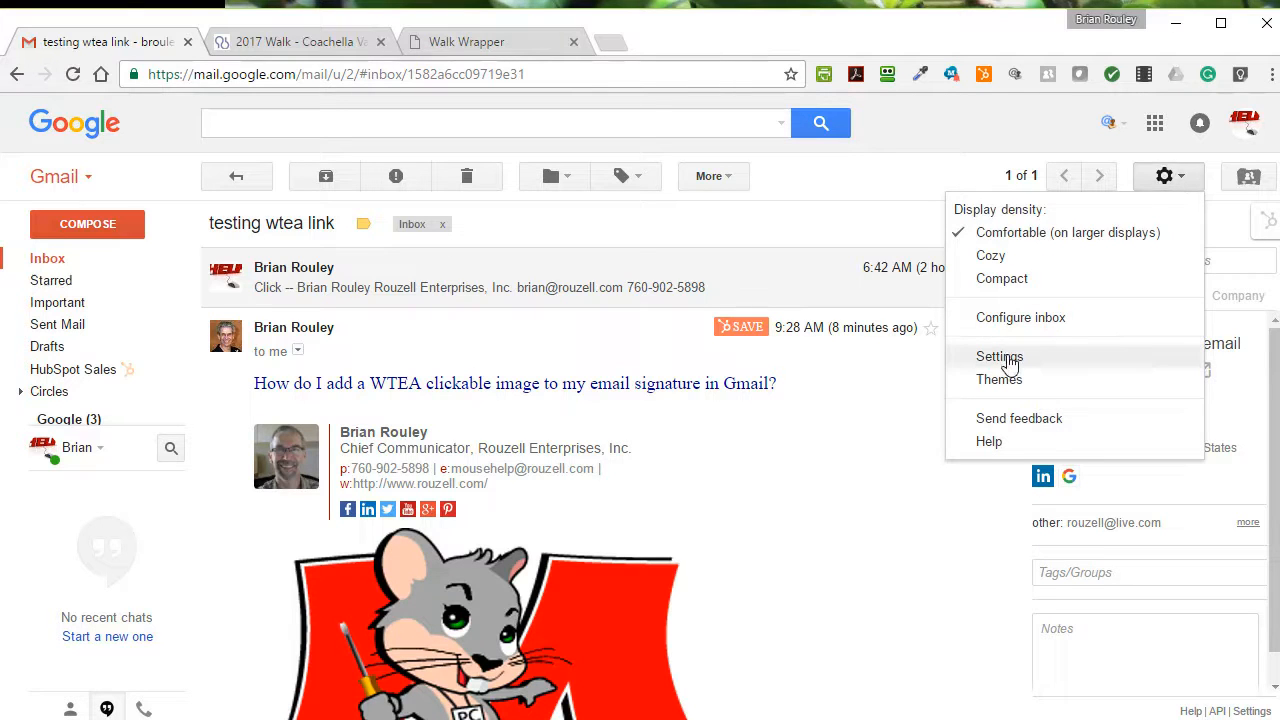
{"action": "left_click", "coordinate": [999, 356]}
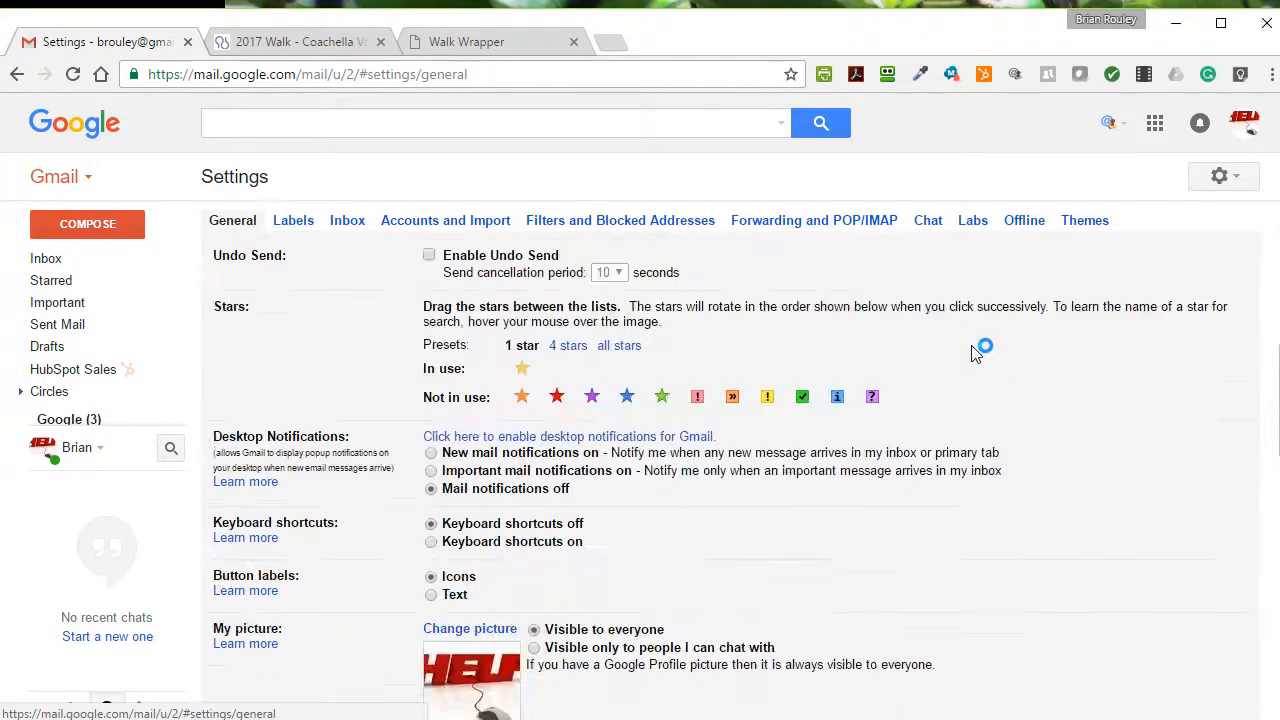
{"action": "scroll", "scroll_direction": "down", "scroll_amount": 3}
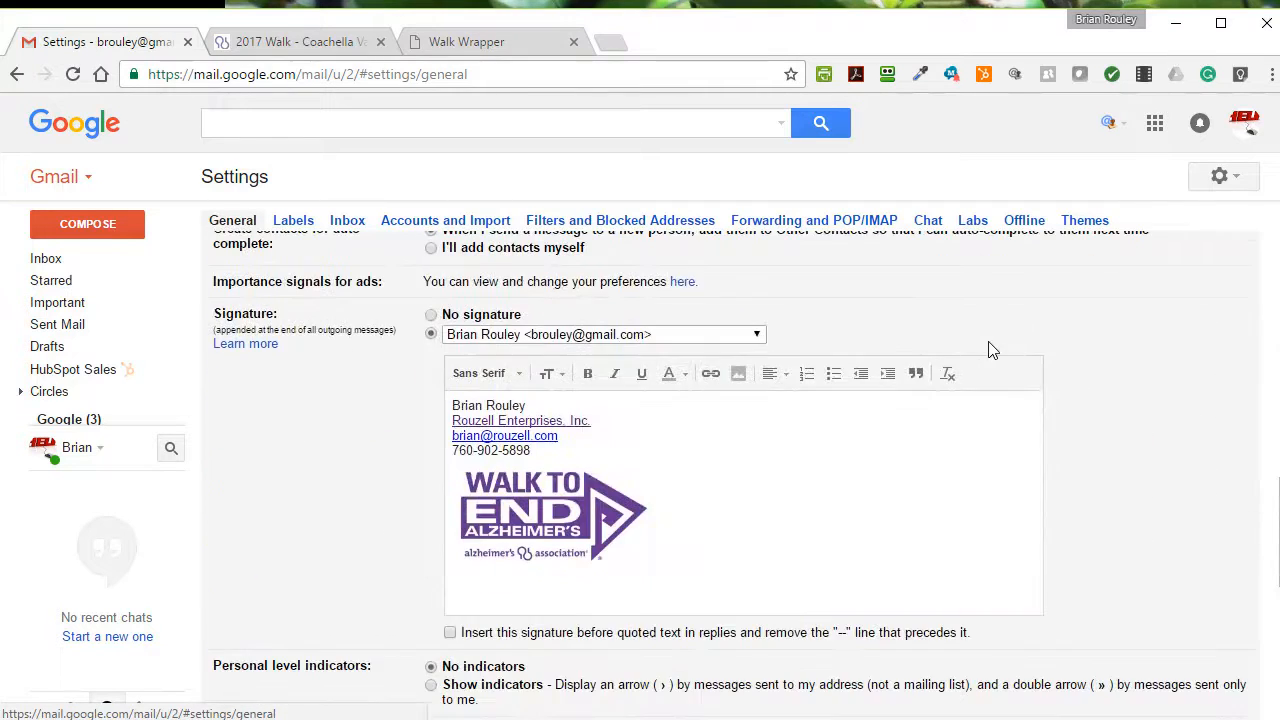
{"action": "left_click", "coordinate": [551, 517]}
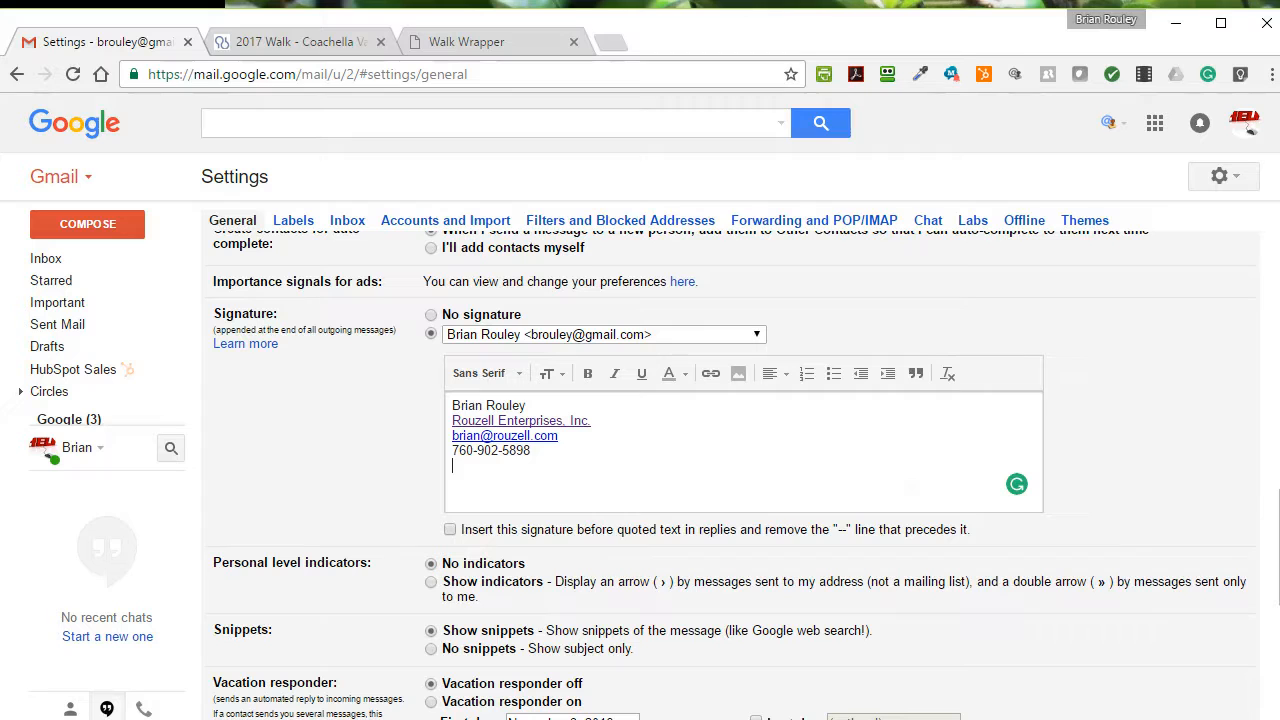
{"action": "mouse_move", "coordinate": [738, 373]}
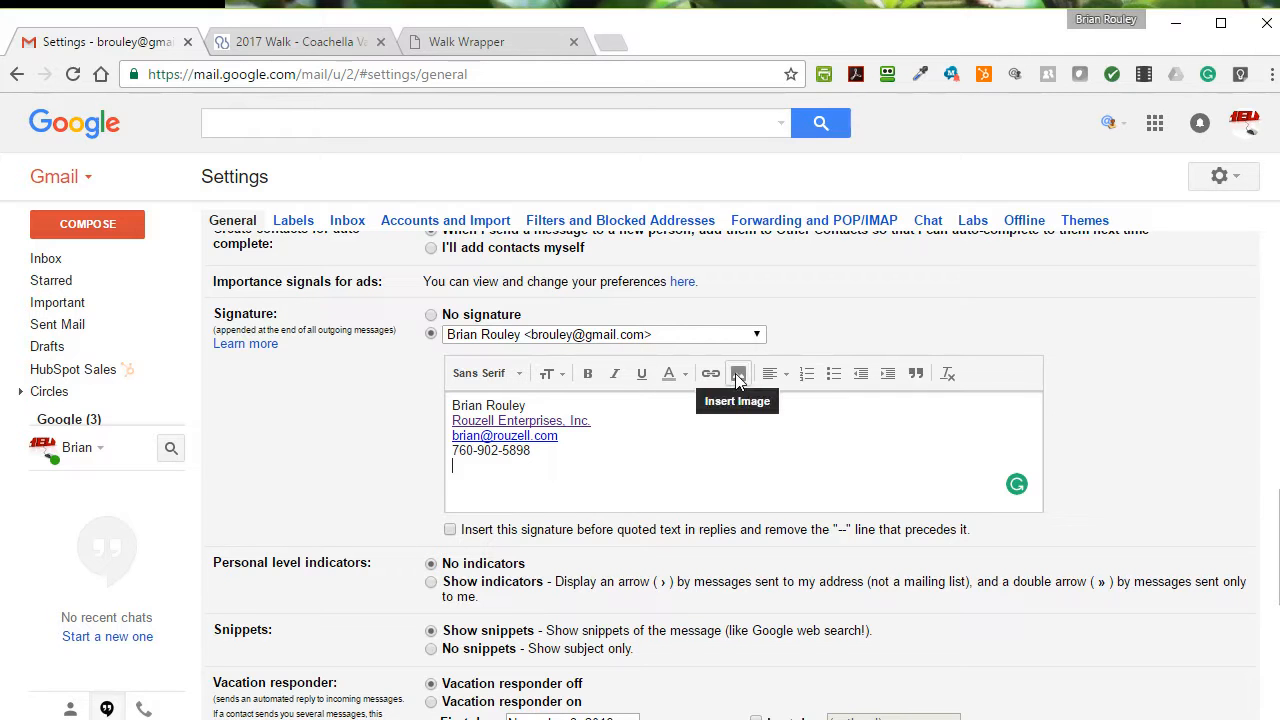
{"action": "left_click", "coordinate": [738, 373]}
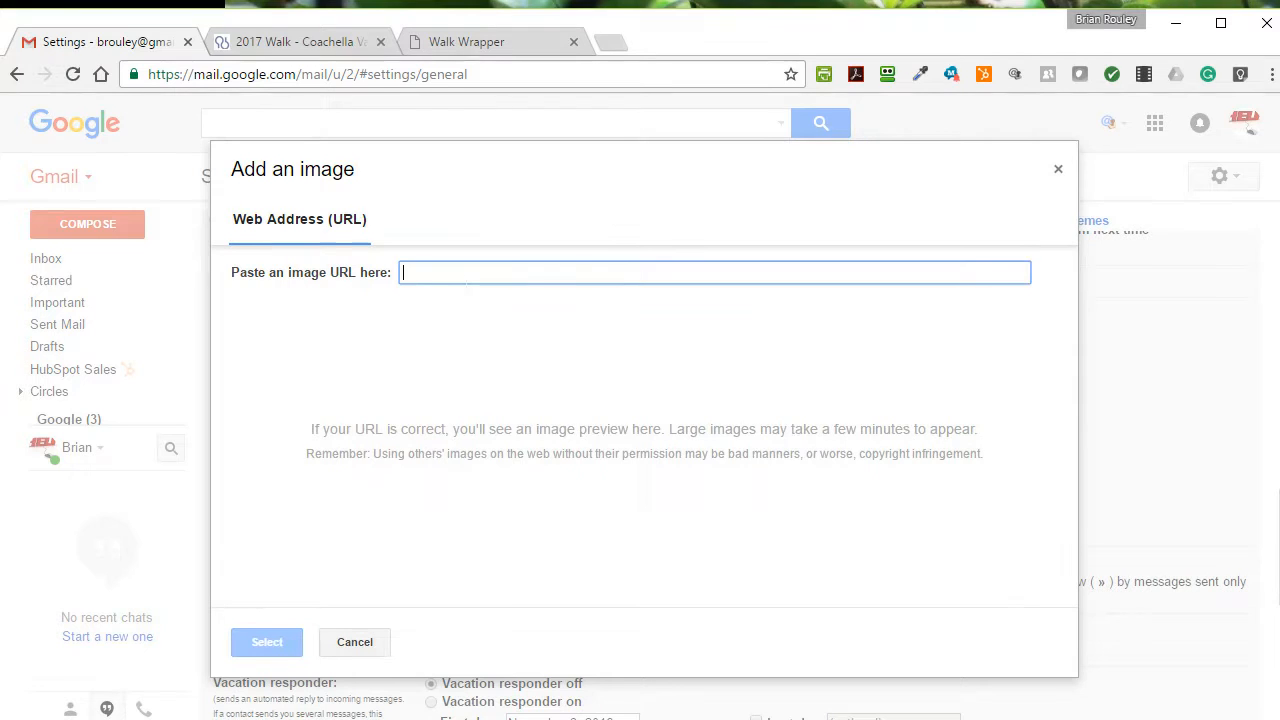
{"action": "type", "text": "http://images.matchinggifts.com/walk/WalkLogo_rgb.jpg"}
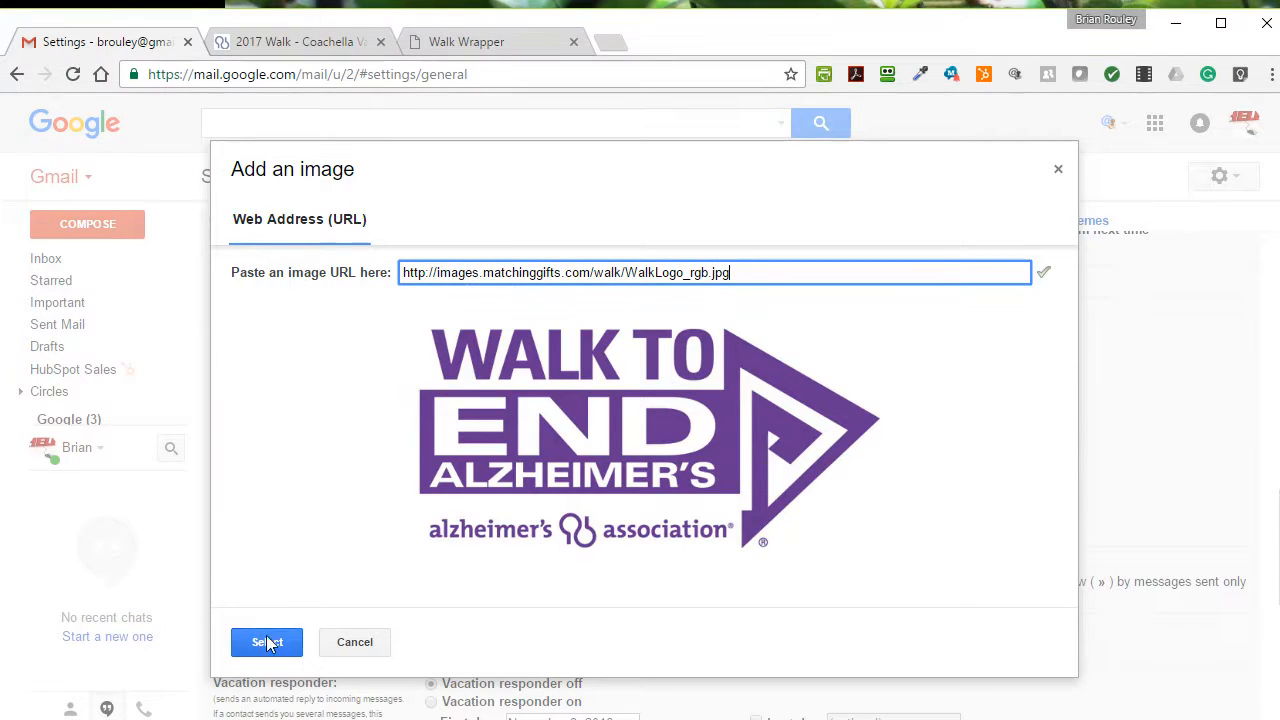
{"action": "left_click", "coordinate": [267, 642]}
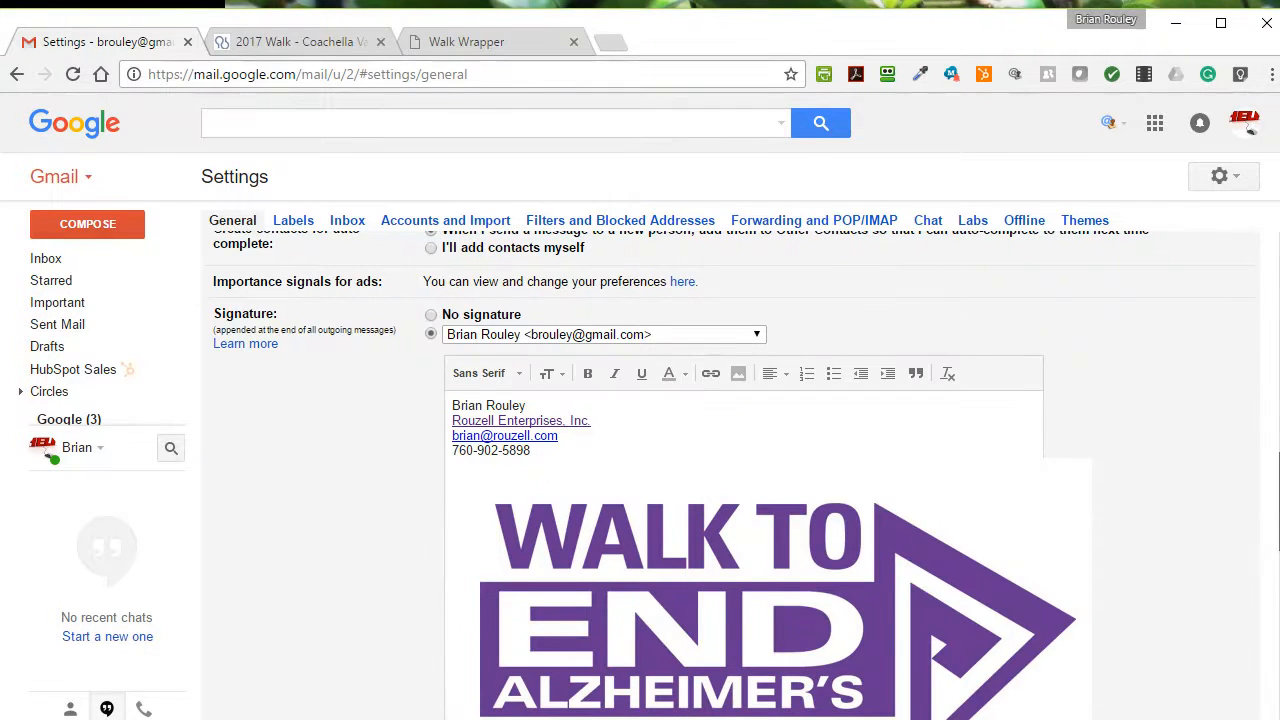
Resize the signature logo through Large to Medium and start a link on it.
{"action": "scroll", "scroll_direction": "down", "scroll_amount": 3}
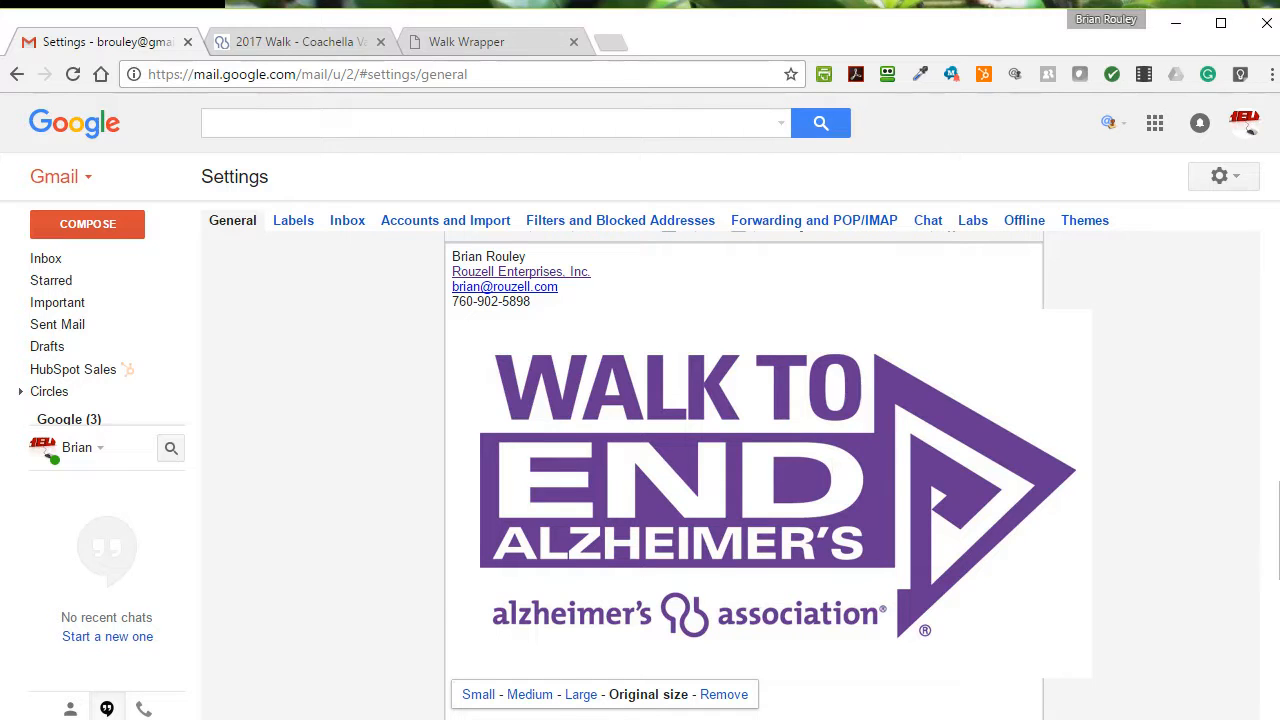
{"action": "left_click", "coordinate": [530, 440]}
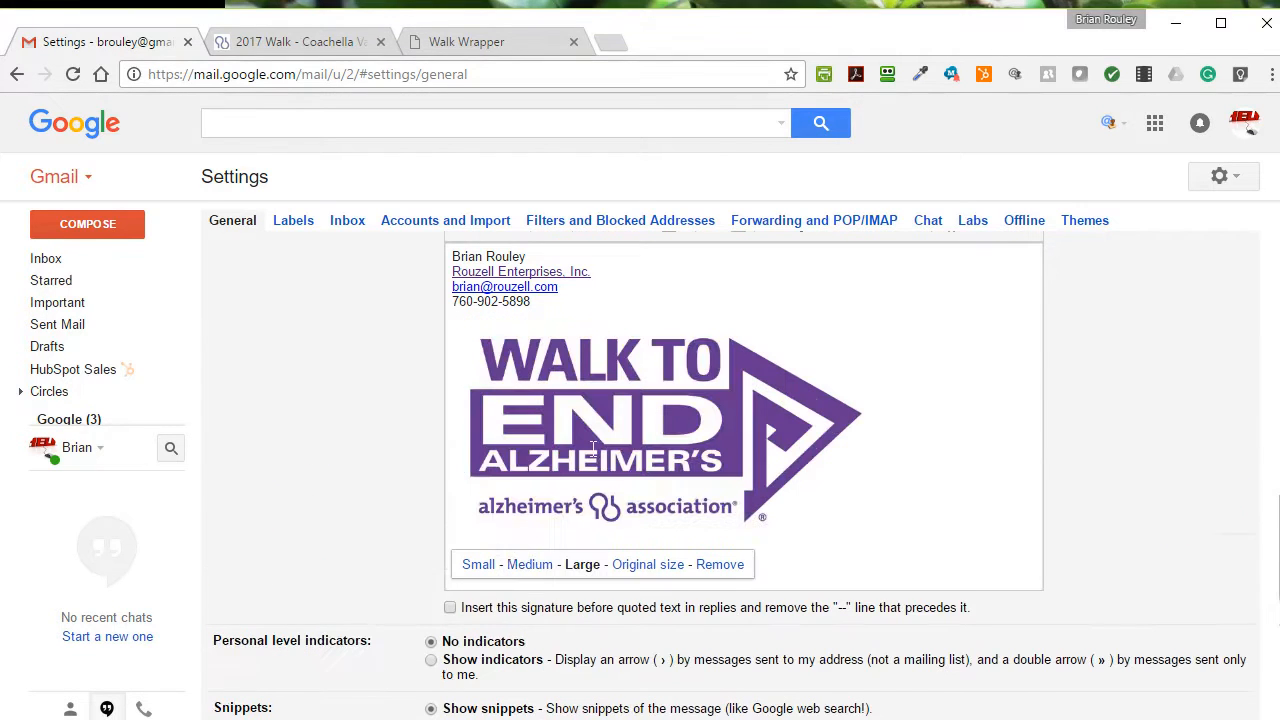
{"action": "left_click", "coordinate": [648, 564]}
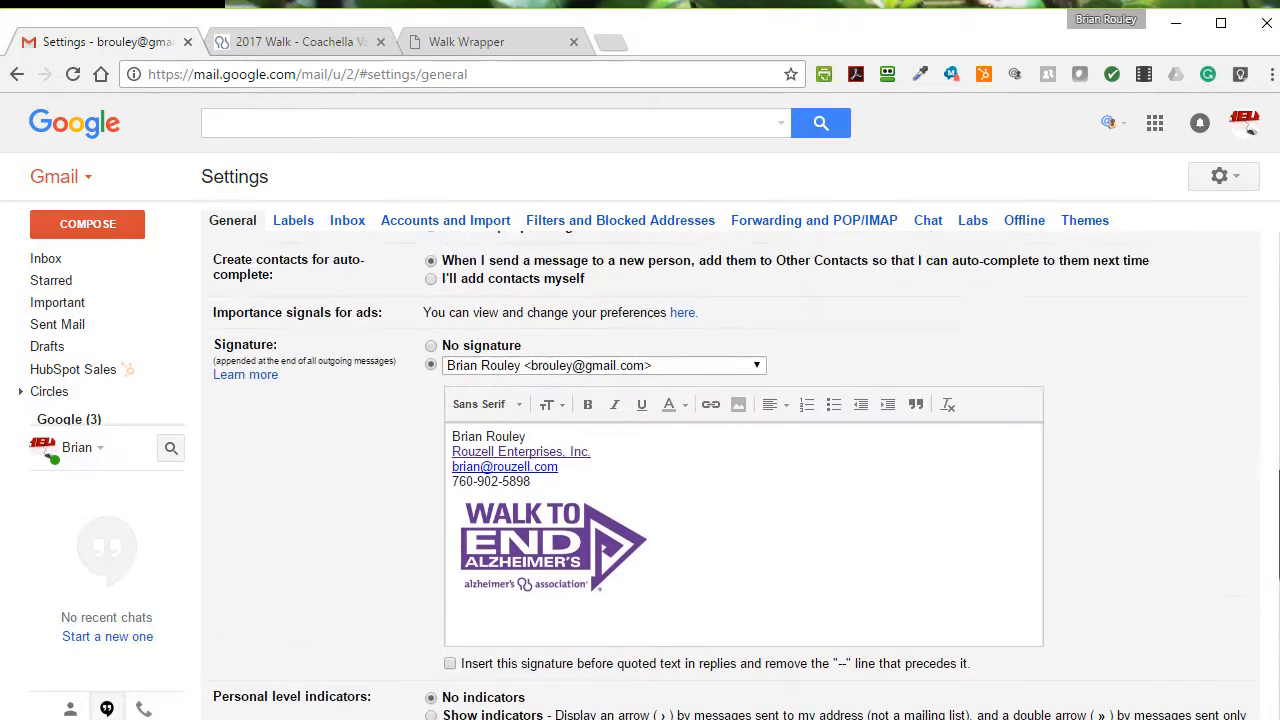
{"action": "left_click", "coordinate": [553, 545]}
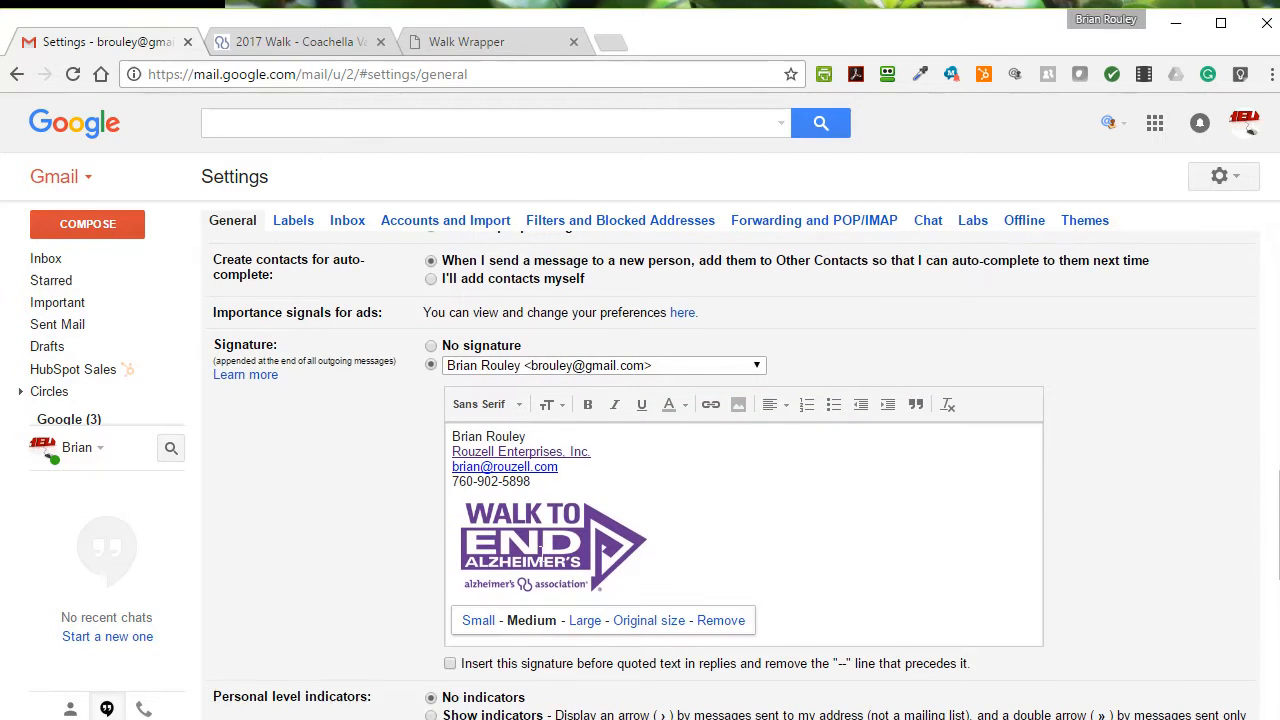
{"action": "left_click", "coordinate": [710, 404]}
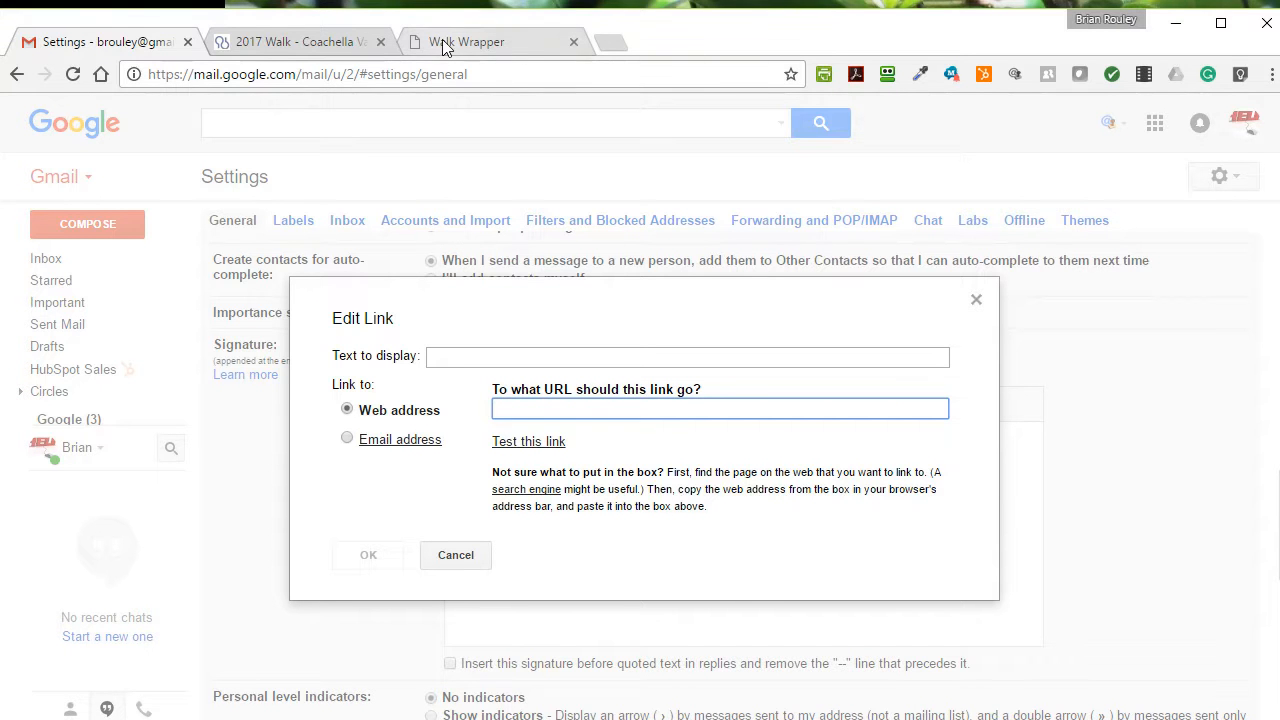
{"action": "left_click", "coordinate": [290, 41]}
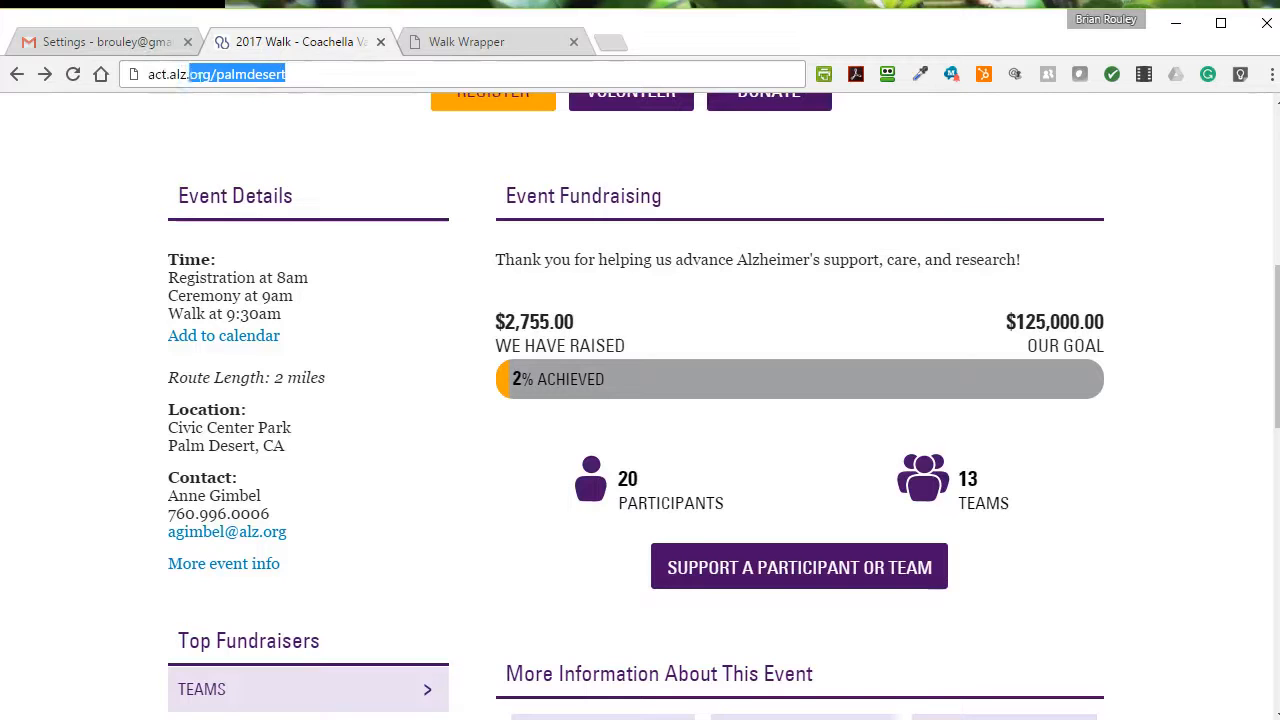
{"action": "right_click", "coordinate": [210, 74]}
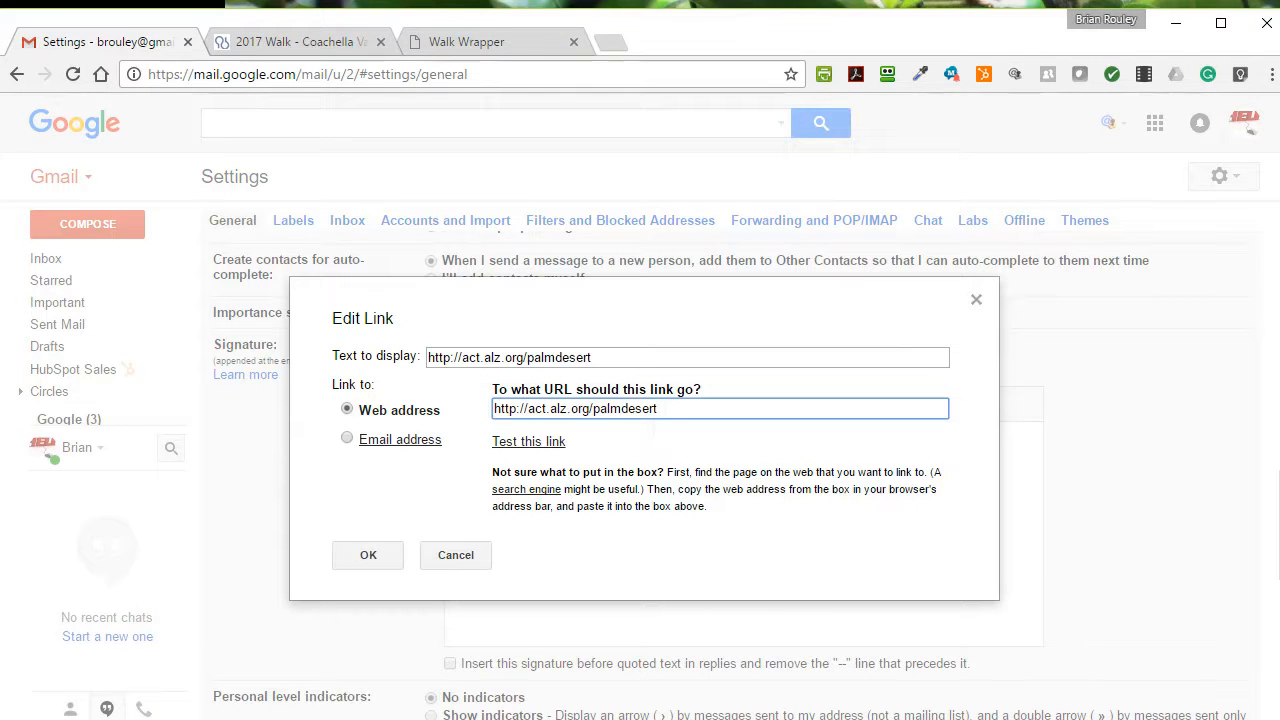
{"action": "left_click", "coordinate": [368, 555]}
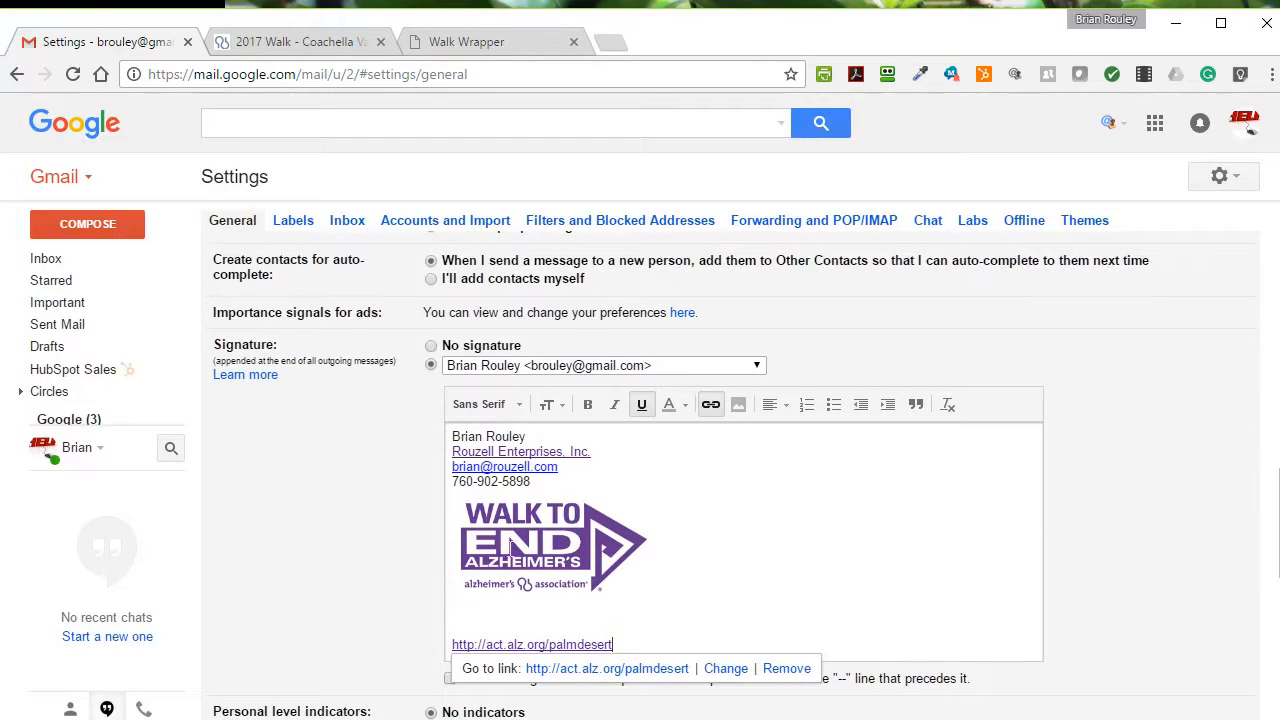
{"action": "left_click", "coordinate": [553, 545]}
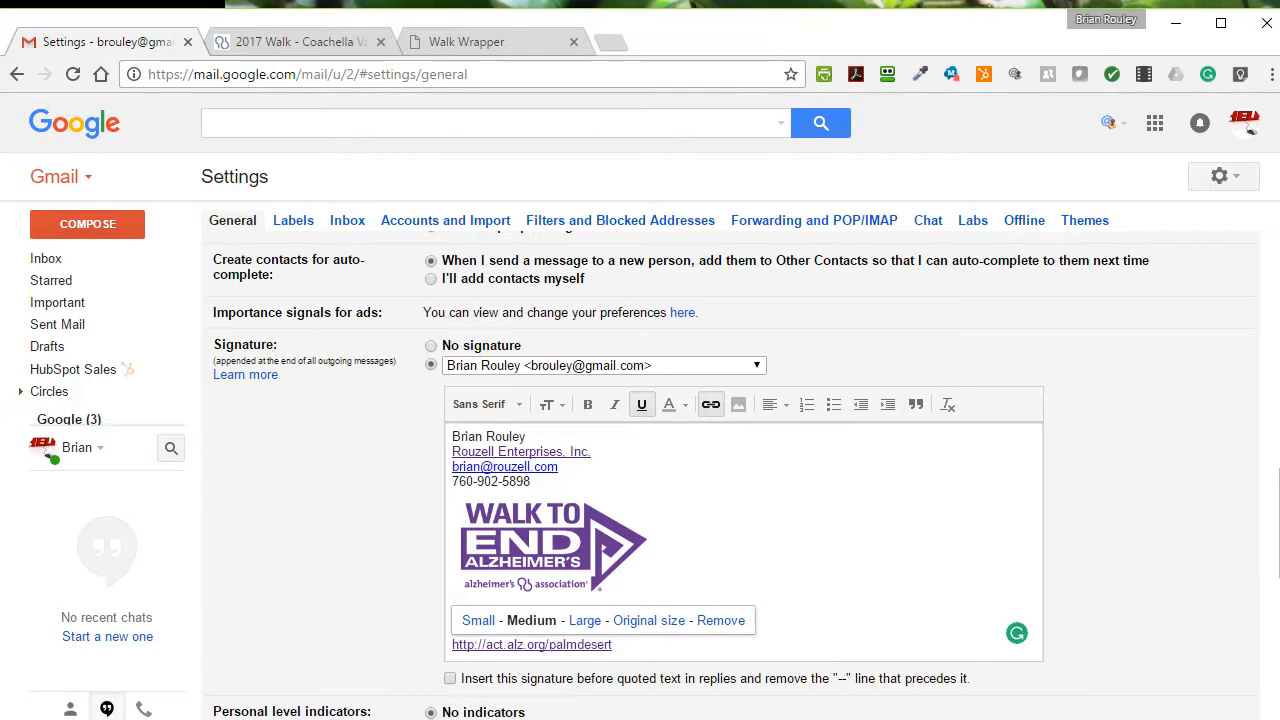
{"action": "mouse_move", "coordinate": [1260, 528]}
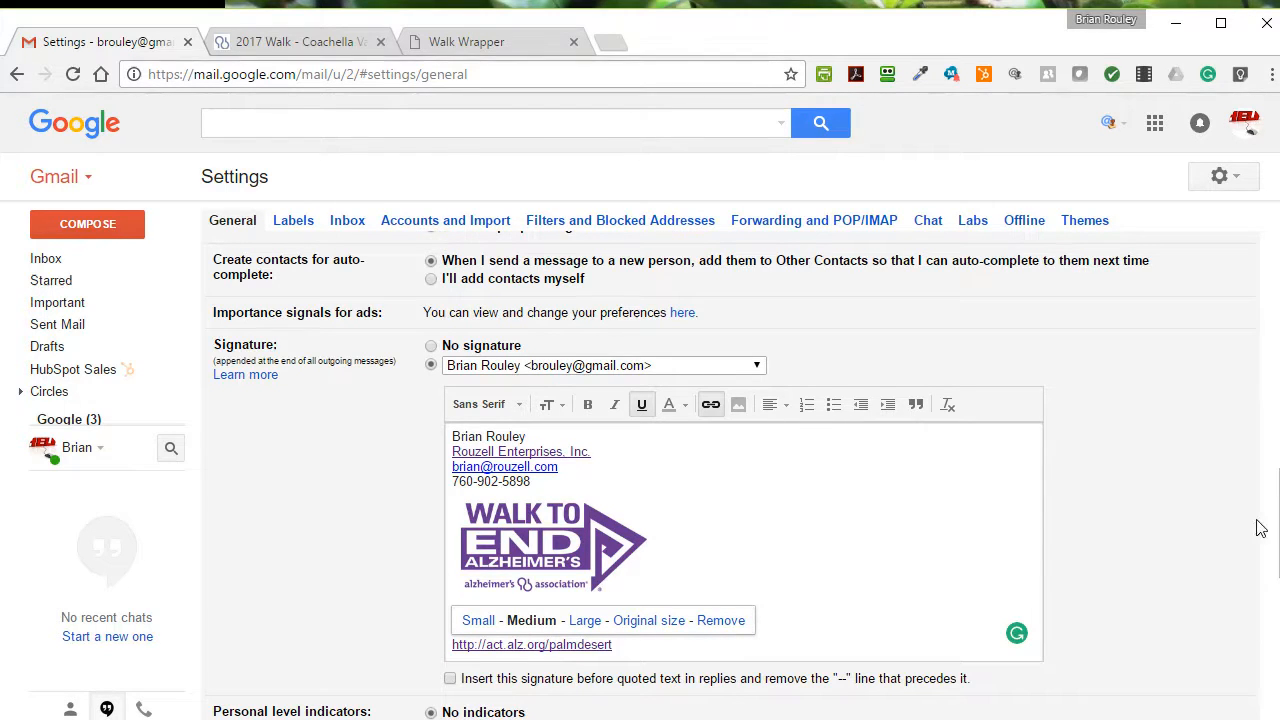
Save the updated signature settings.
{"action": "scroll", "scroll_direction": "down", "scroll_amount": 3}
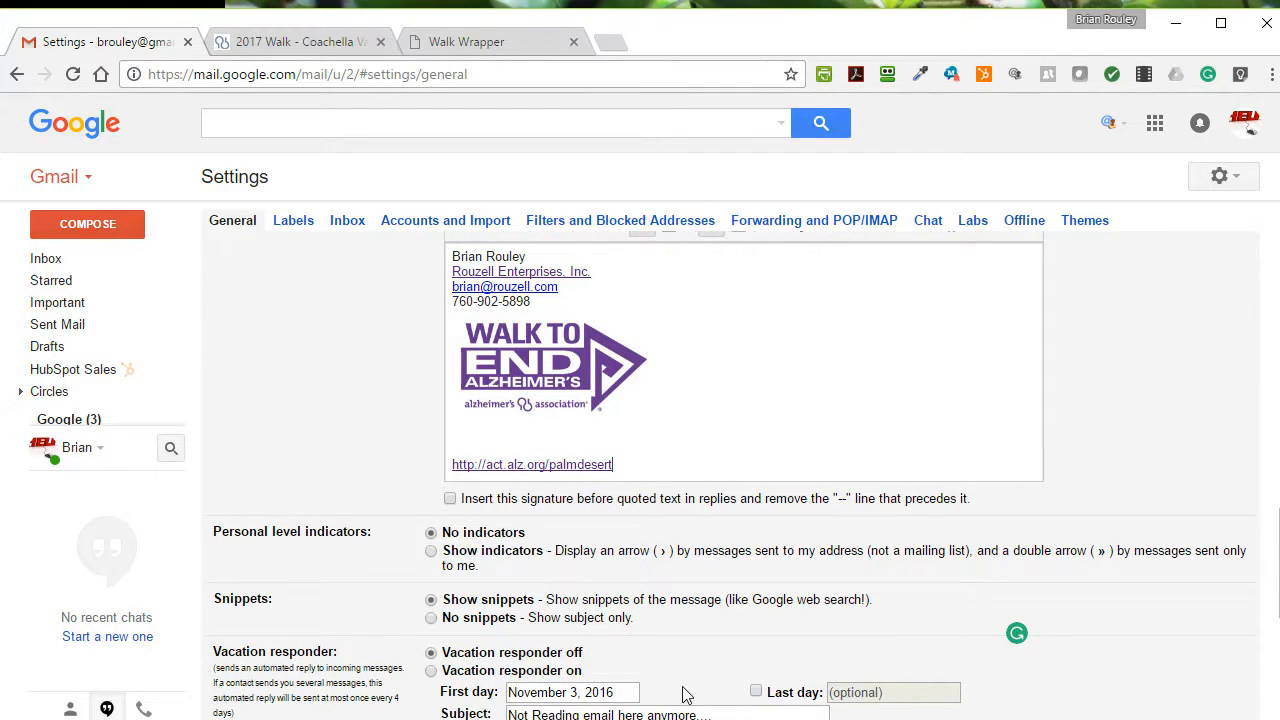
{"action": "scroll", "scroll_direction": "down", "scroll_amount": 3}
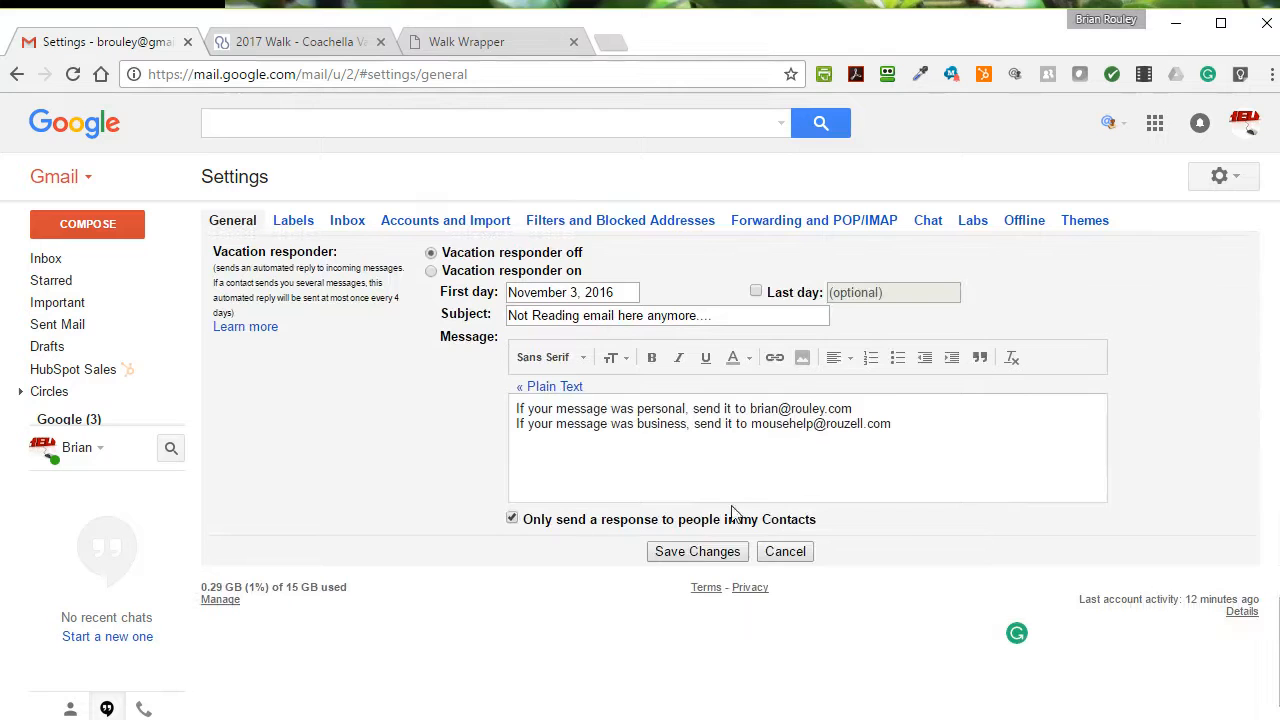
{"action": "left_click", "coordinate": [697, 551]}
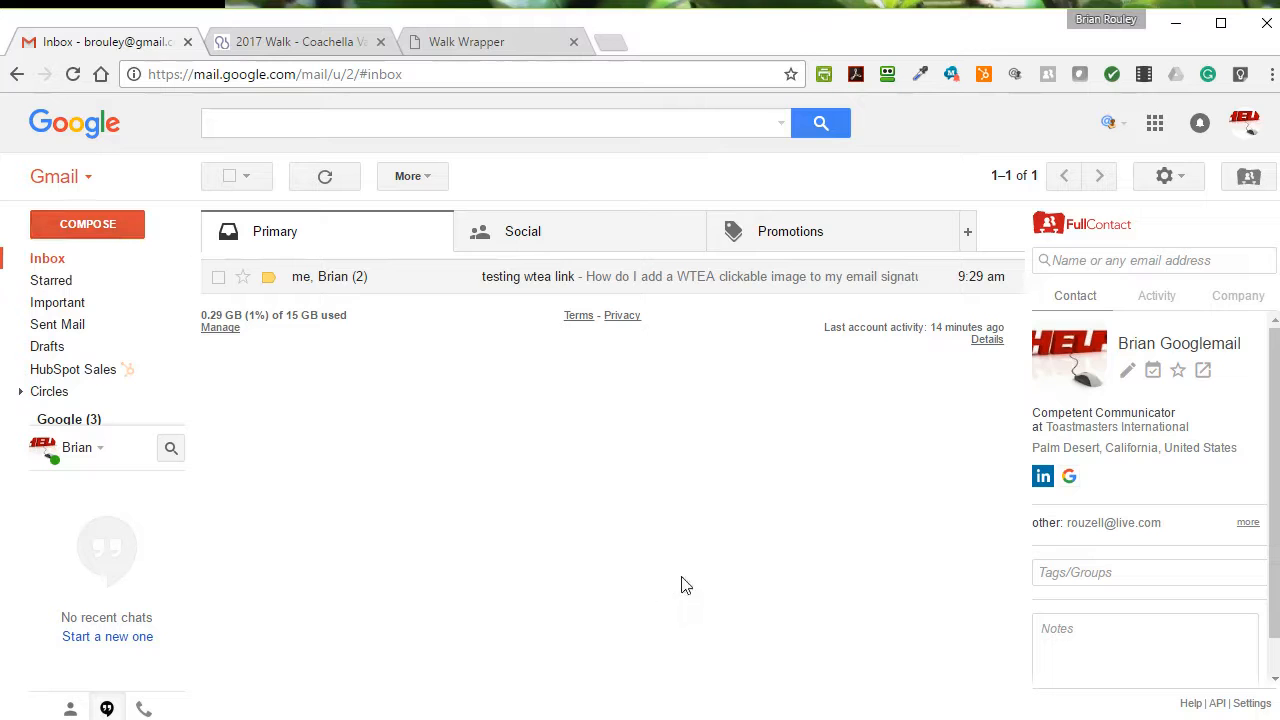
Send yourself a 'Test link' email reading 'Click the purple arrow.'.
{"action": "left_click", "coordinate": [87, 224]}
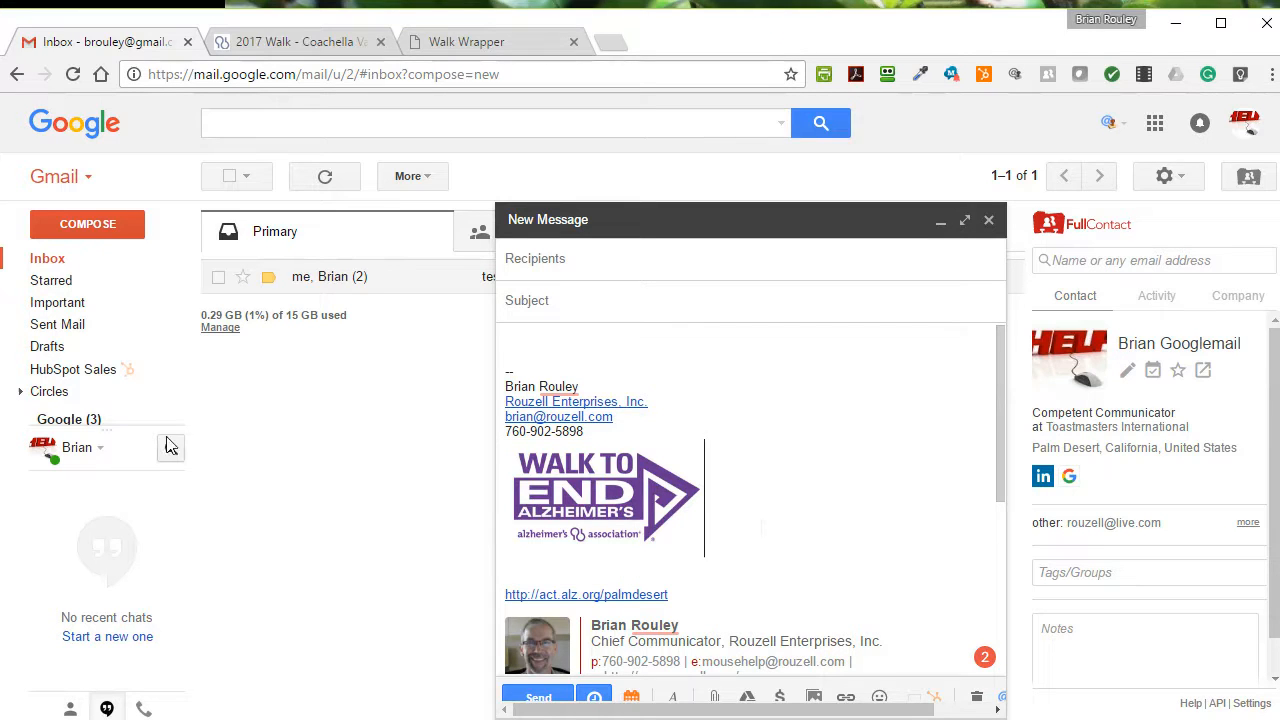
{"action": "mouse_move", "coordinate": [294, 488]}
{"action": "type", "text": "Test link"}
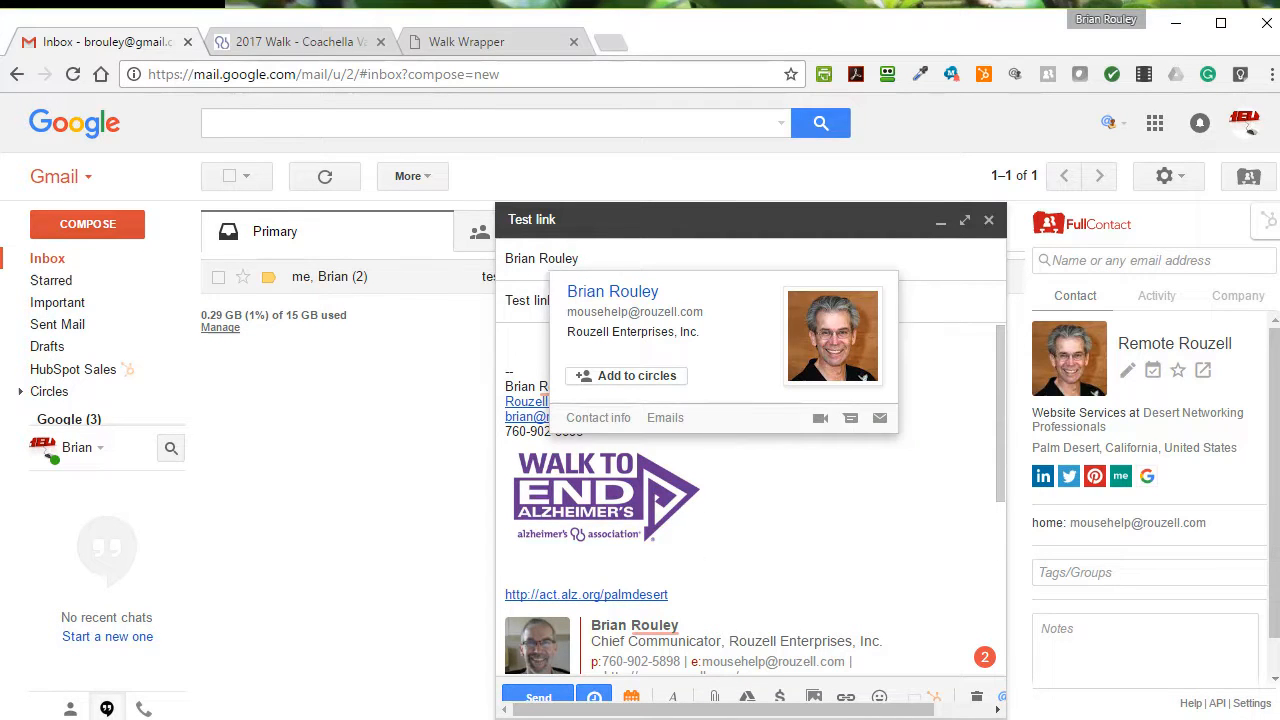
{"action": "type", "text": "C"}
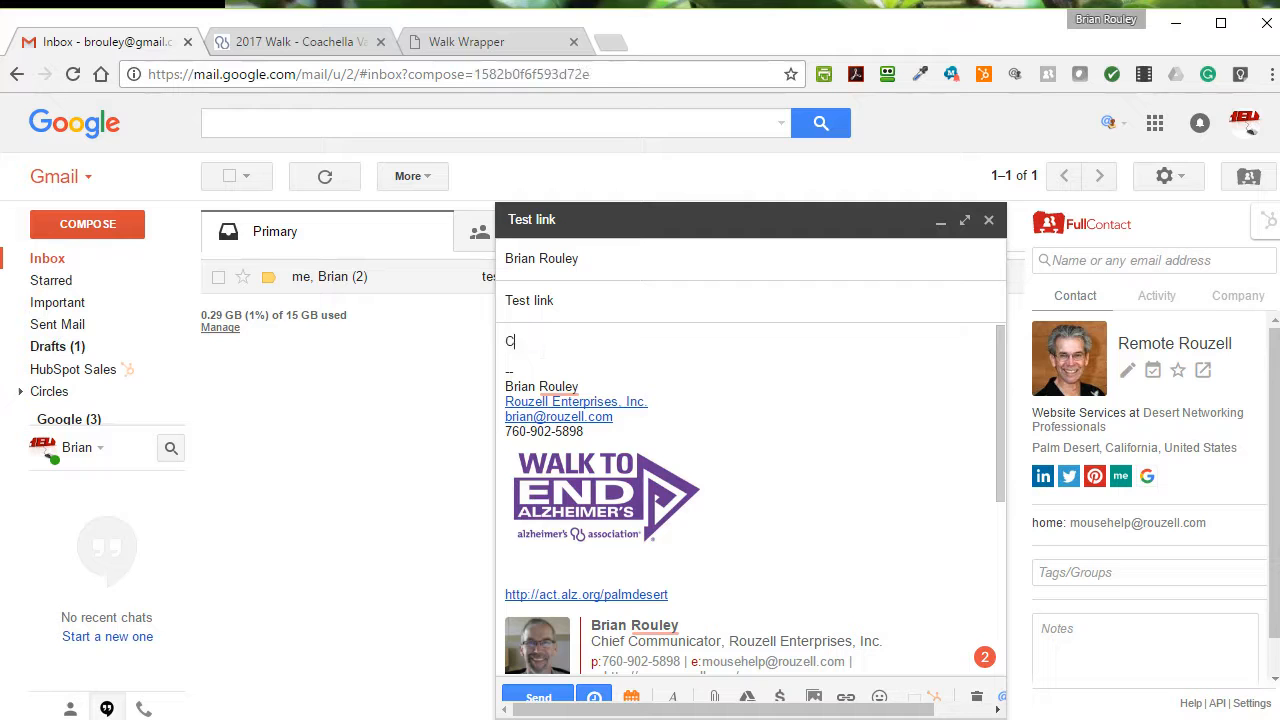
{"action": "type", "text": "lick the"}
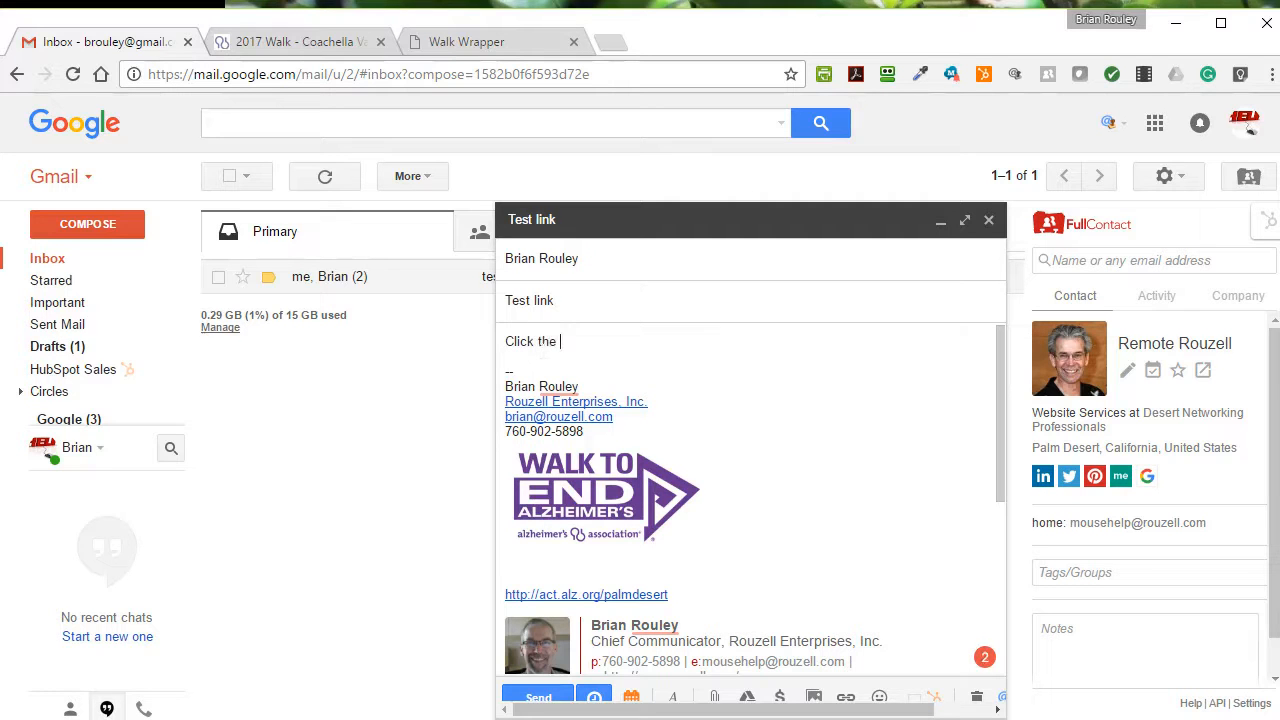
{"action": "type", "text": "purple a"}
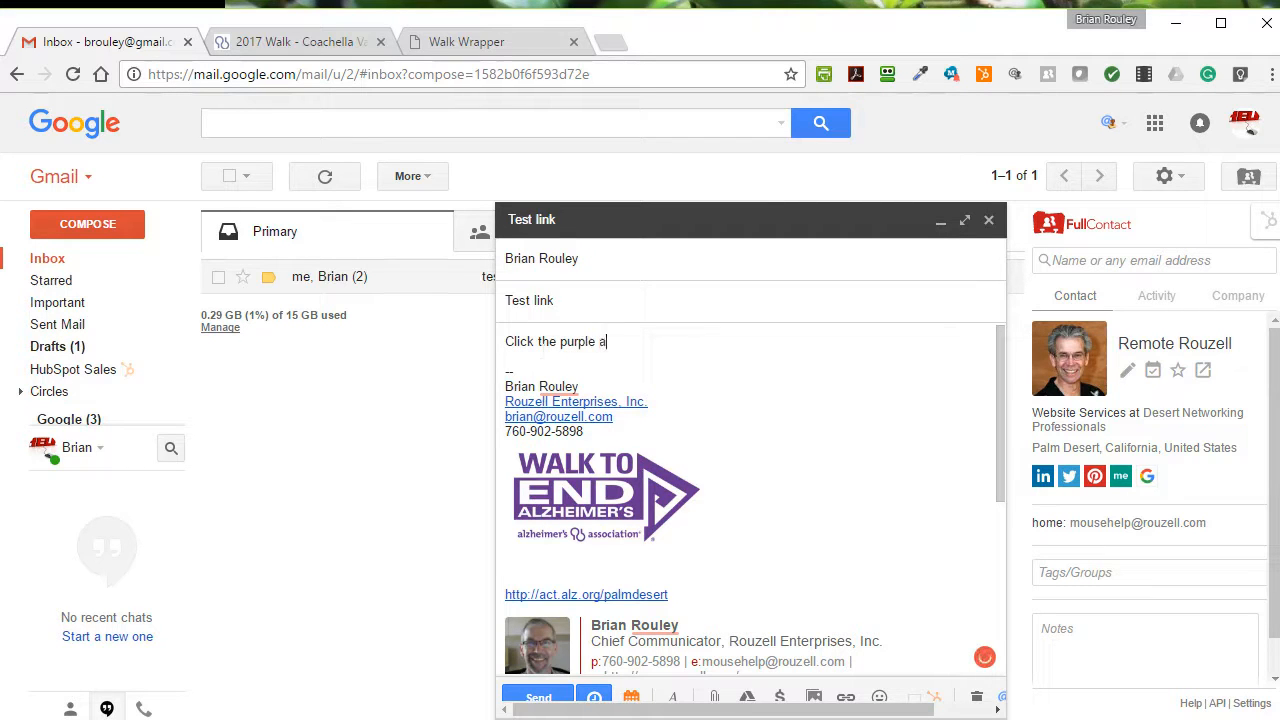
{"action": "type", "text": "rrow."}
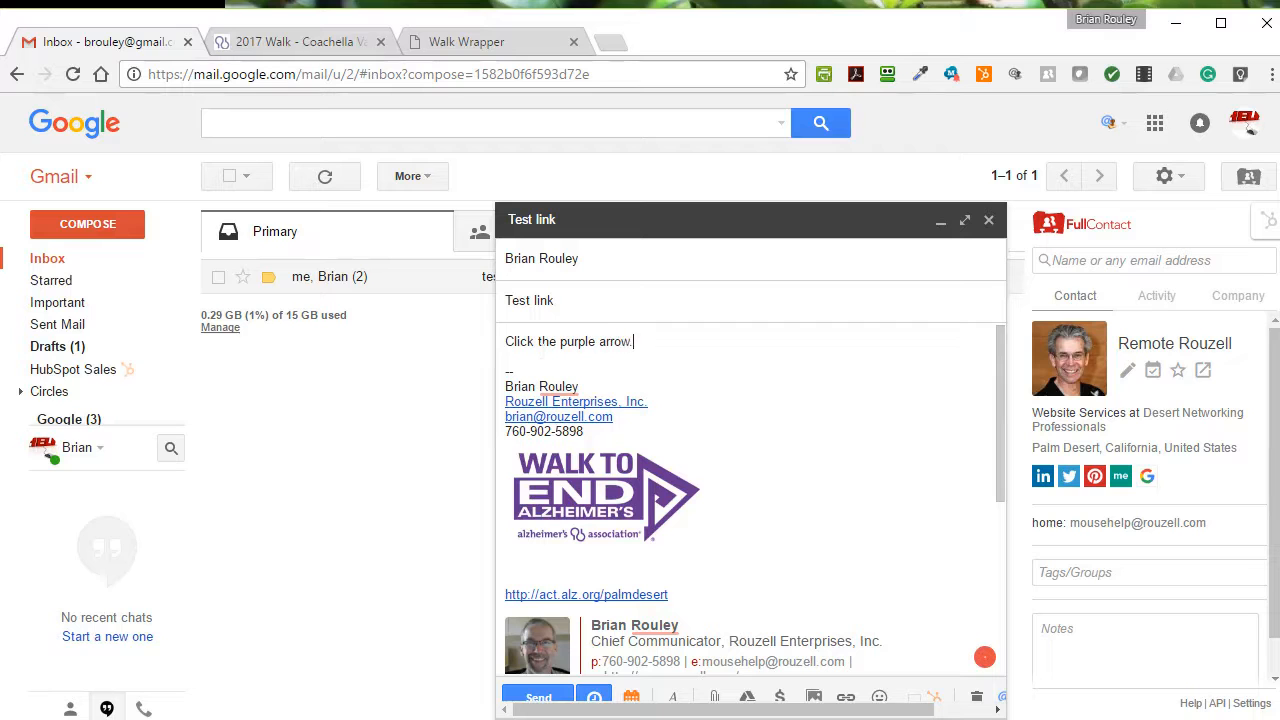
{"action": "left_click", "coordinate": [538, 697]}
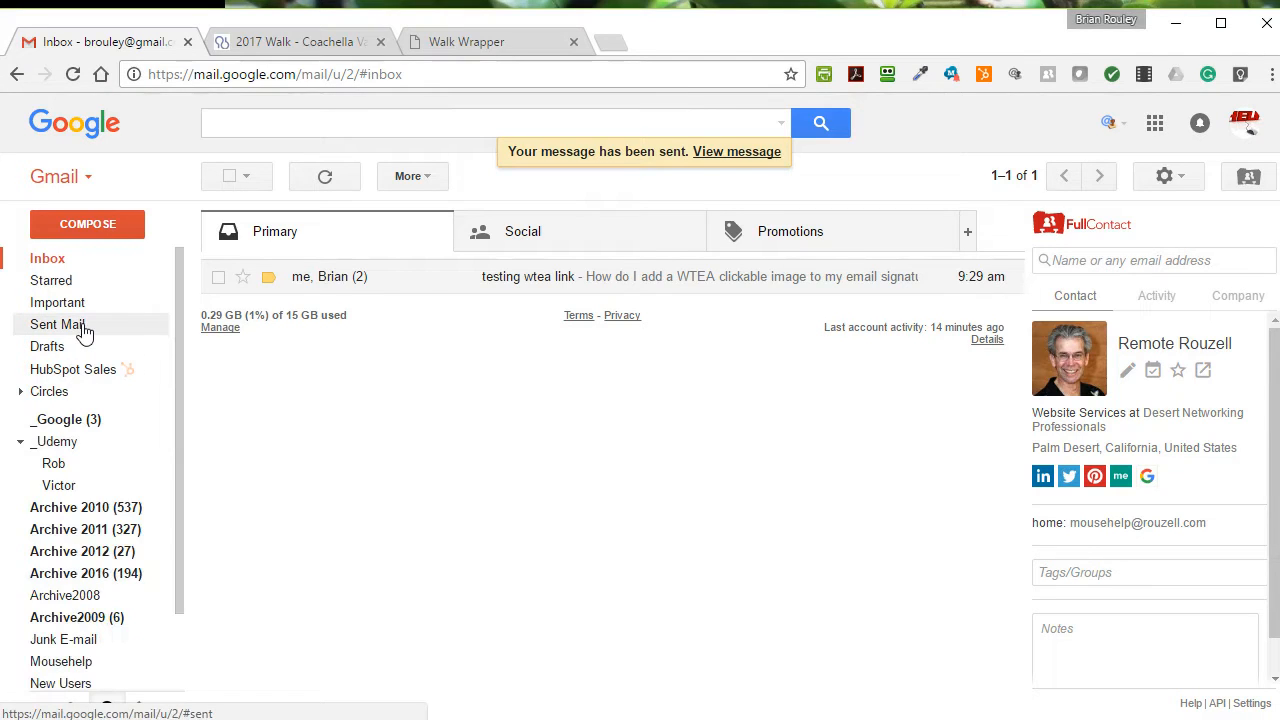
Open the 'Test link' message in Sent Mail and click its signature logo.
{"action": "left_click", "coordinate": [58, 324]}
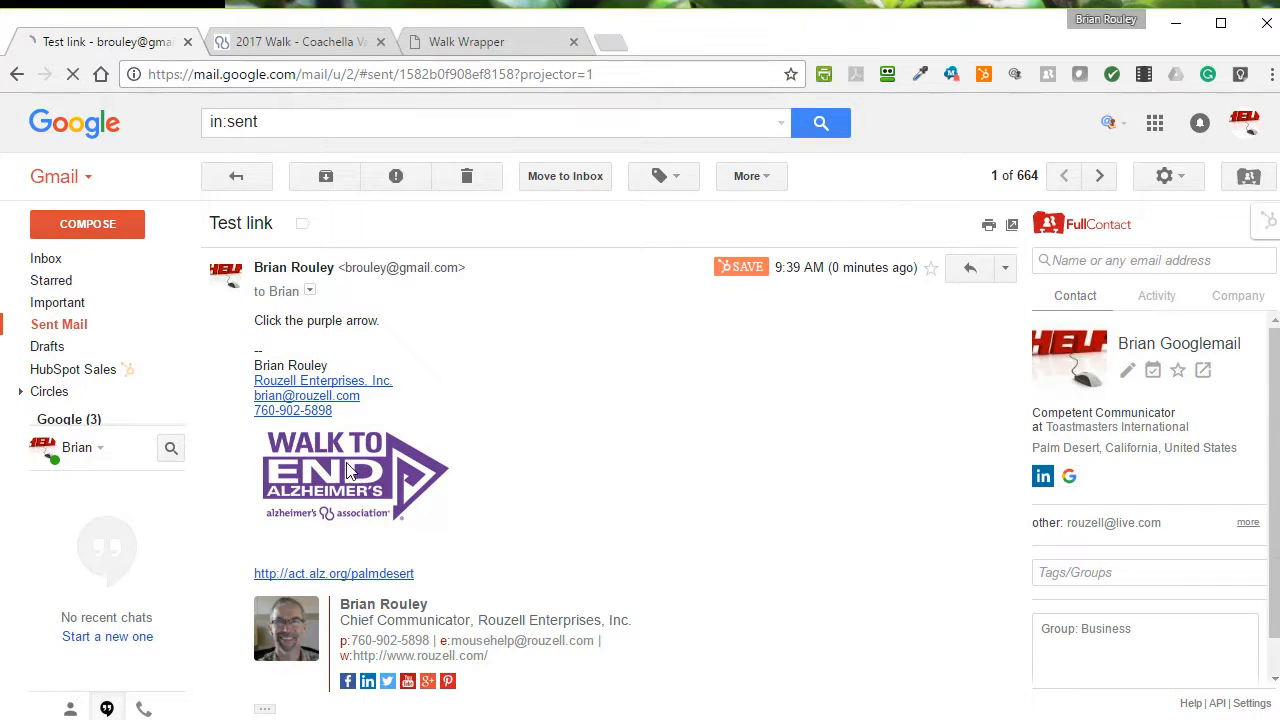
{"action": "left_click", "coordinate": [353, 475]}
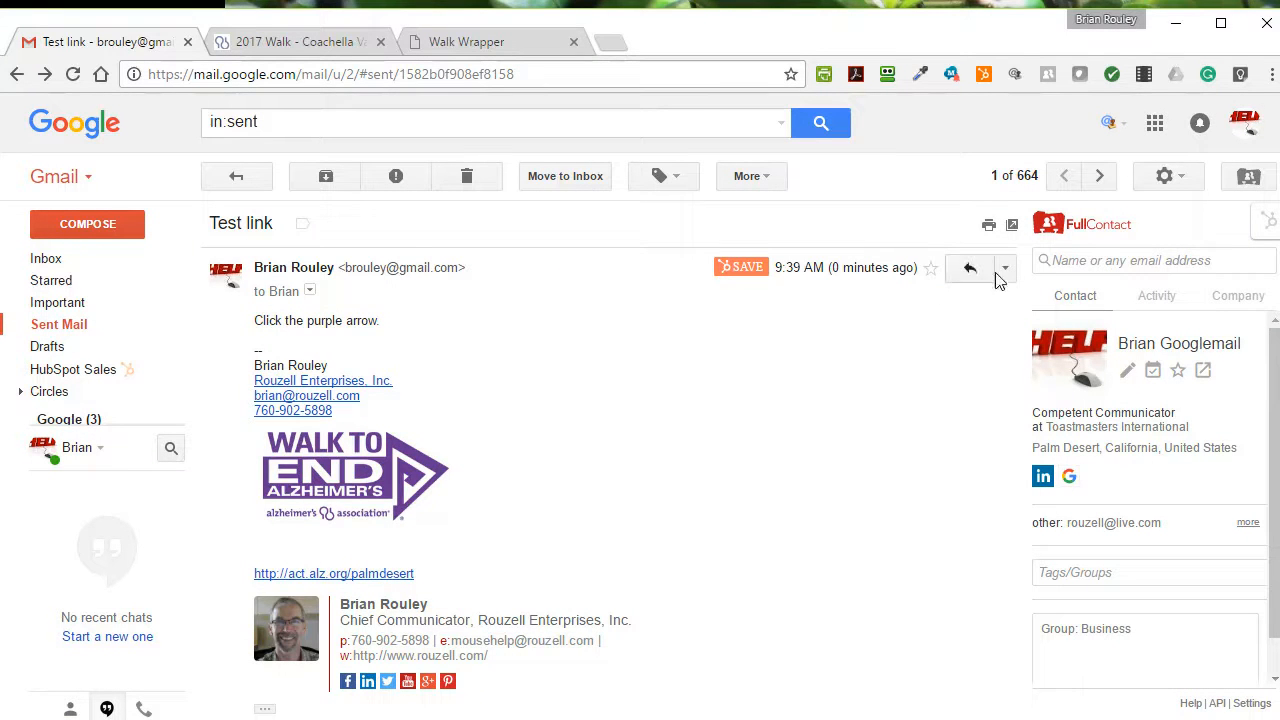
Open Gmail settings, scroll to the signature, and select the logo to show its link and size options.
{"action": "left_click", "coordinate": [1164, 176]}
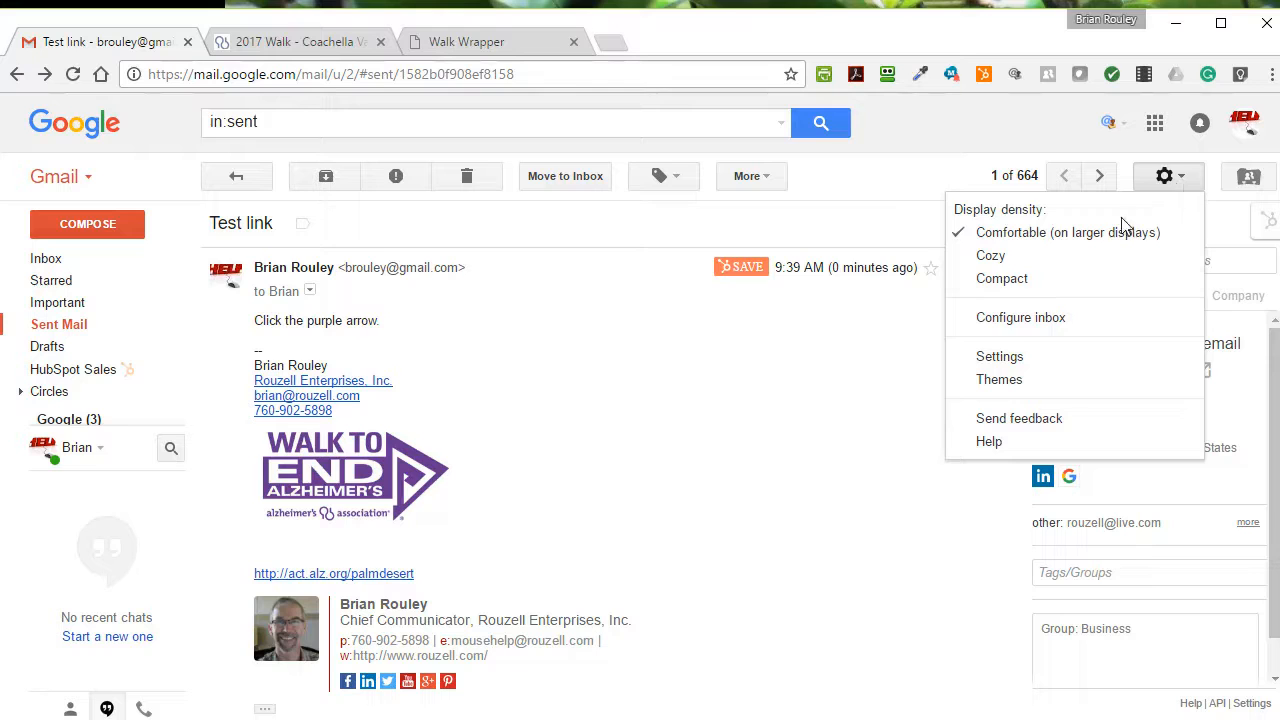
{"action": "left_click", "coordinate": [999, 356]}
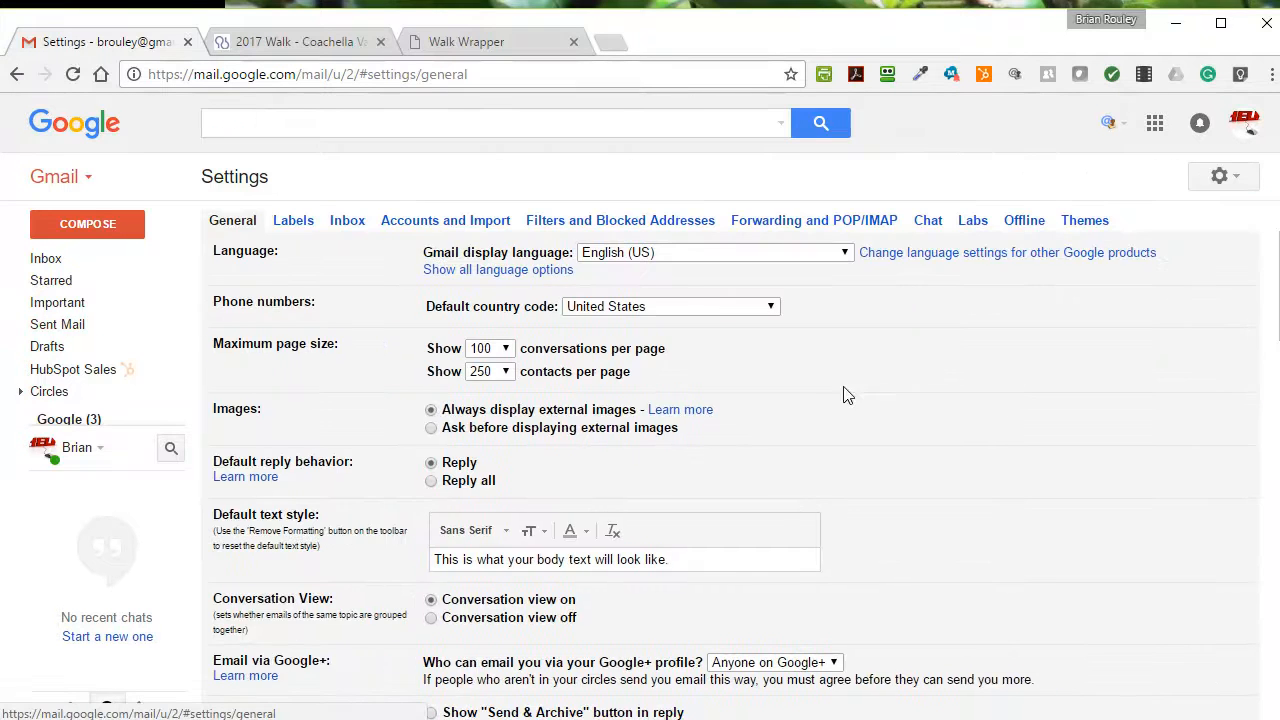
{"action": "scroll", "scroll_direction": "down", "scroll_amount": 3}
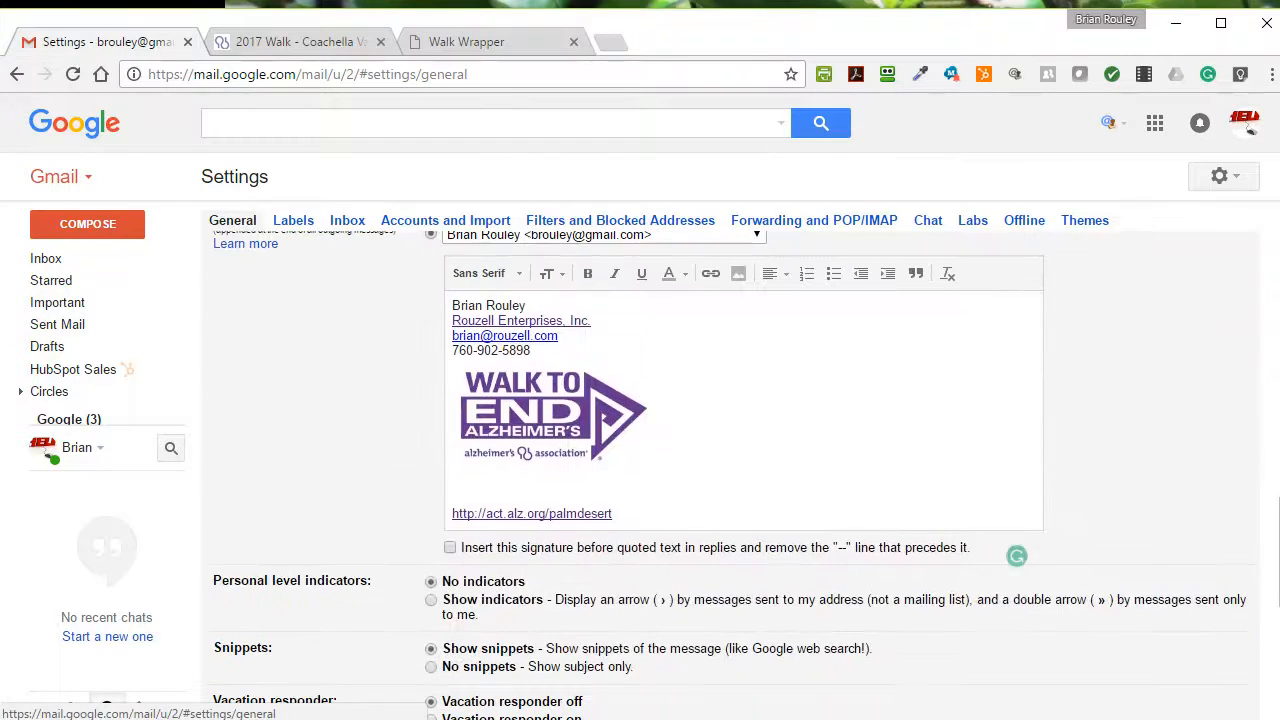
{"action": "left_click", "coordinate": [552, 416]}
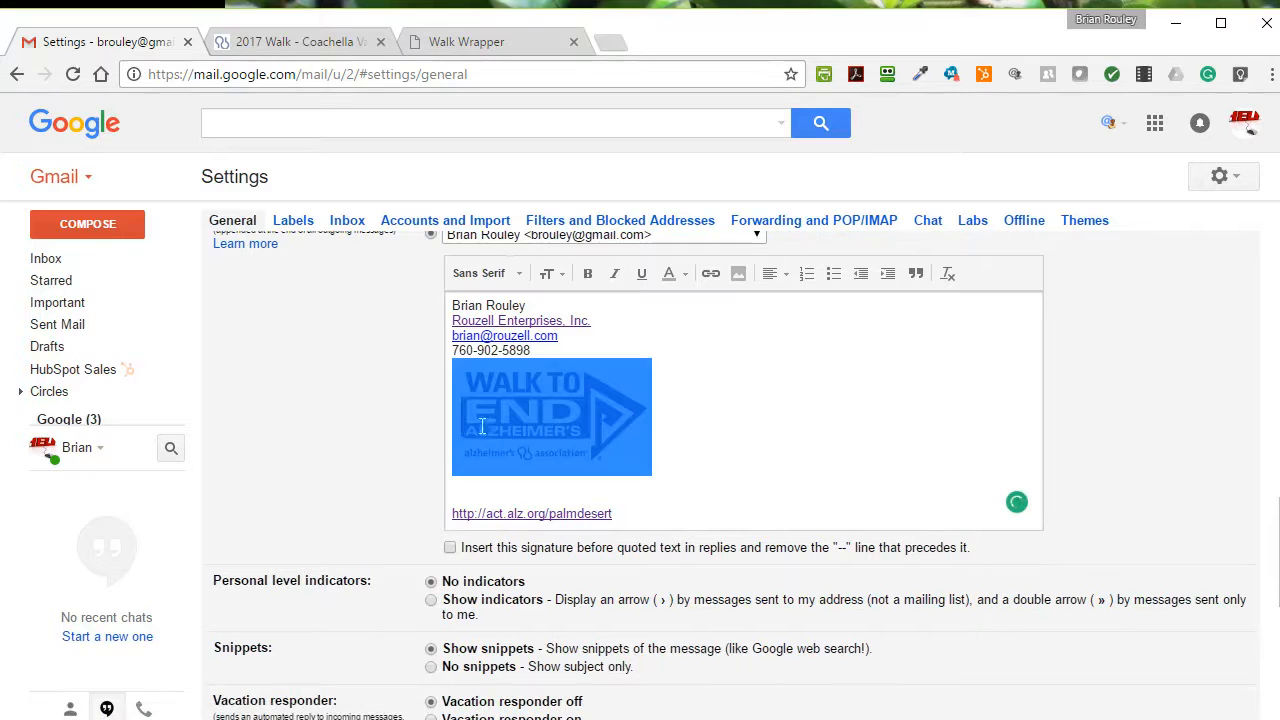
{"action": "left_click", "coordinate": [551, 417]}
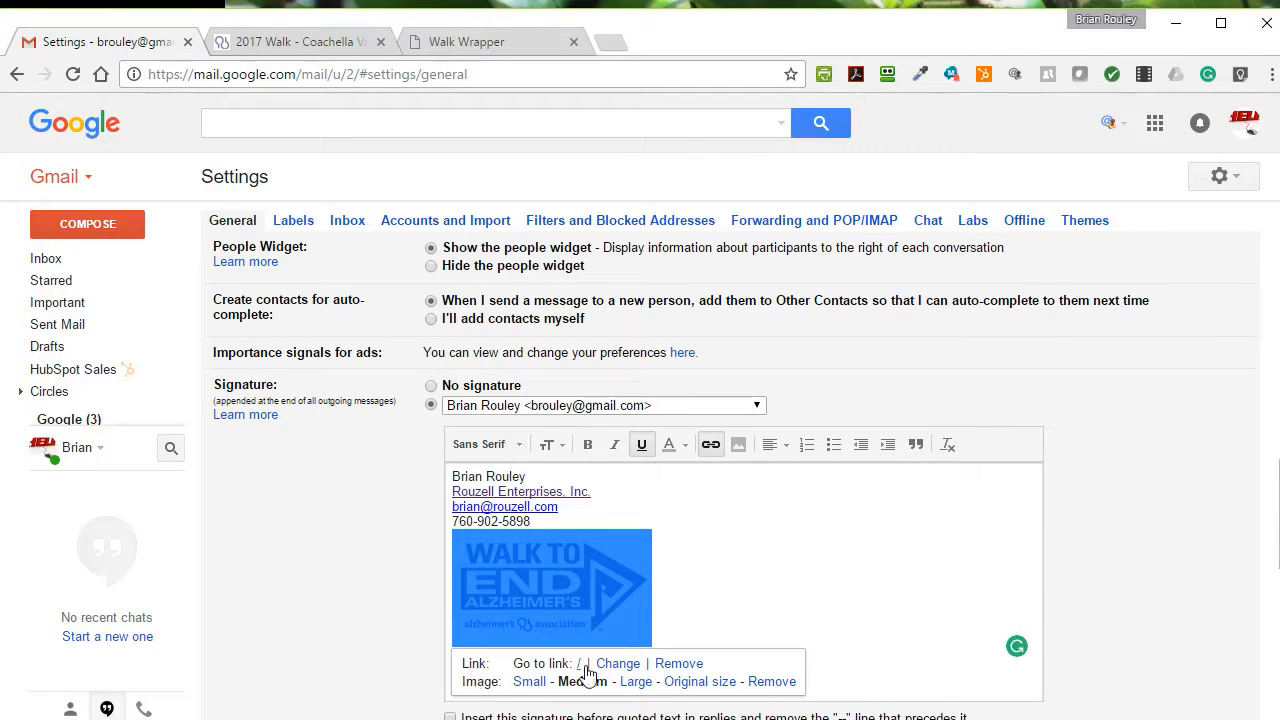
{"action": "left_click", "coordinate": [618, 663]}
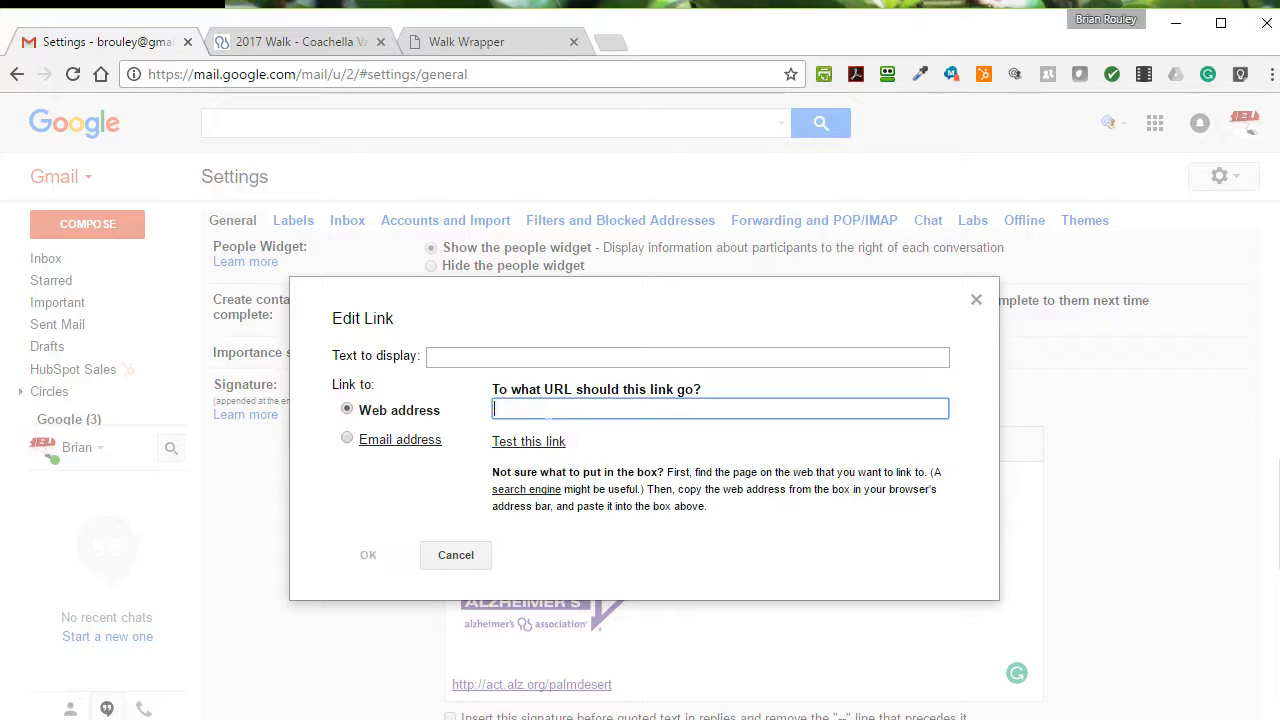
{"action": "type", "text": "http://act.alz.org/palmdesert"}
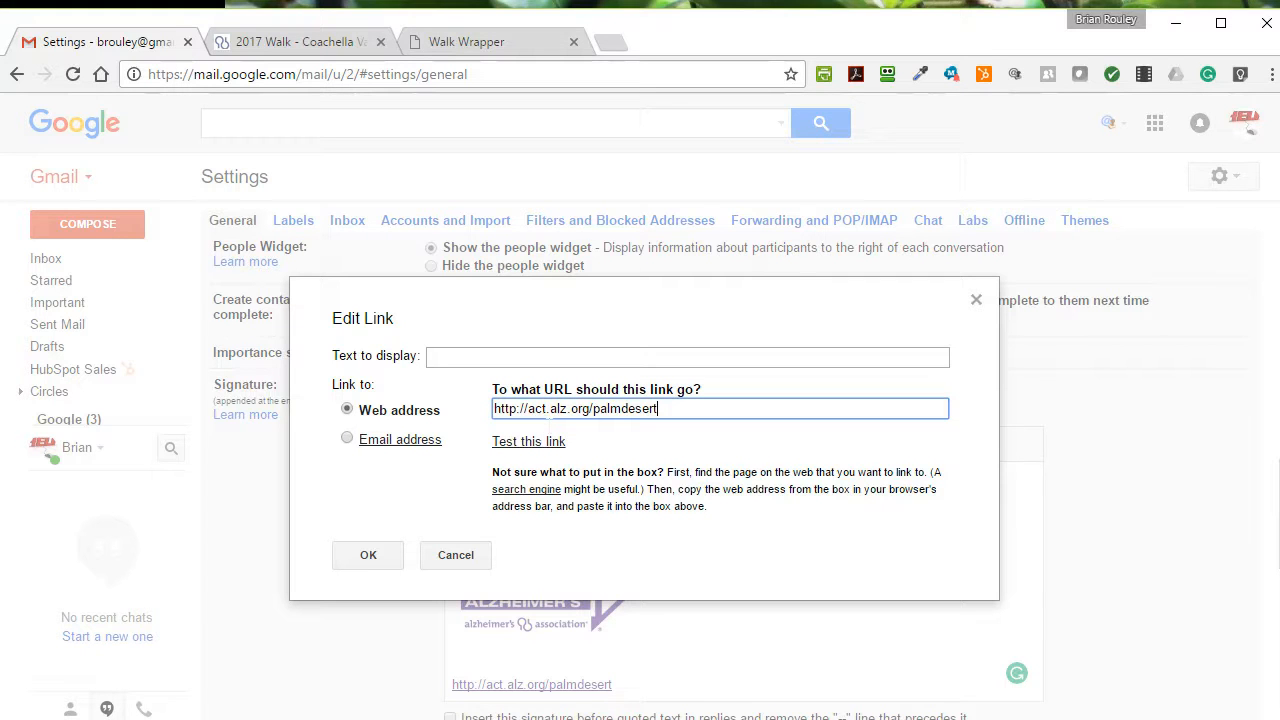
{"action": "left_click", "coordinate": [290, 41]}
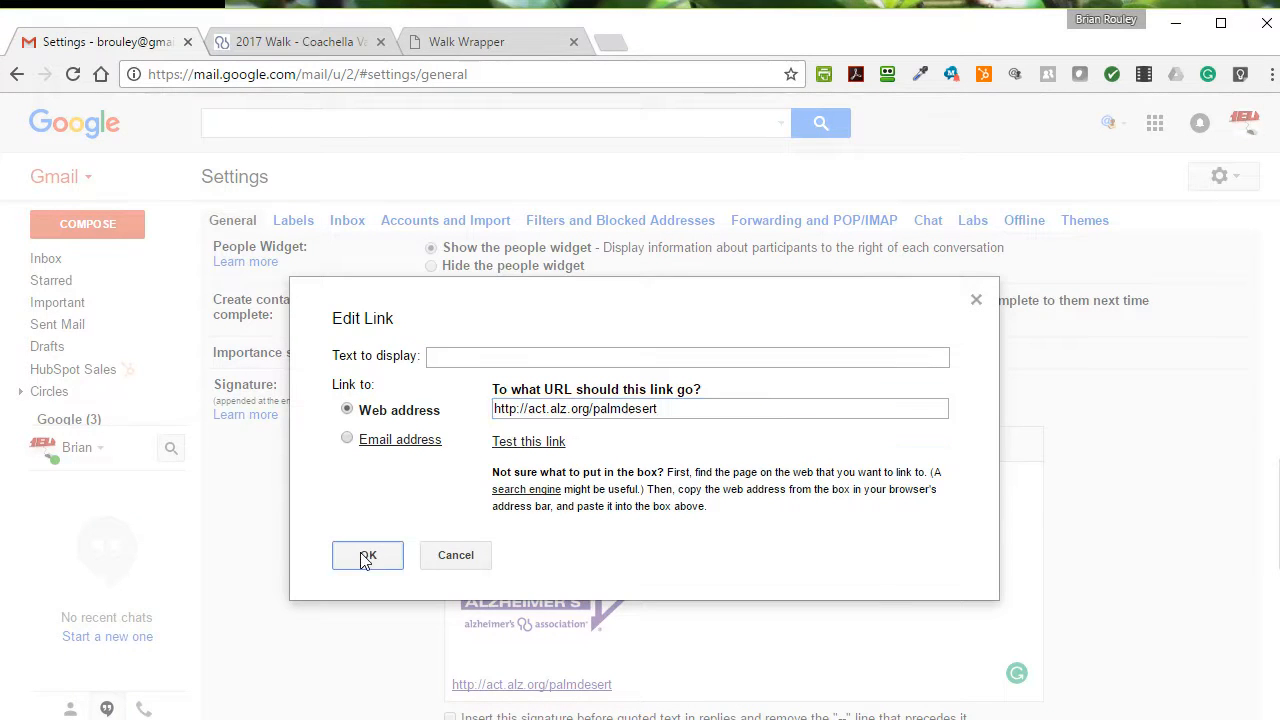
{"action": "left_click", "coordinate": [367, 555]}
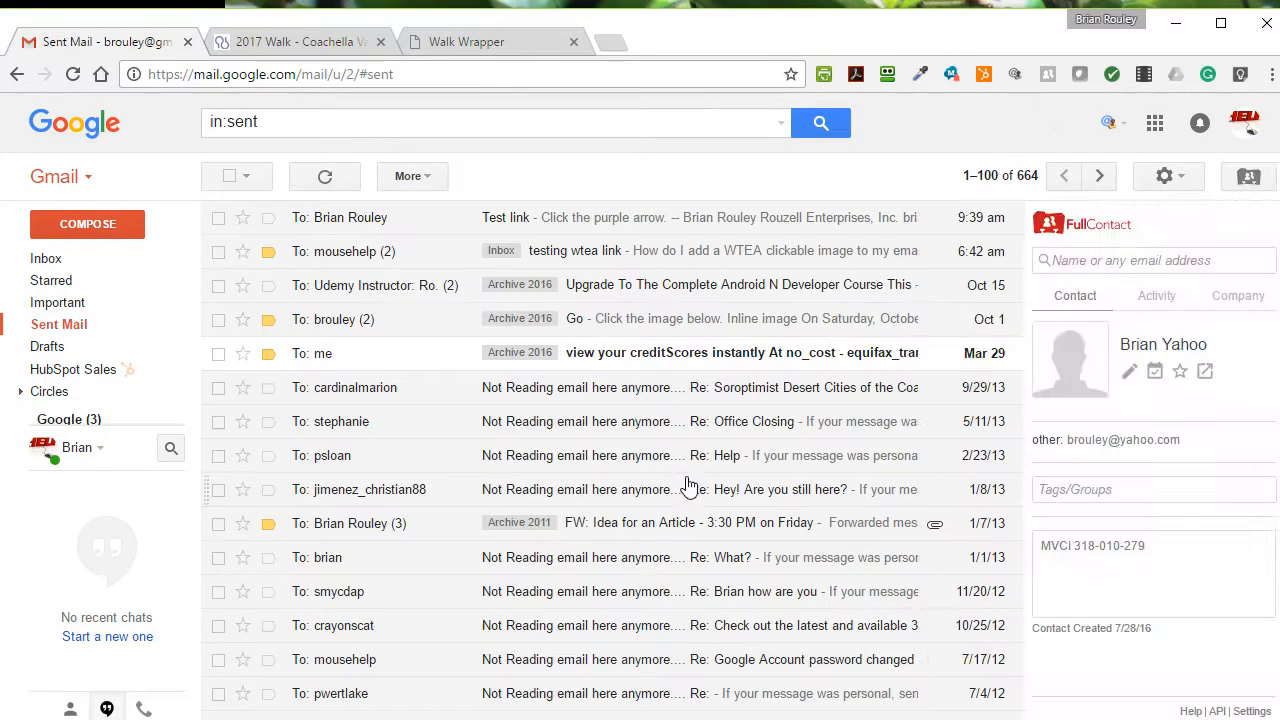
Send yourself a test email titled 'Try again' with the body 'Click the image.'.
{"action": "left_click", "coordinate": [87, 223]}
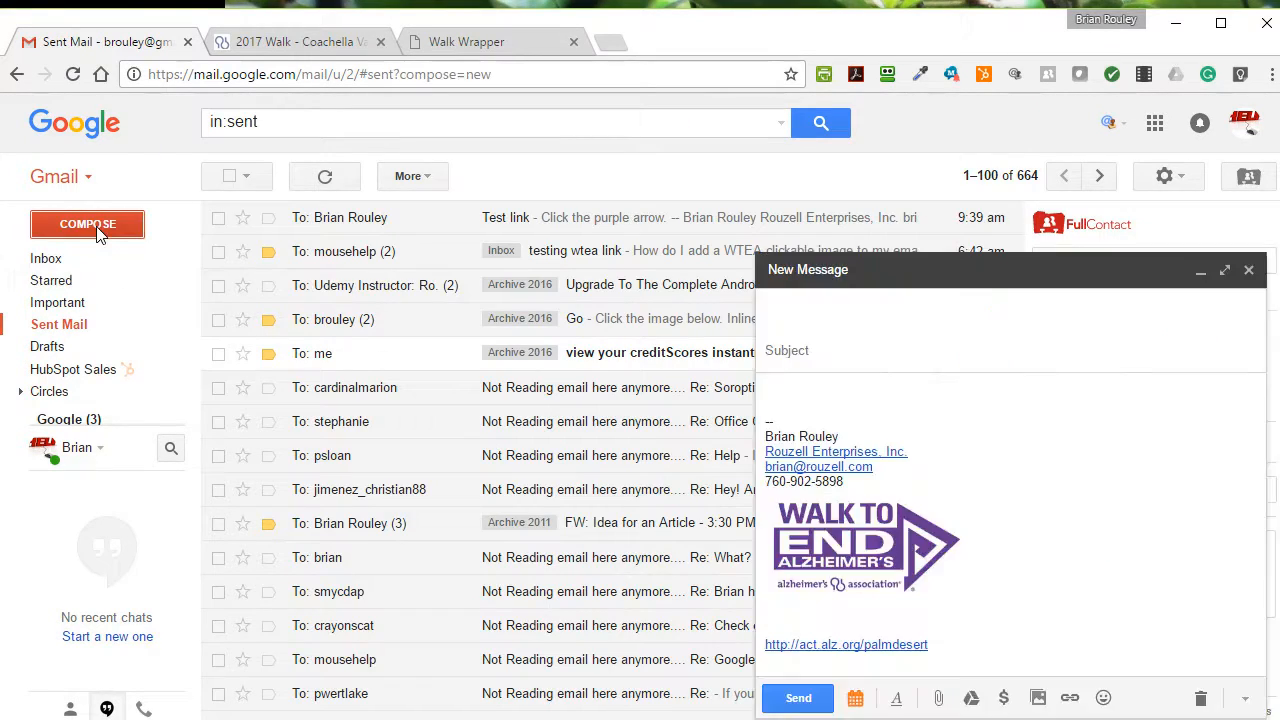
{"action": "type", "text": "mouse"}
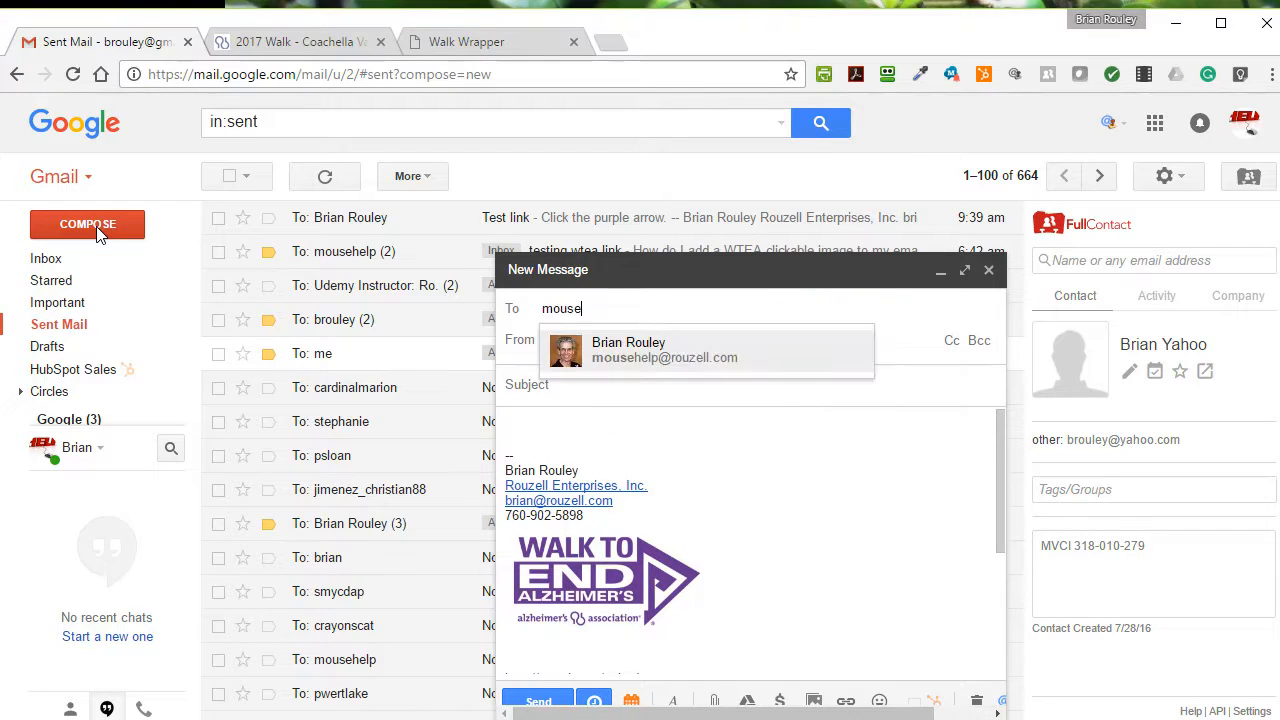
{"action": "left_click", "coordinate": [664, 350]}
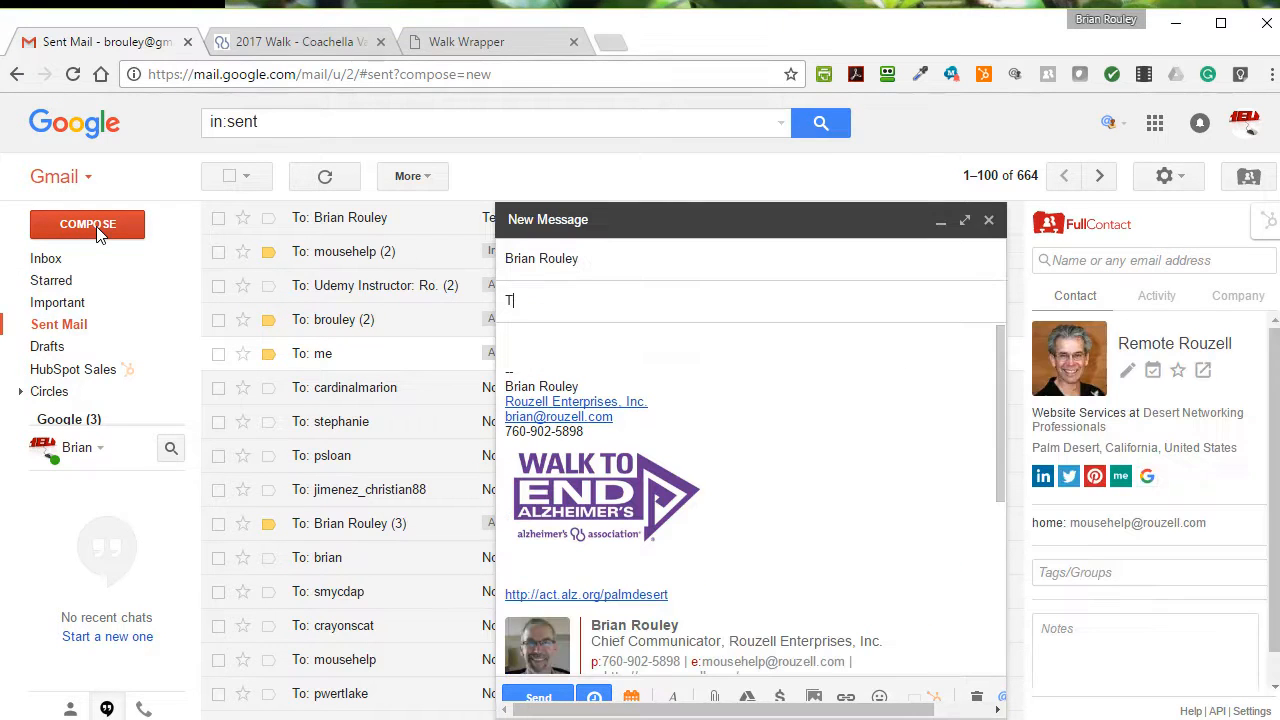
{"action": "type", "text": "ry again"}
{"action": "left_click", "coordinate": [747, 342]}
{"action": "type", "text": "C"}
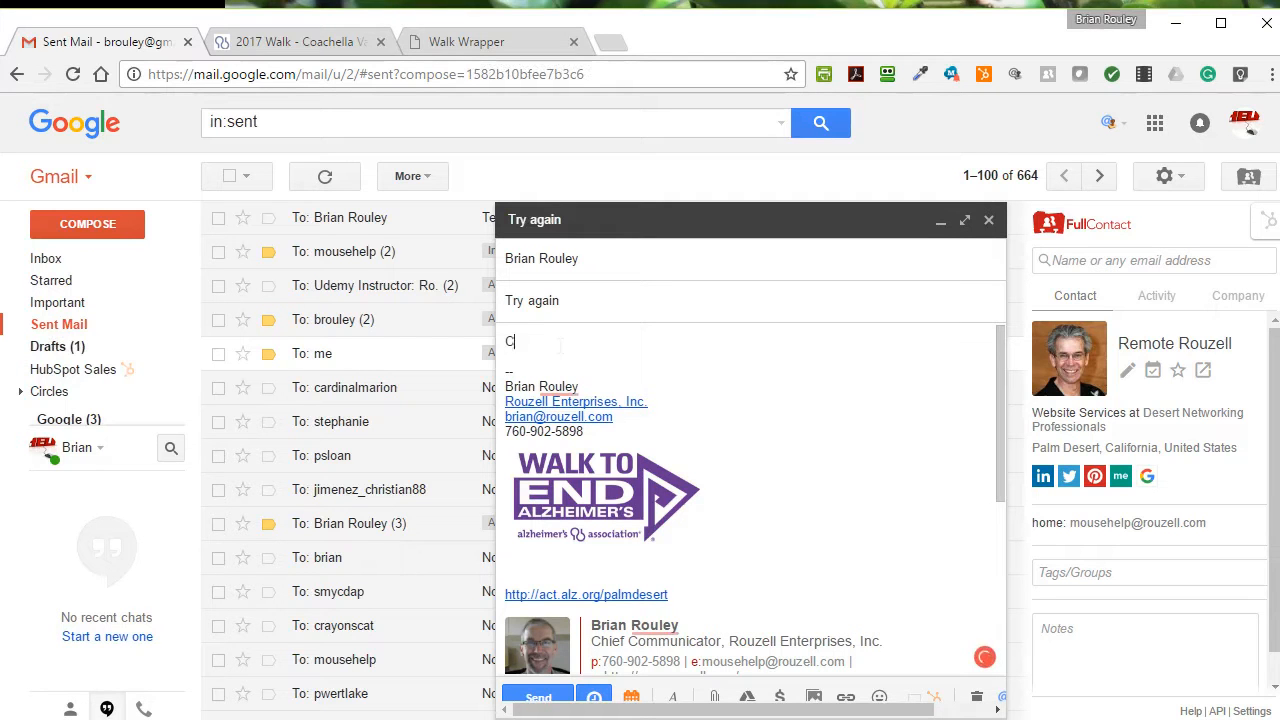
{"action": "type", "text": "lick the image."}
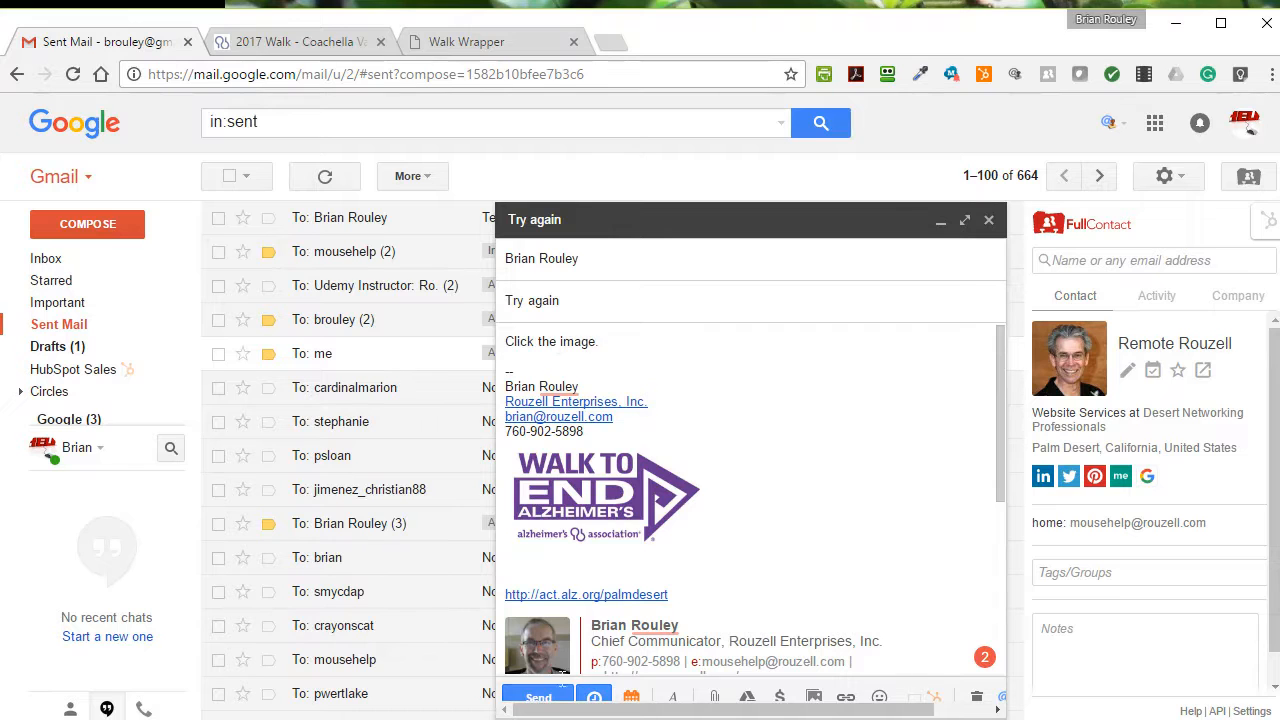
{"action": "left_click", "coordinate": [538, 697]}
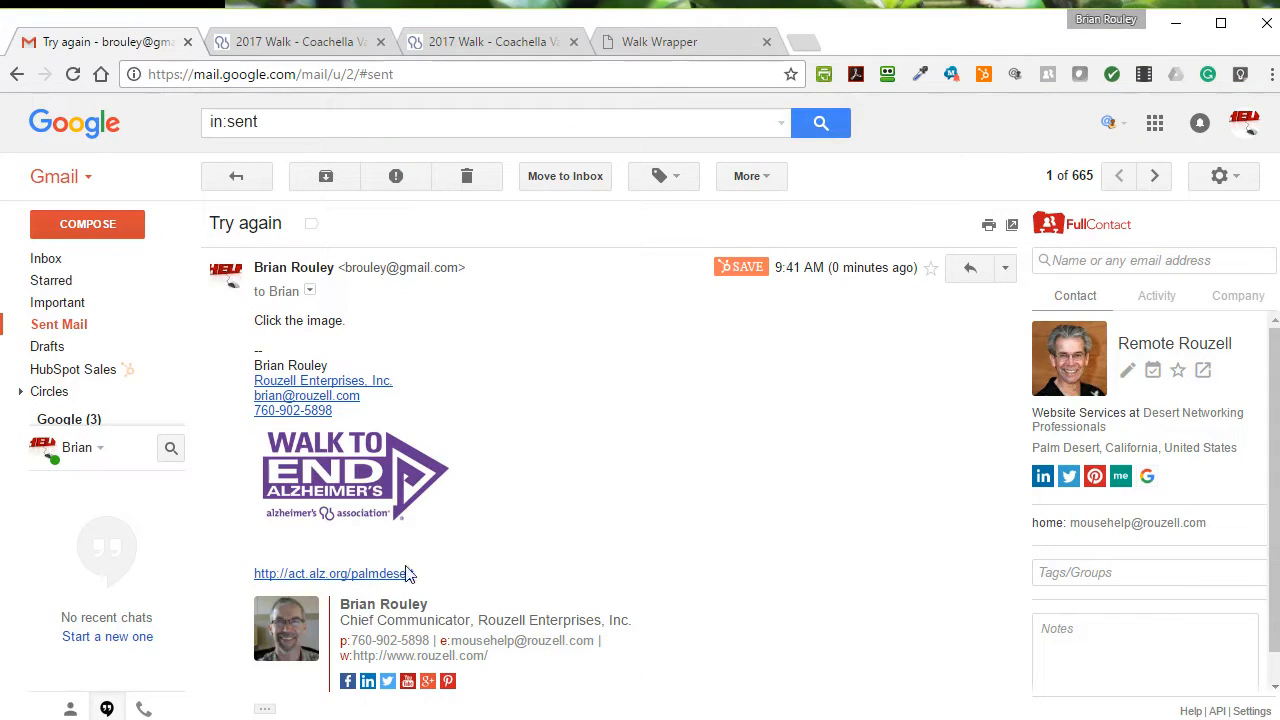
Check the signature's web address link in Settings, then go back to Sent Mail.
{"action": "double_click", "coordinate": [333, 573]}
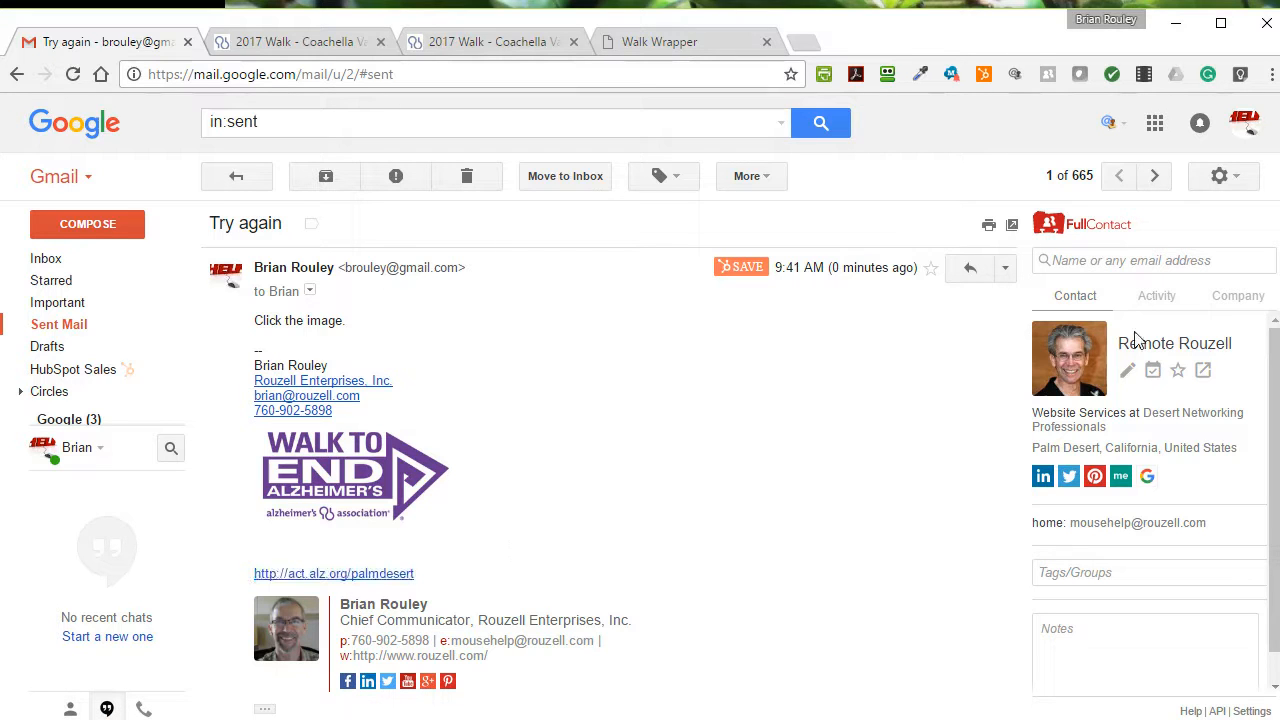
{"action": "left_click", "coordinate": [1219, 176]}
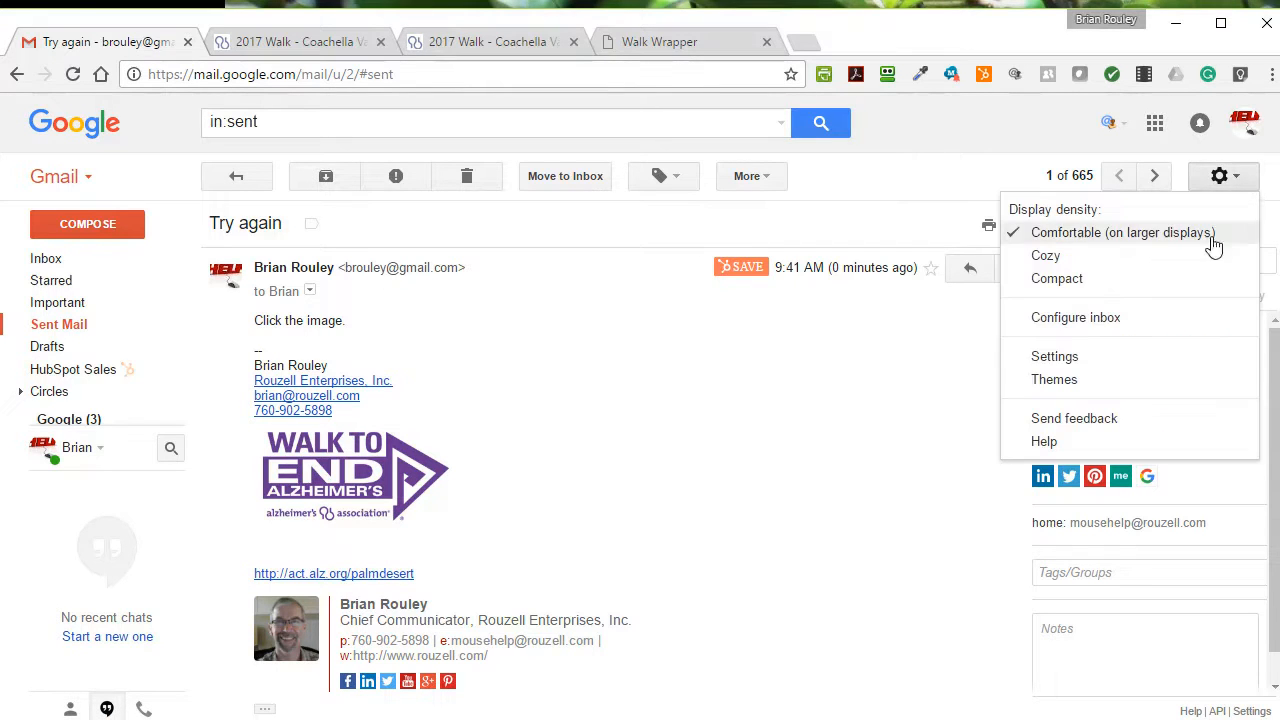
{"action": "left_click", "coordinate": [1054, 356]}
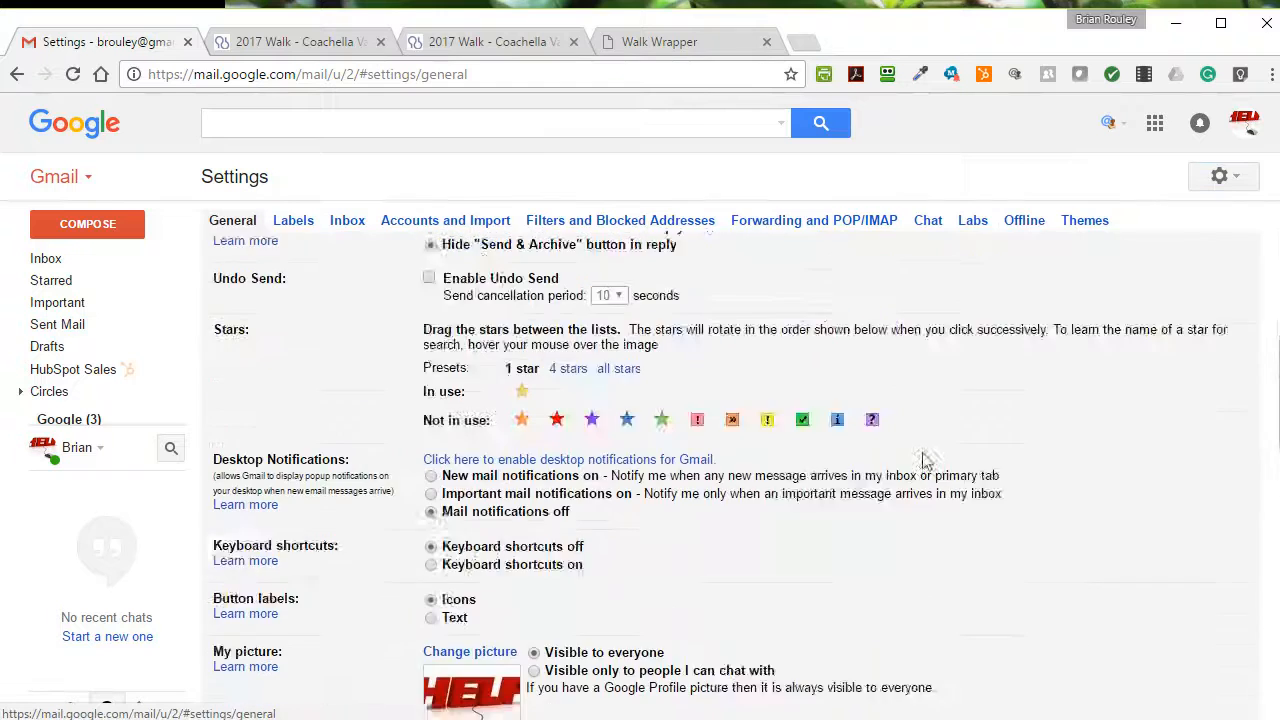
{"action": "scroll", "scroll_direction": "down", "scroll_amount": 3}
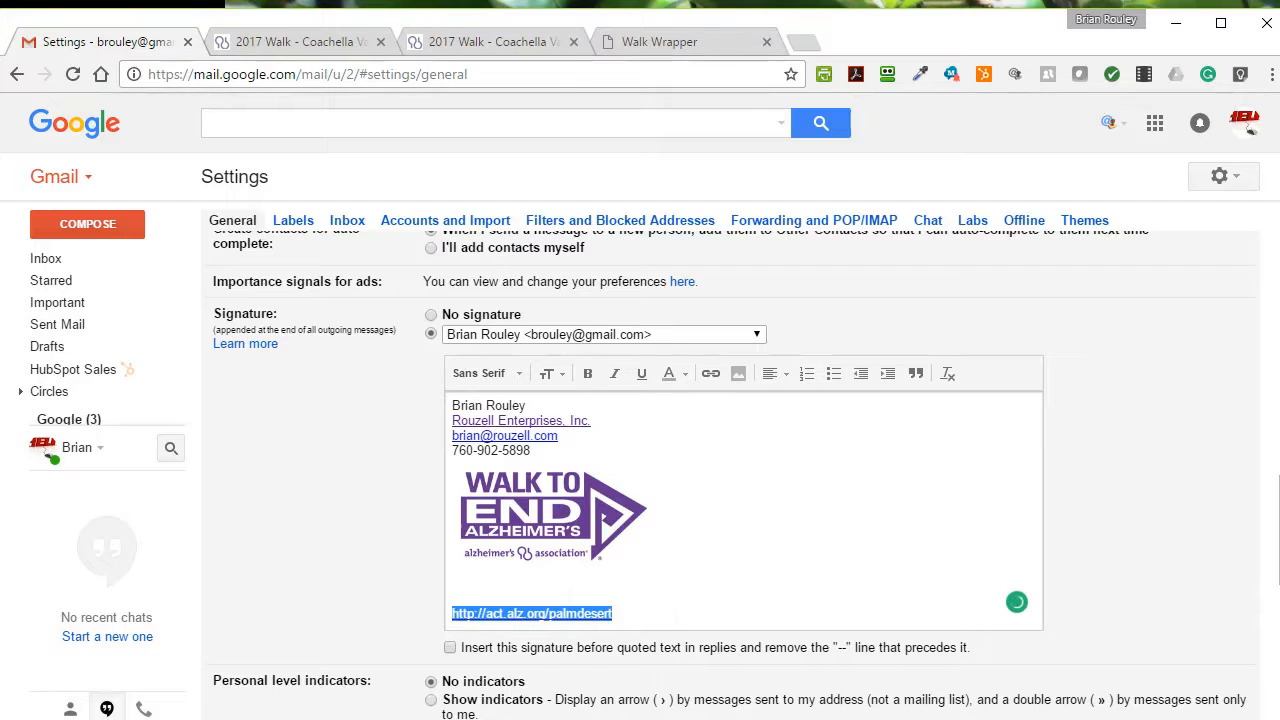
{"action": "left_click", "coordinate": [530, 613]}
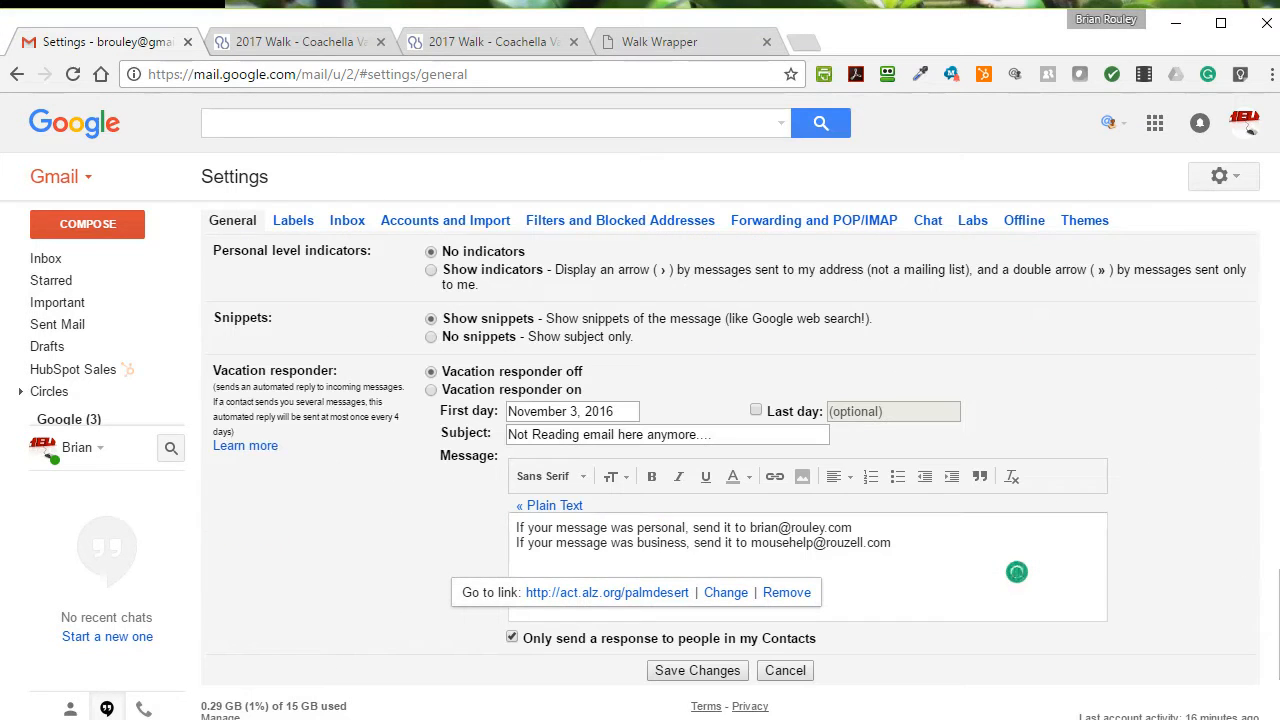
{"action": "left_click", "coordinate": [58, 324]}
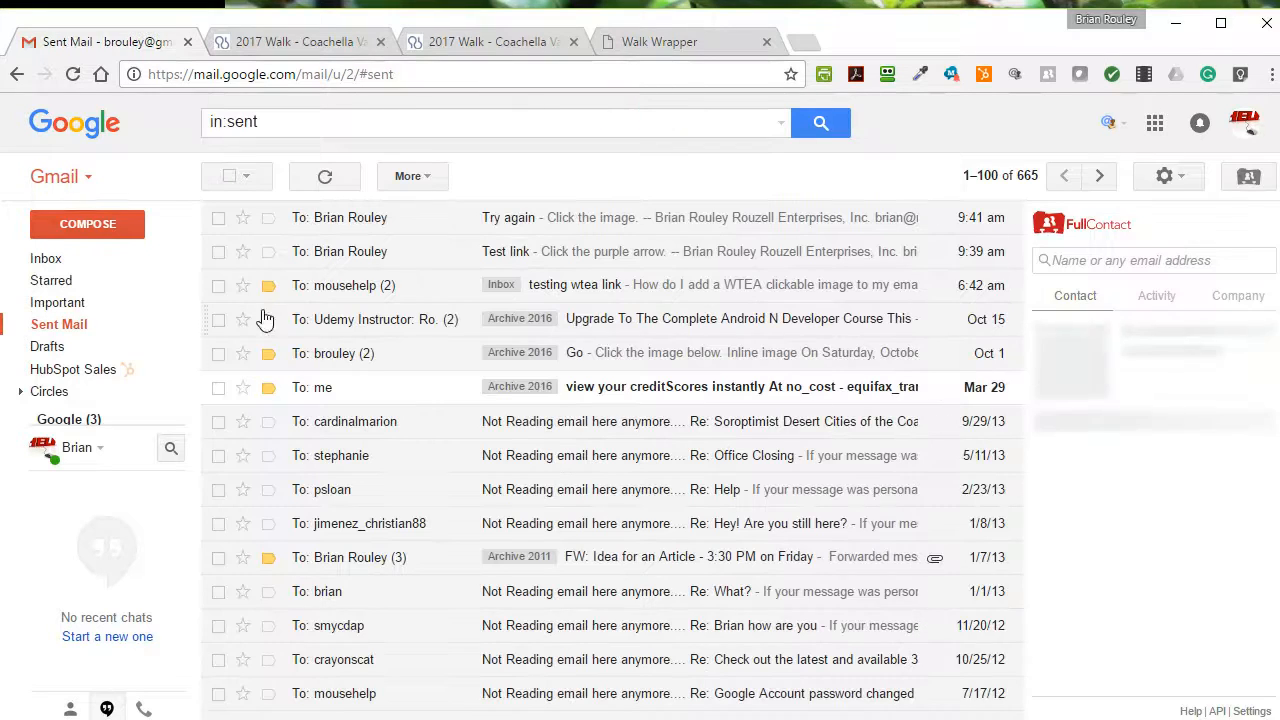
Send a subject-less test email to Brian Rouley and confirm its logo opens the event page.
{"action": "left_click", "coordinate": [87, 223]}
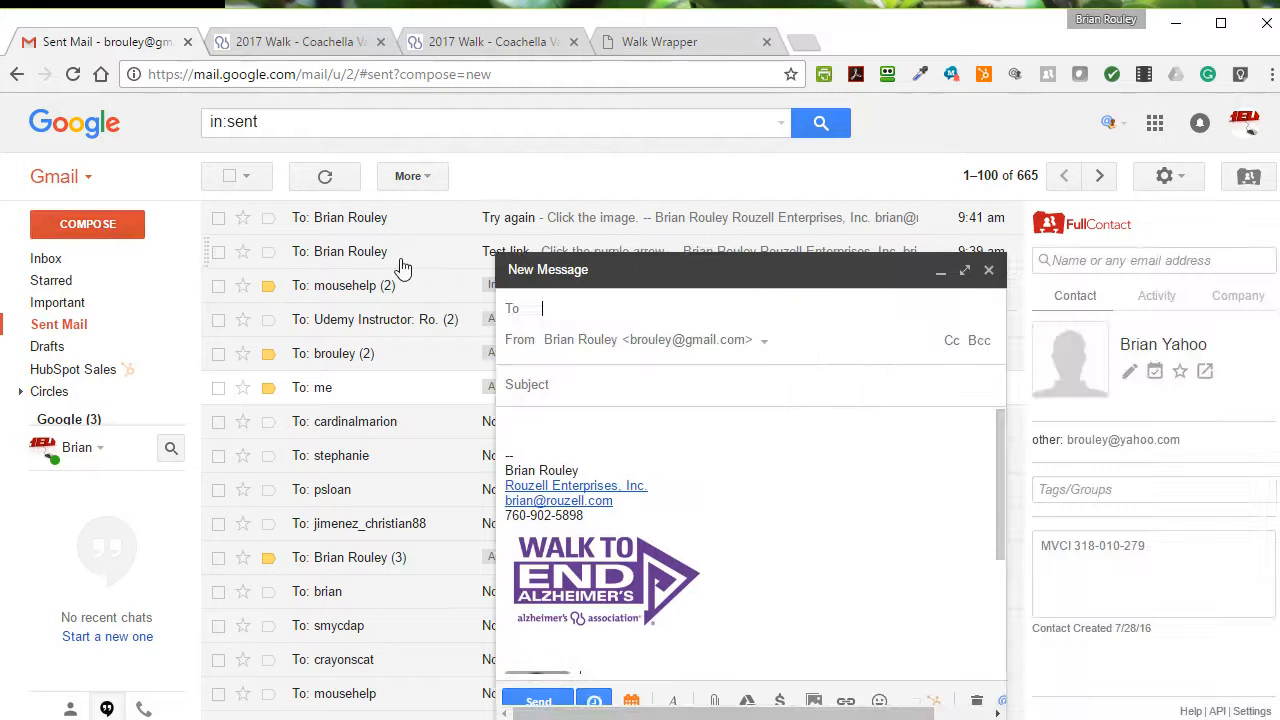
{"action": "type", "text": "Brian Rouley"}
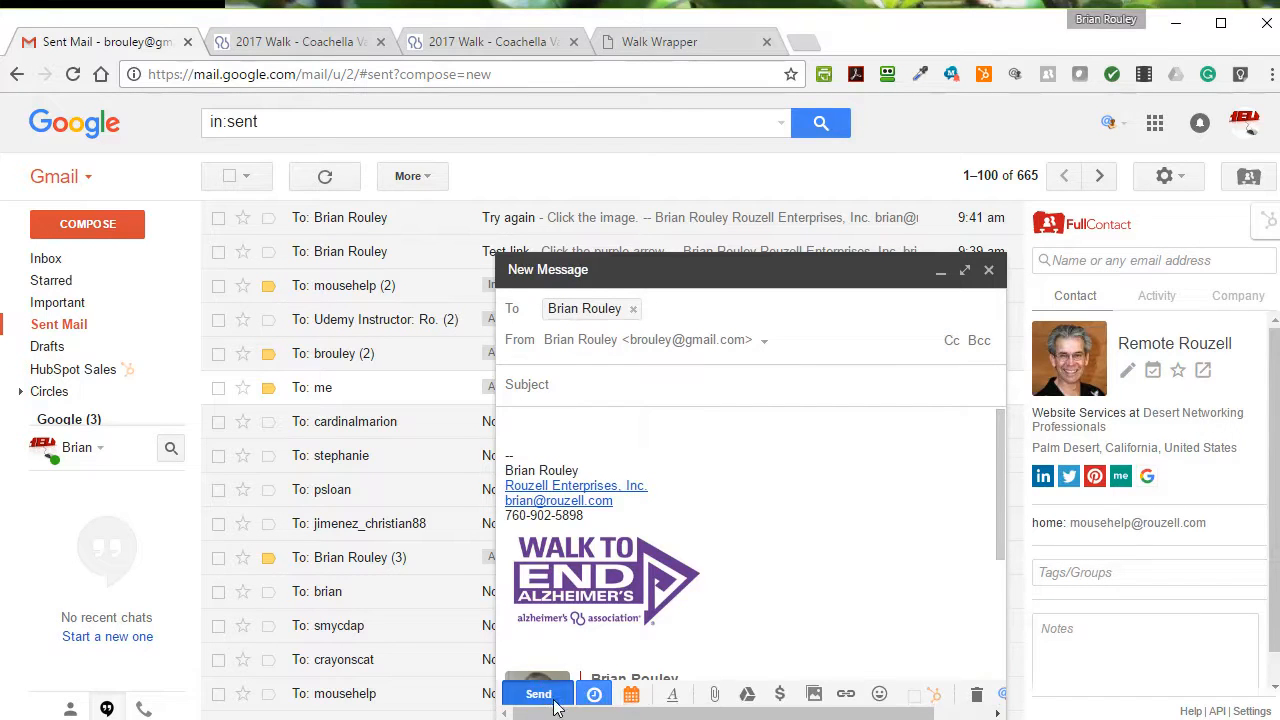
{"action": "left_click", "coordinate": [538, 693]}
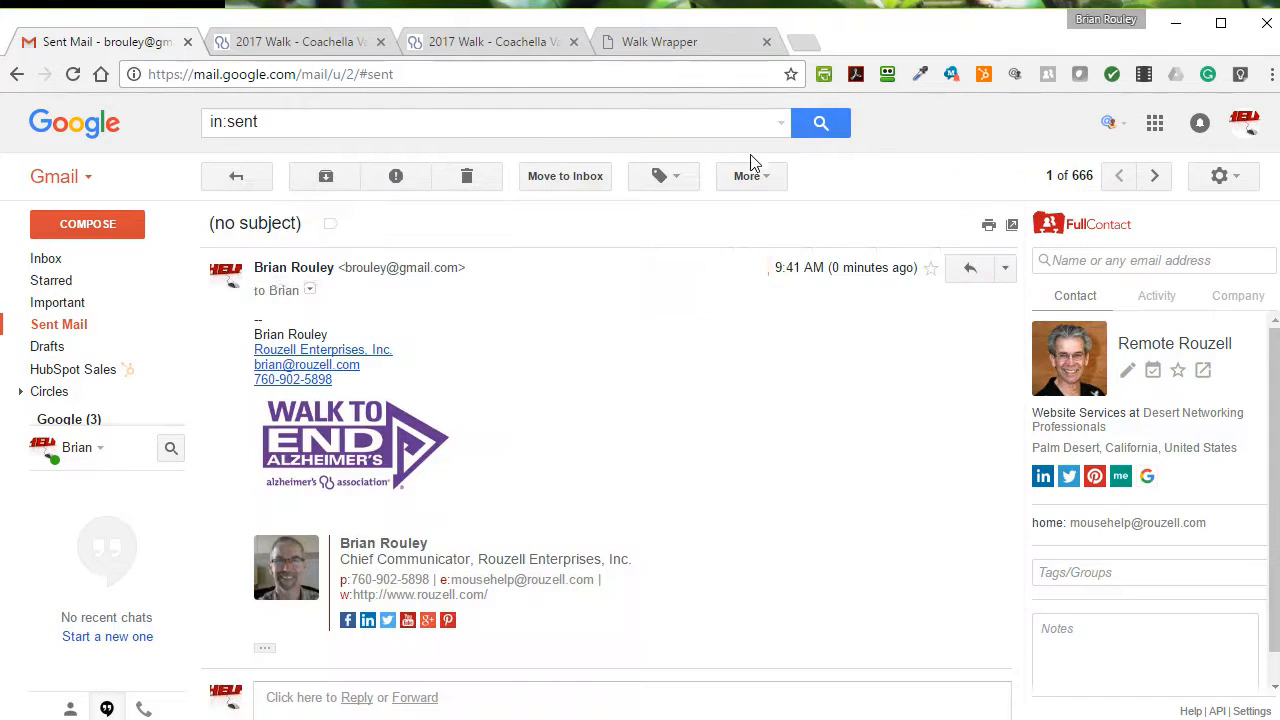
{"action": "left_click", "coordinate": [295, 41]}
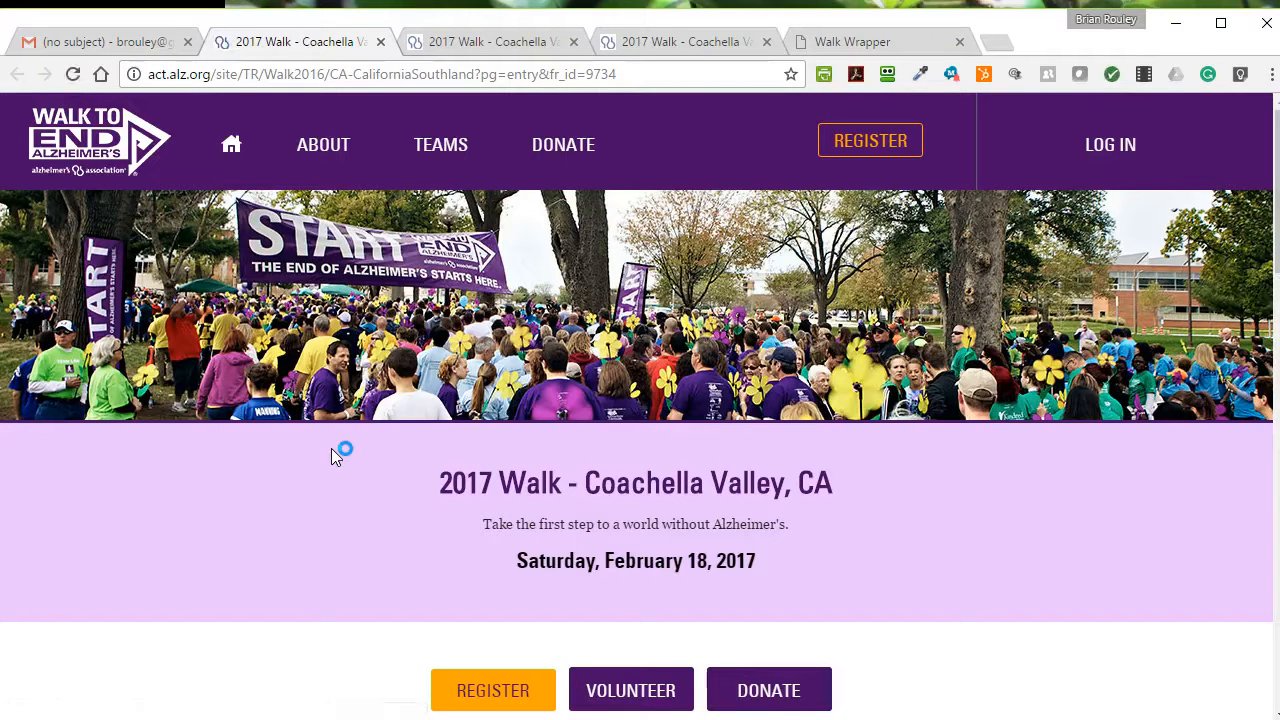
{"action": "mouse_move", "coordinate": [1166, 557]}
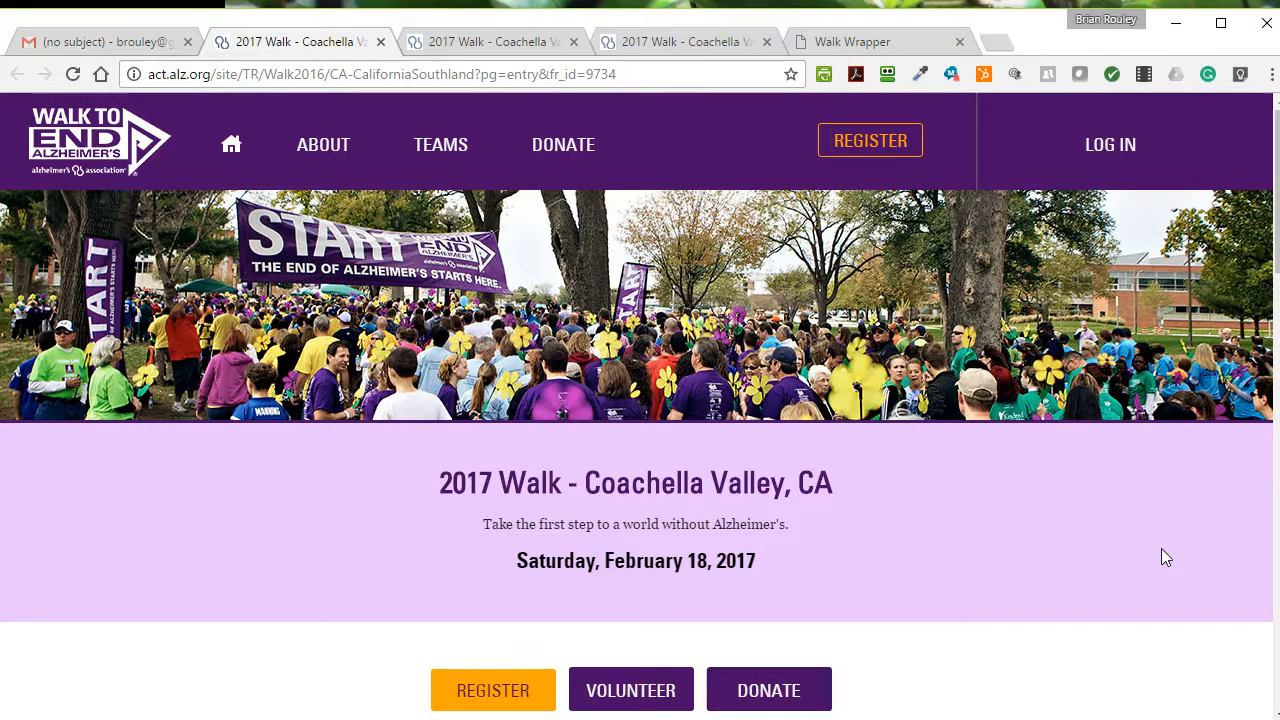
{"action": "left_click", "coordinate": [100, 41]}
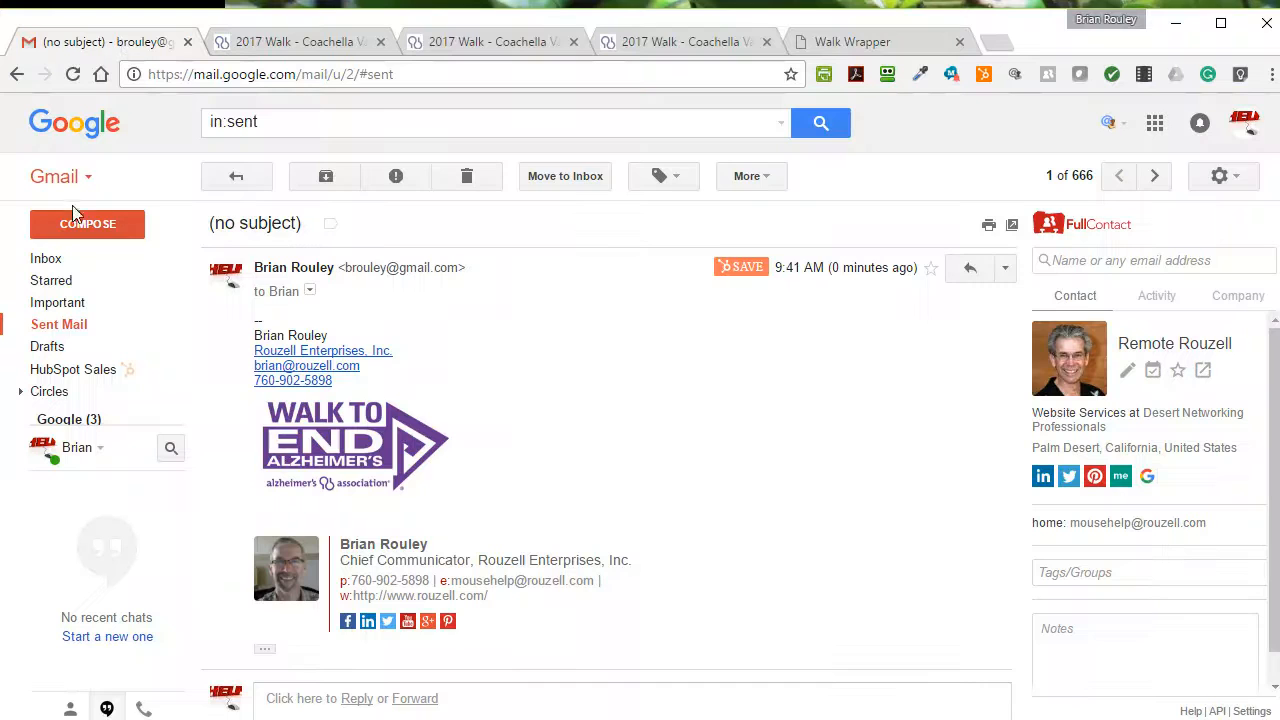
Reopen the 'testing wtea link' email from the inbox and clear the text selection.
{"action": "left_click", "coordinate": [46, 258]}
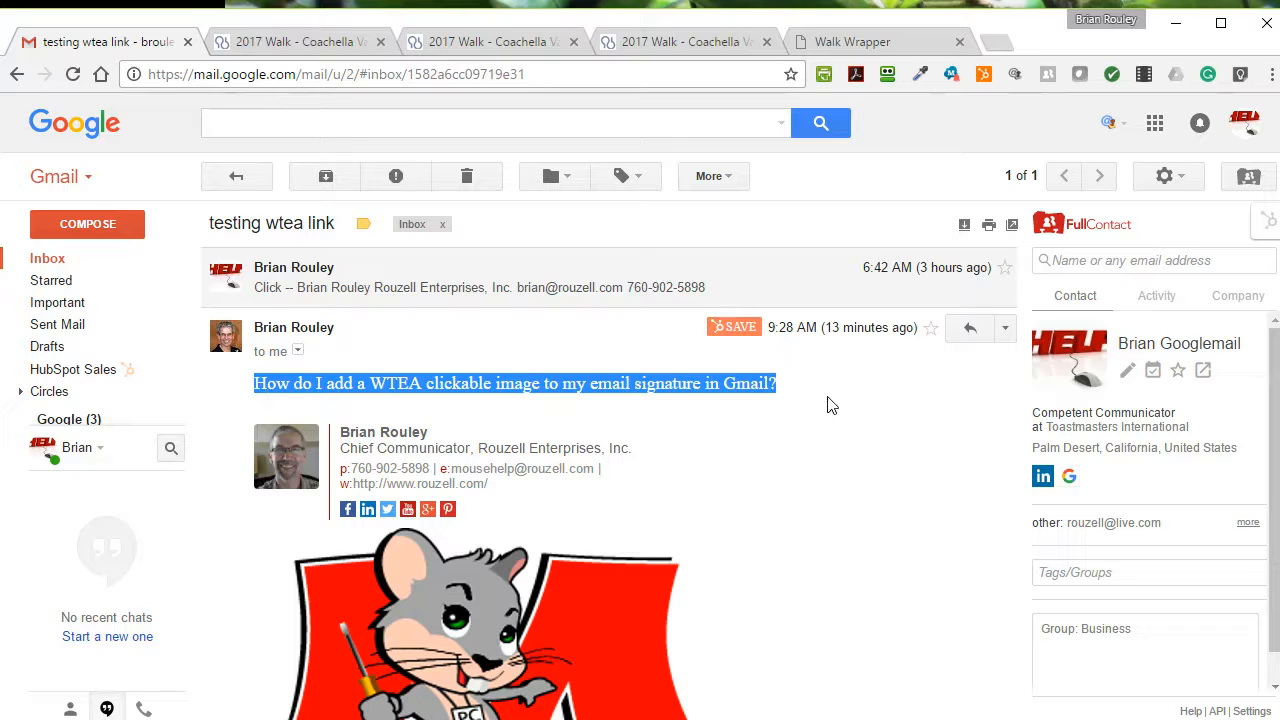
{"action": "left_click", "coordinate": [835, 405]}
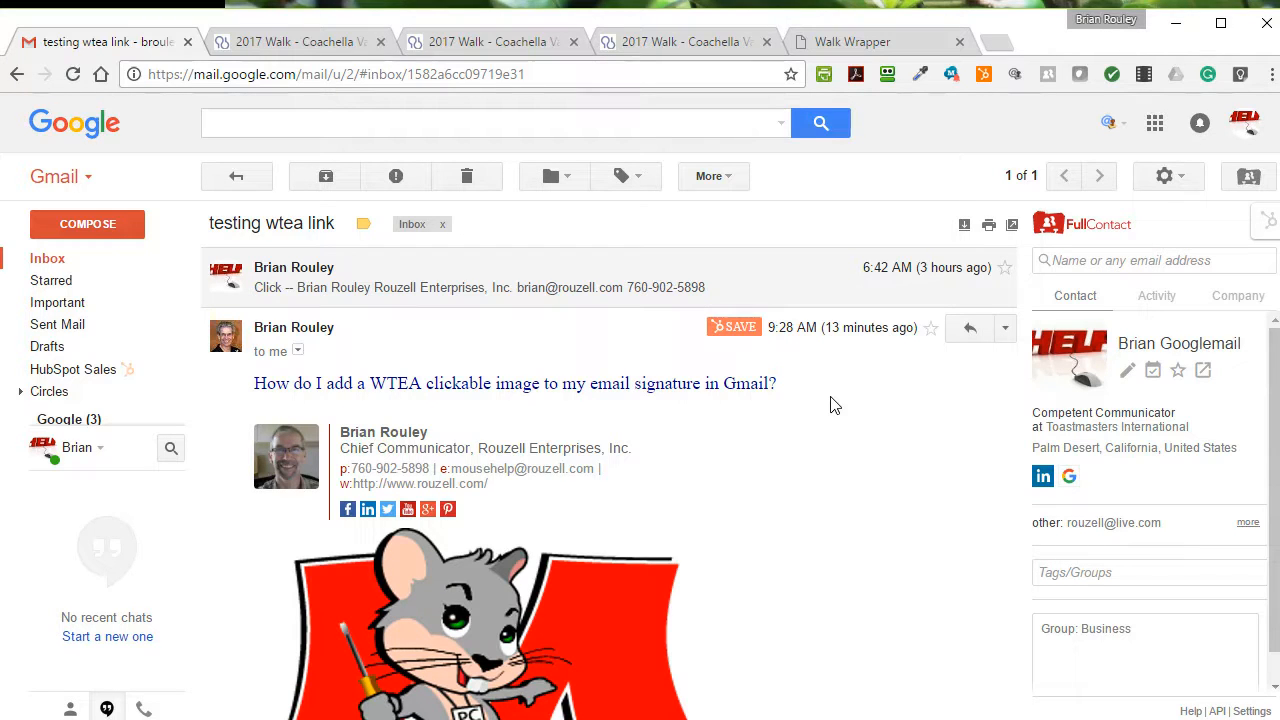
{"action": "mouse_move", "coordinate": [957, 533]}
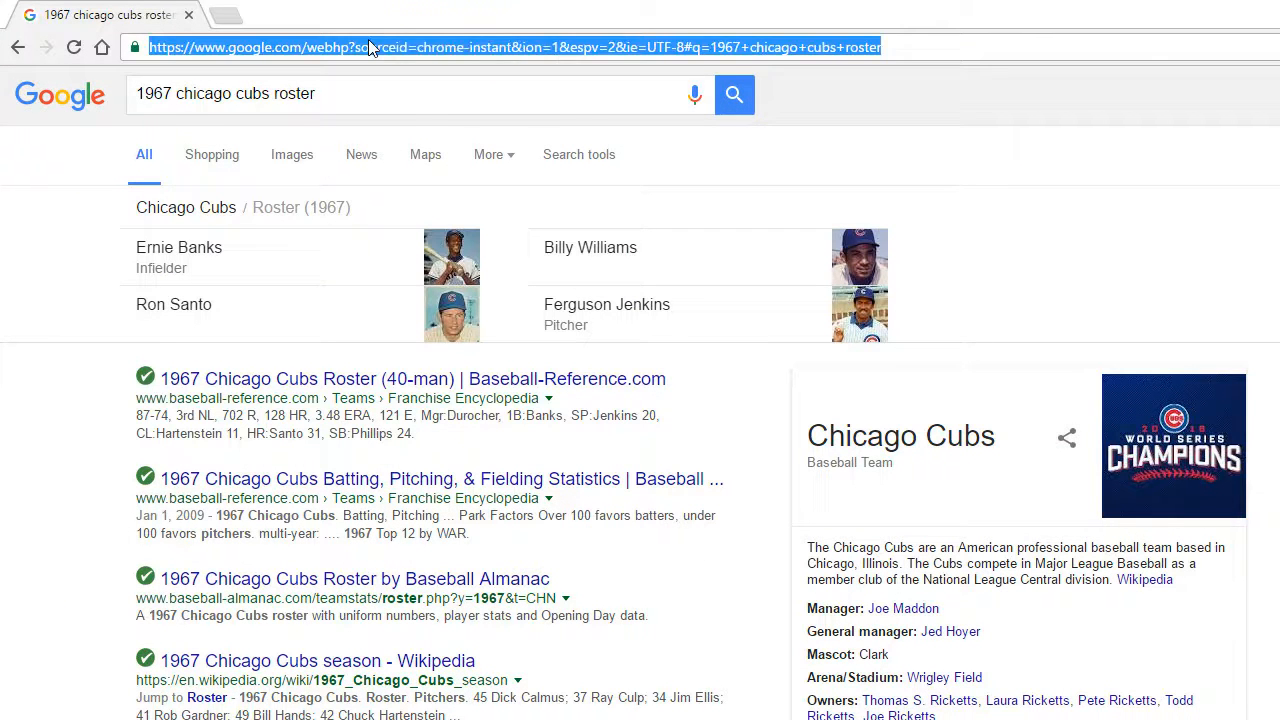
Go to mousehelp.com and open its Contact page.
{"action": "type", "text": "mousehelp.com"}
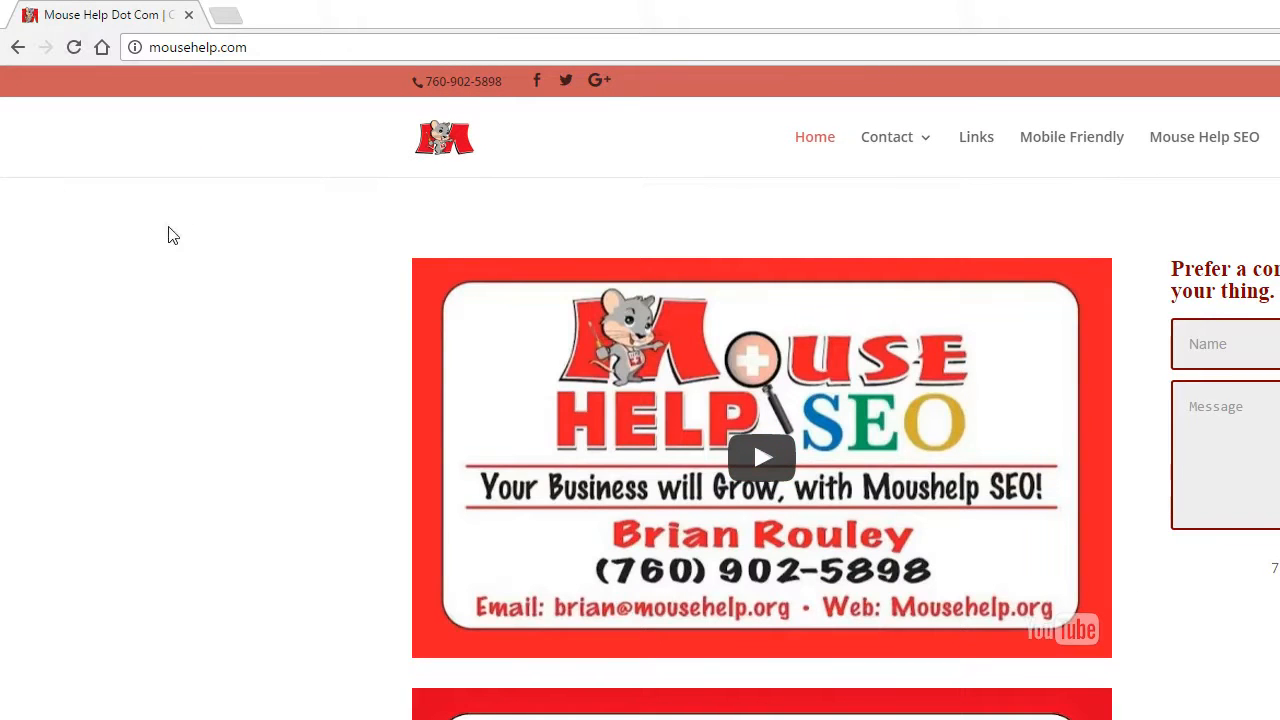
{"action": "mouse_move", "coordinate": [979, 178]}
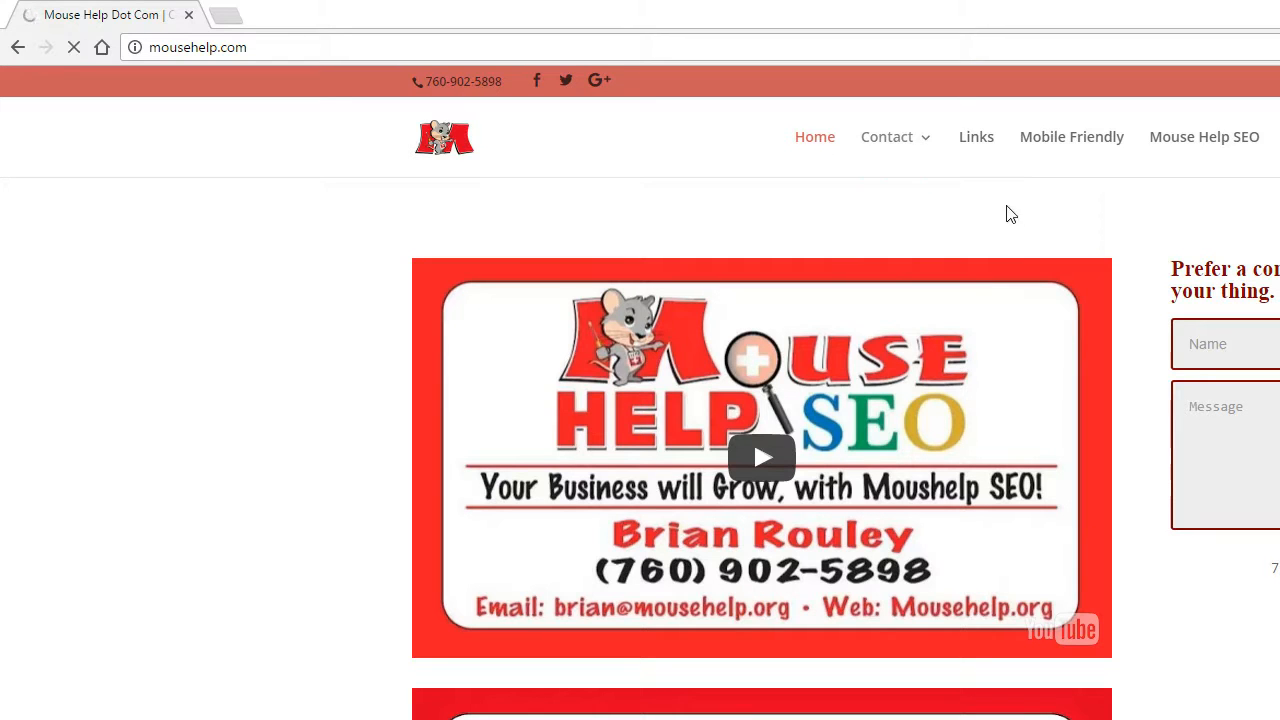
{"action": "left_click", "coordinate": [886, 136]}
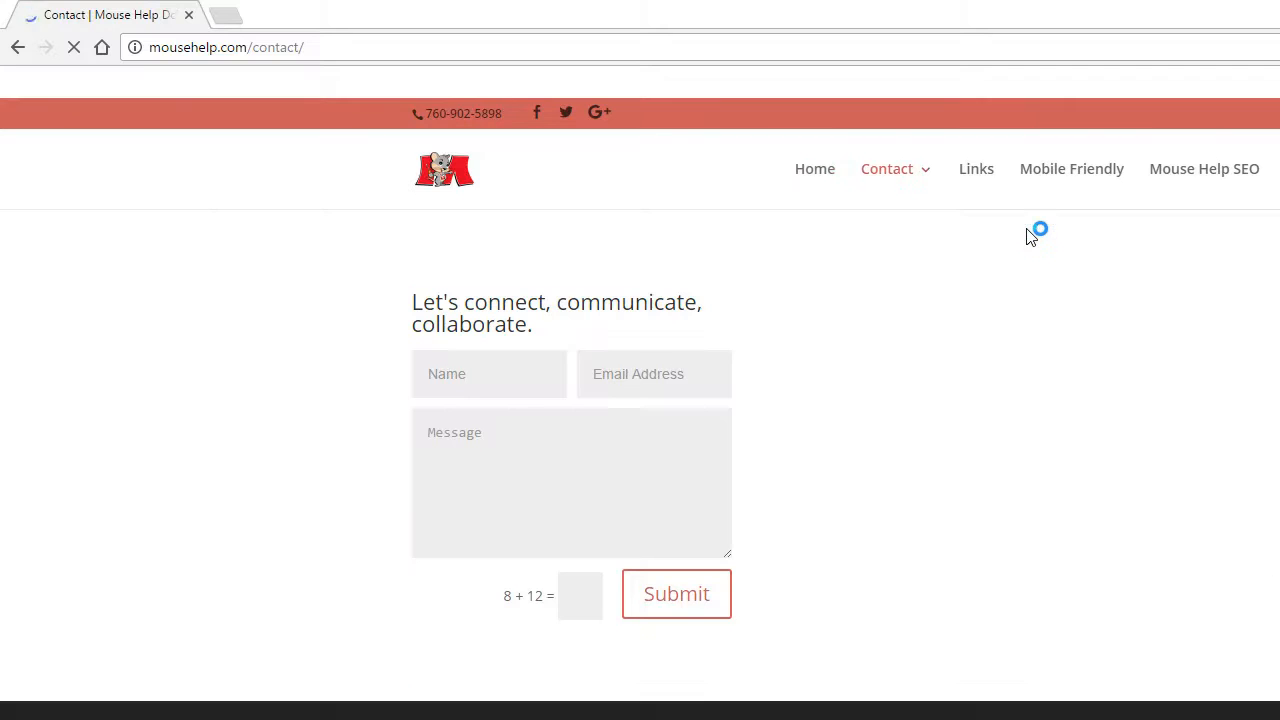